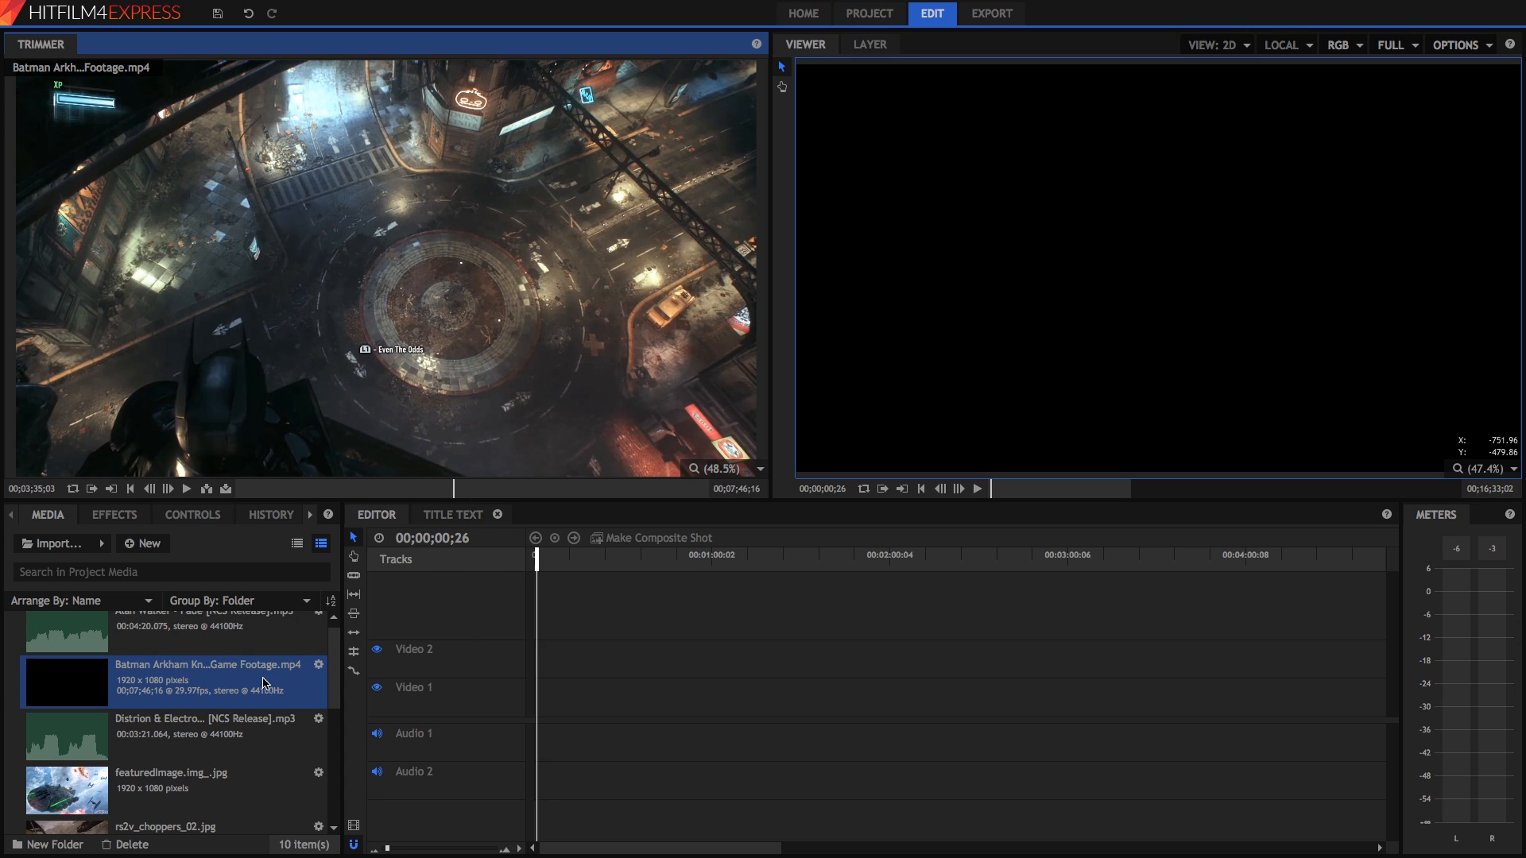
mouse_move(605, 592)
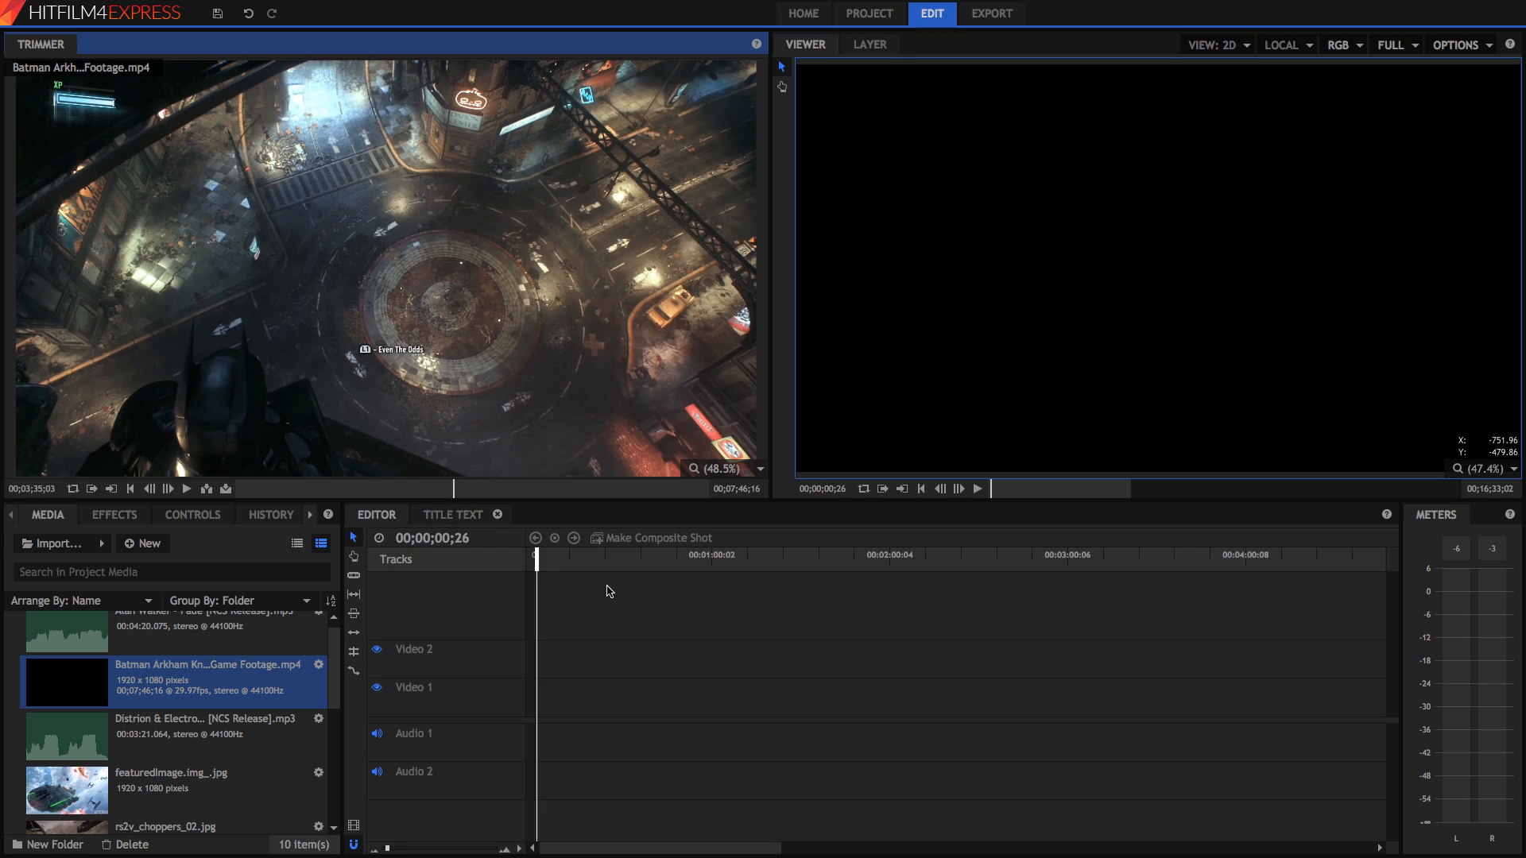
mouse_move(340, 451)
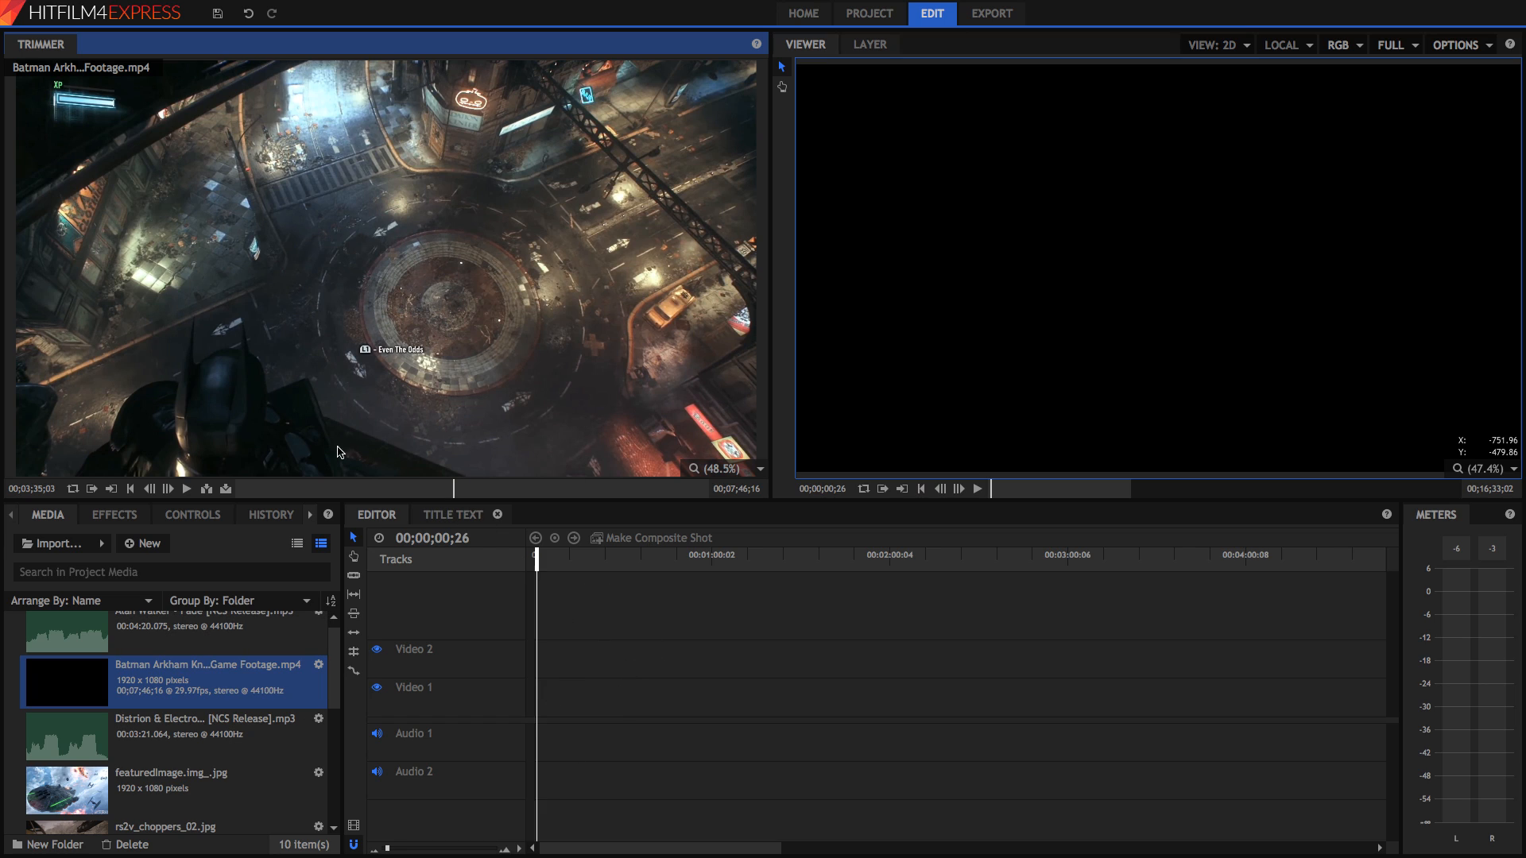
mouse_move(30, 354)
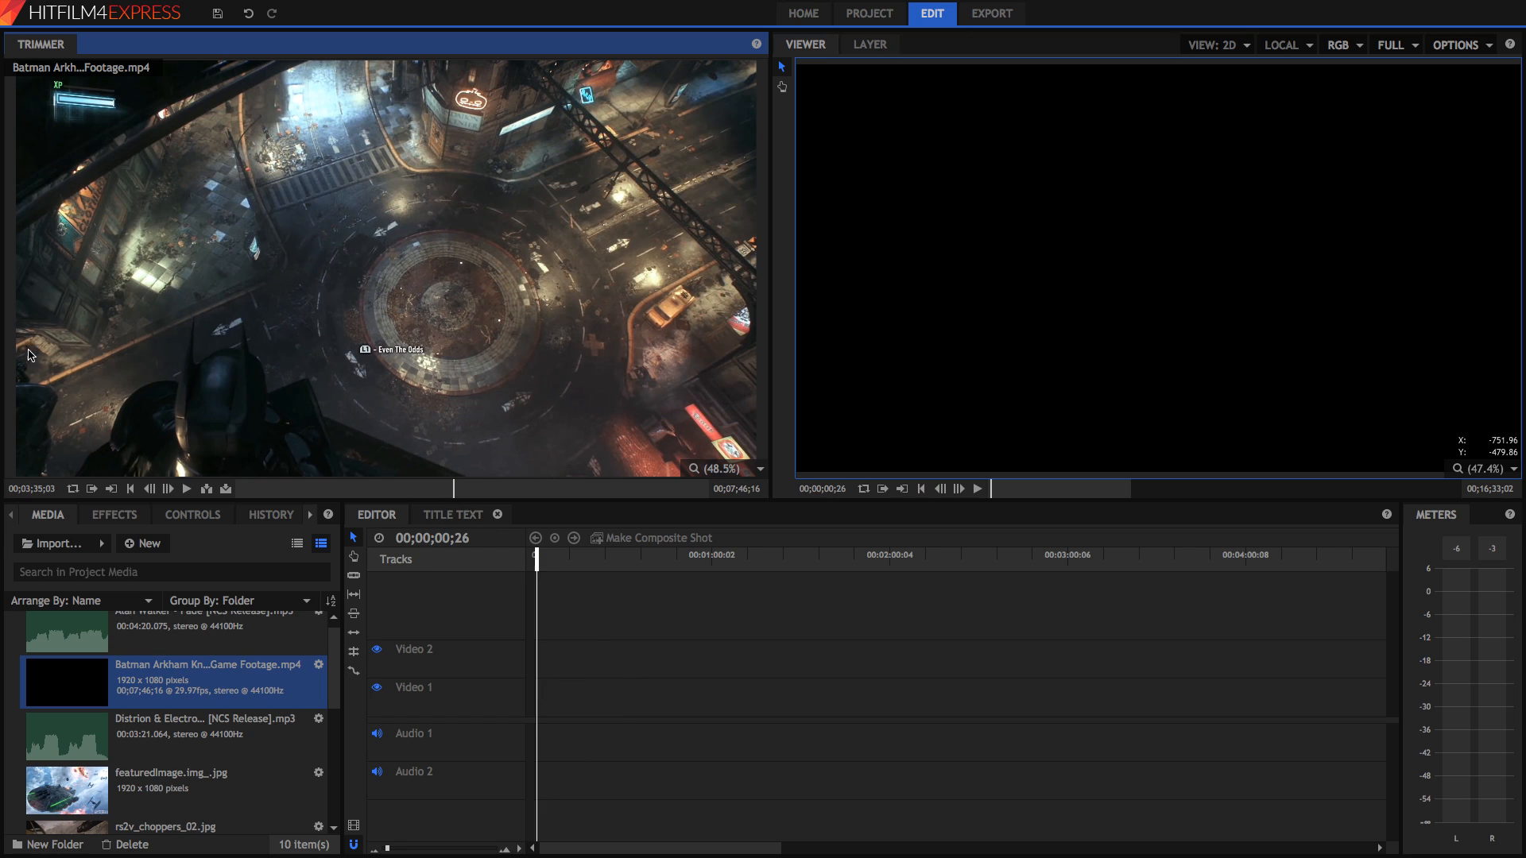
mouse_move(462, 499)
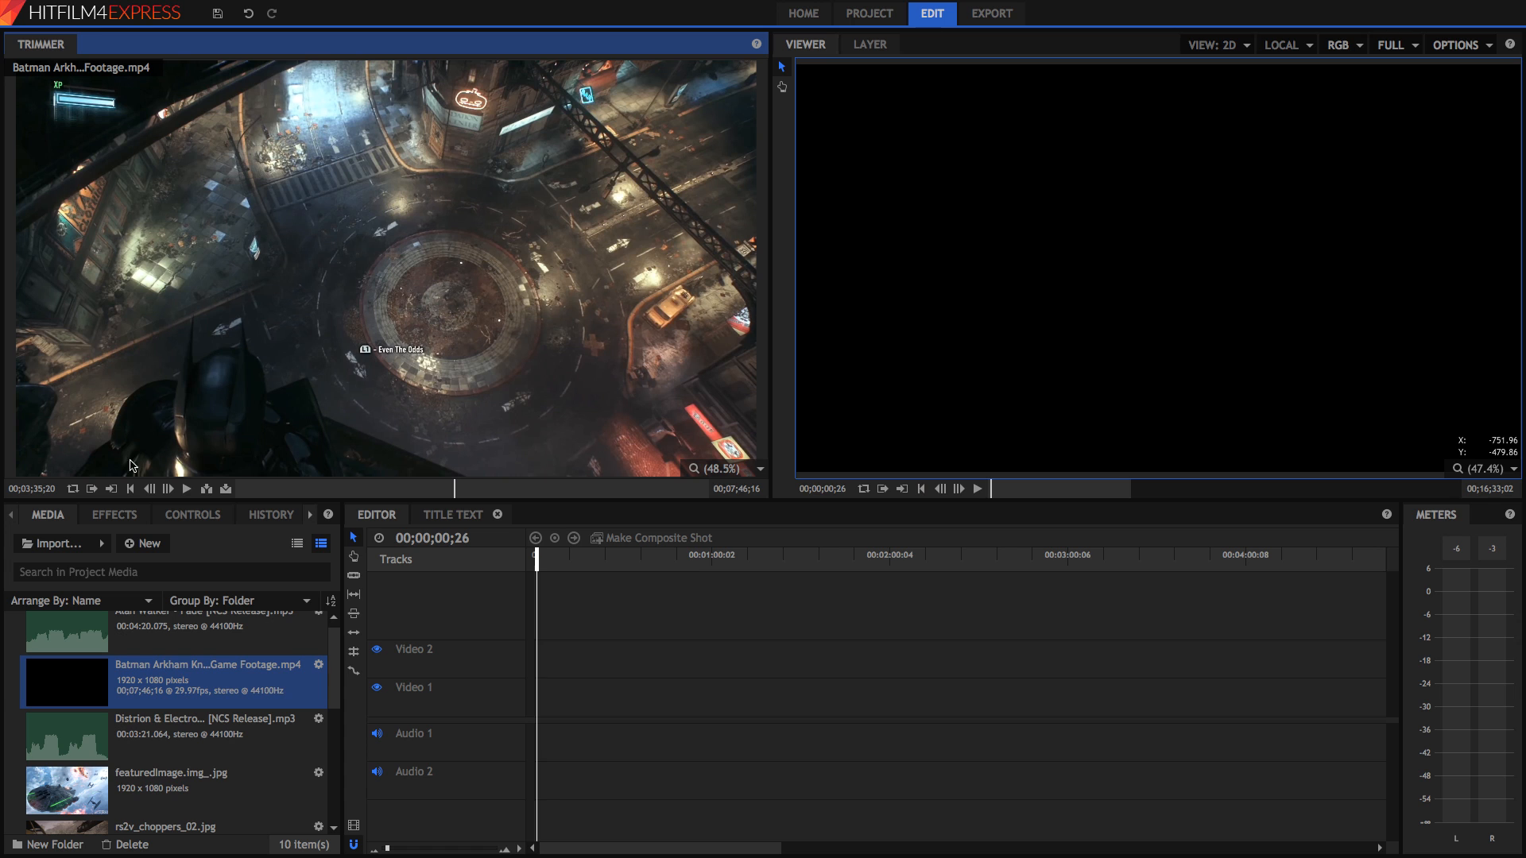
mouse_move(280, 489)
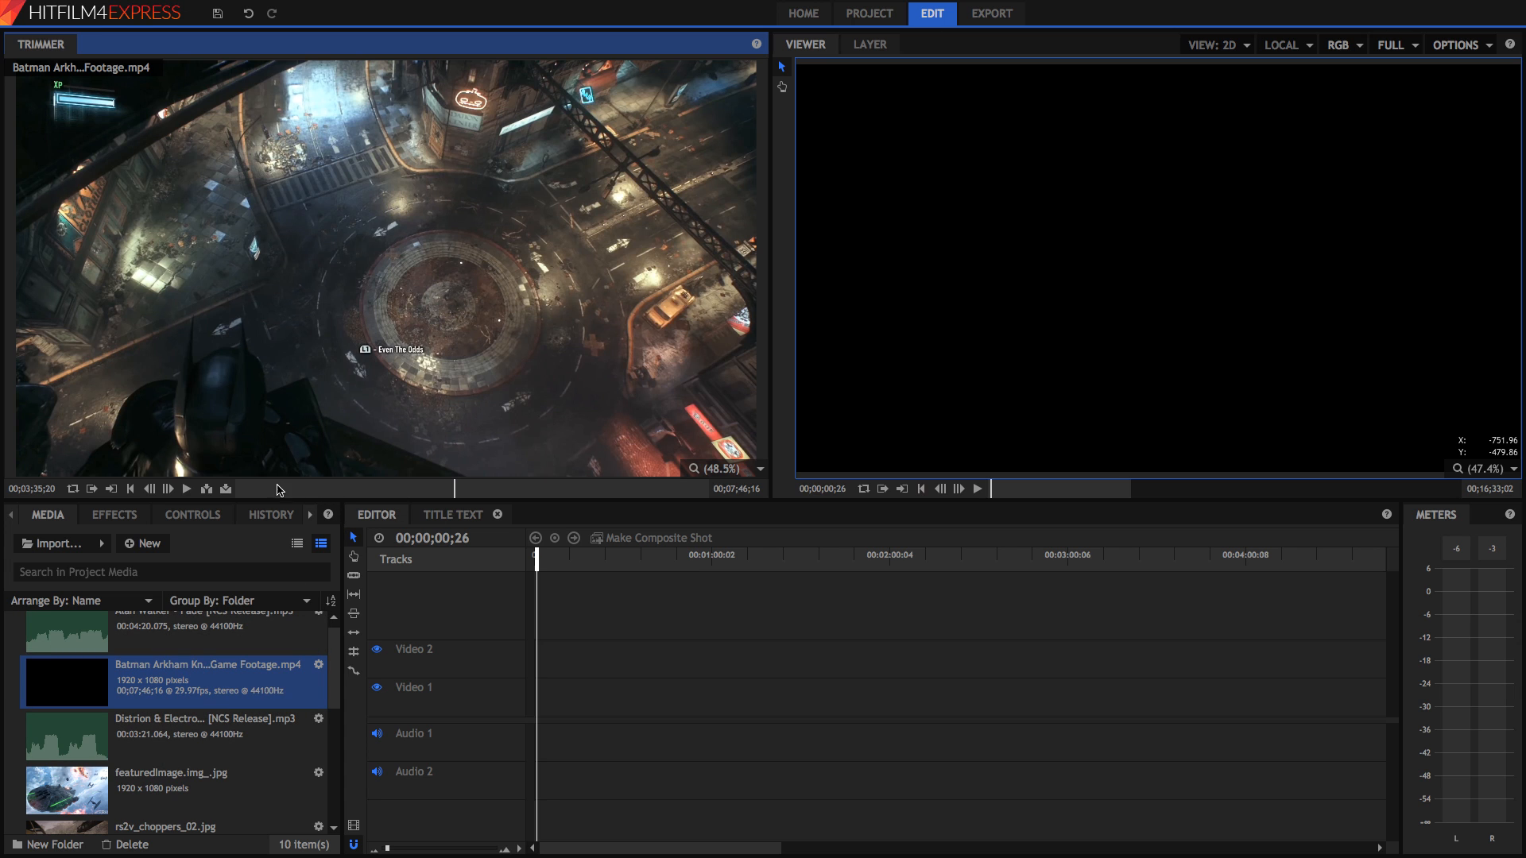
Play the Batman Arkham footage in the Trimmer and pause on the rooftop shot
left_click(188, 488)
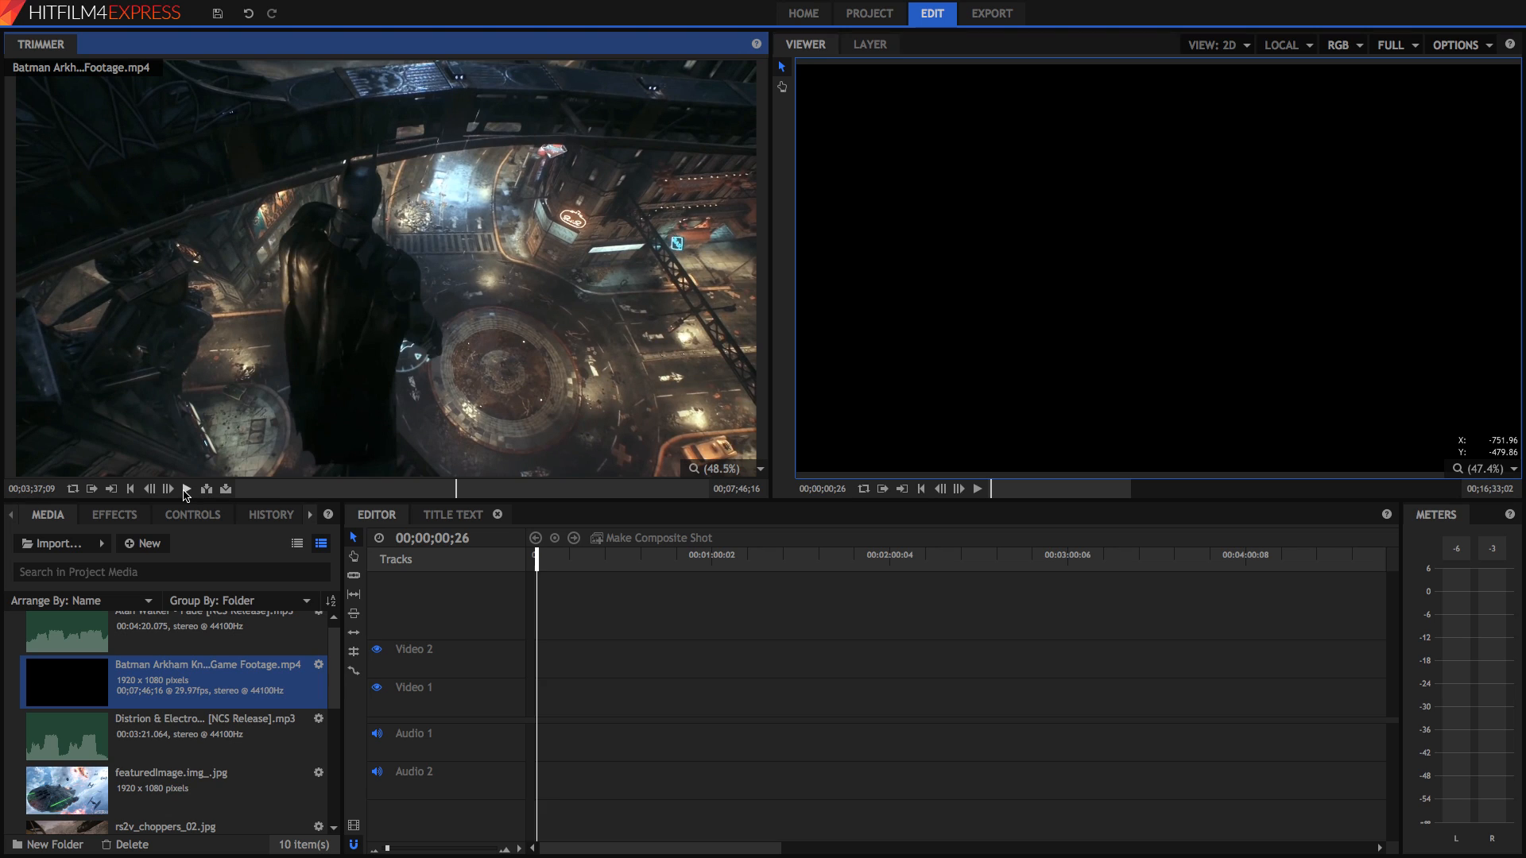
mouse_move(588, 671)
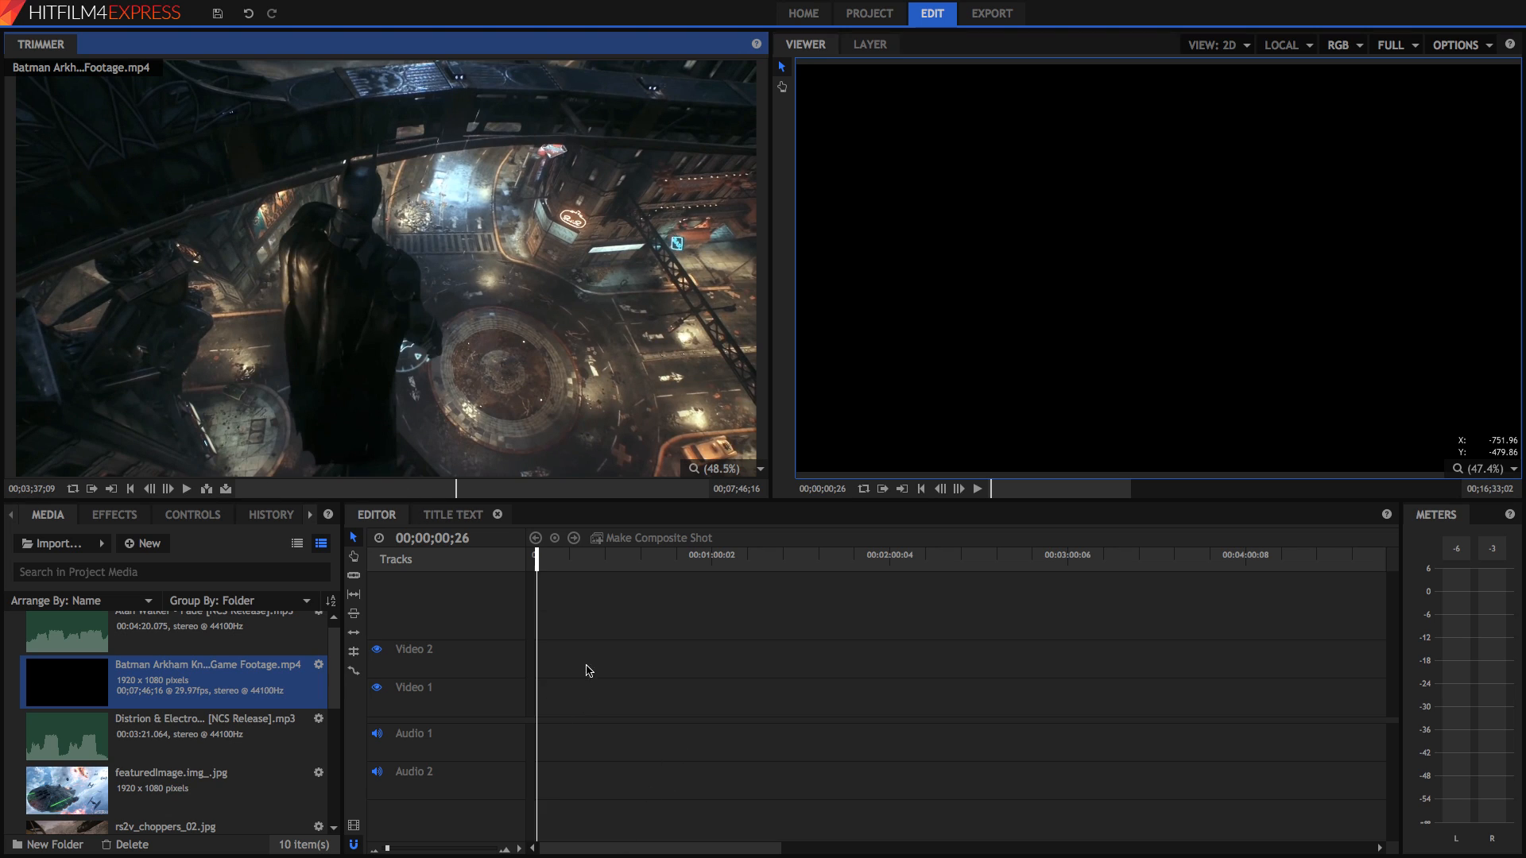
mouse_move(602, 691)
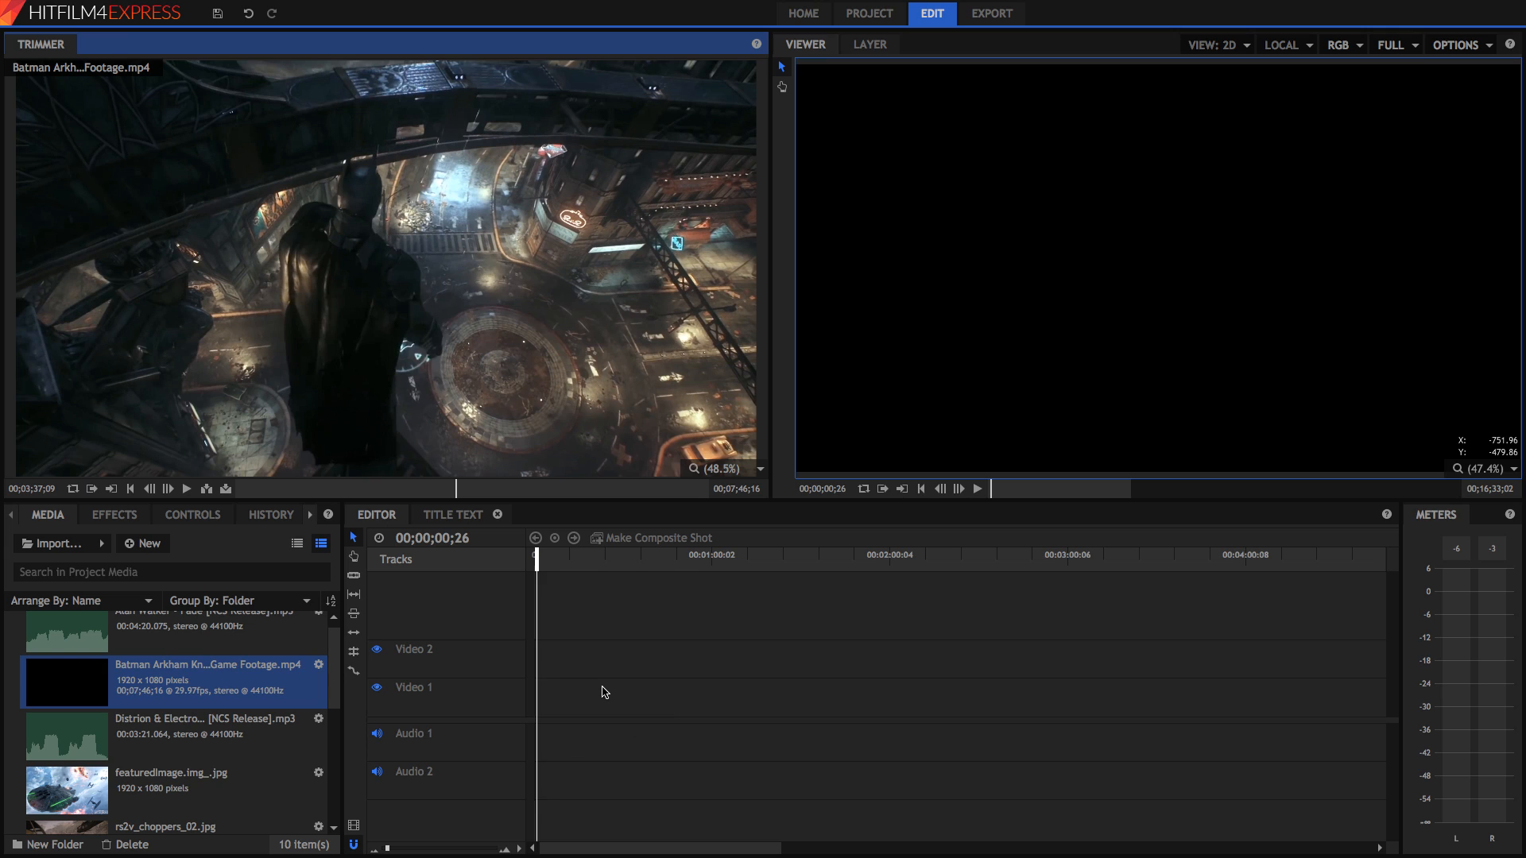
mouse_move(417, 227)
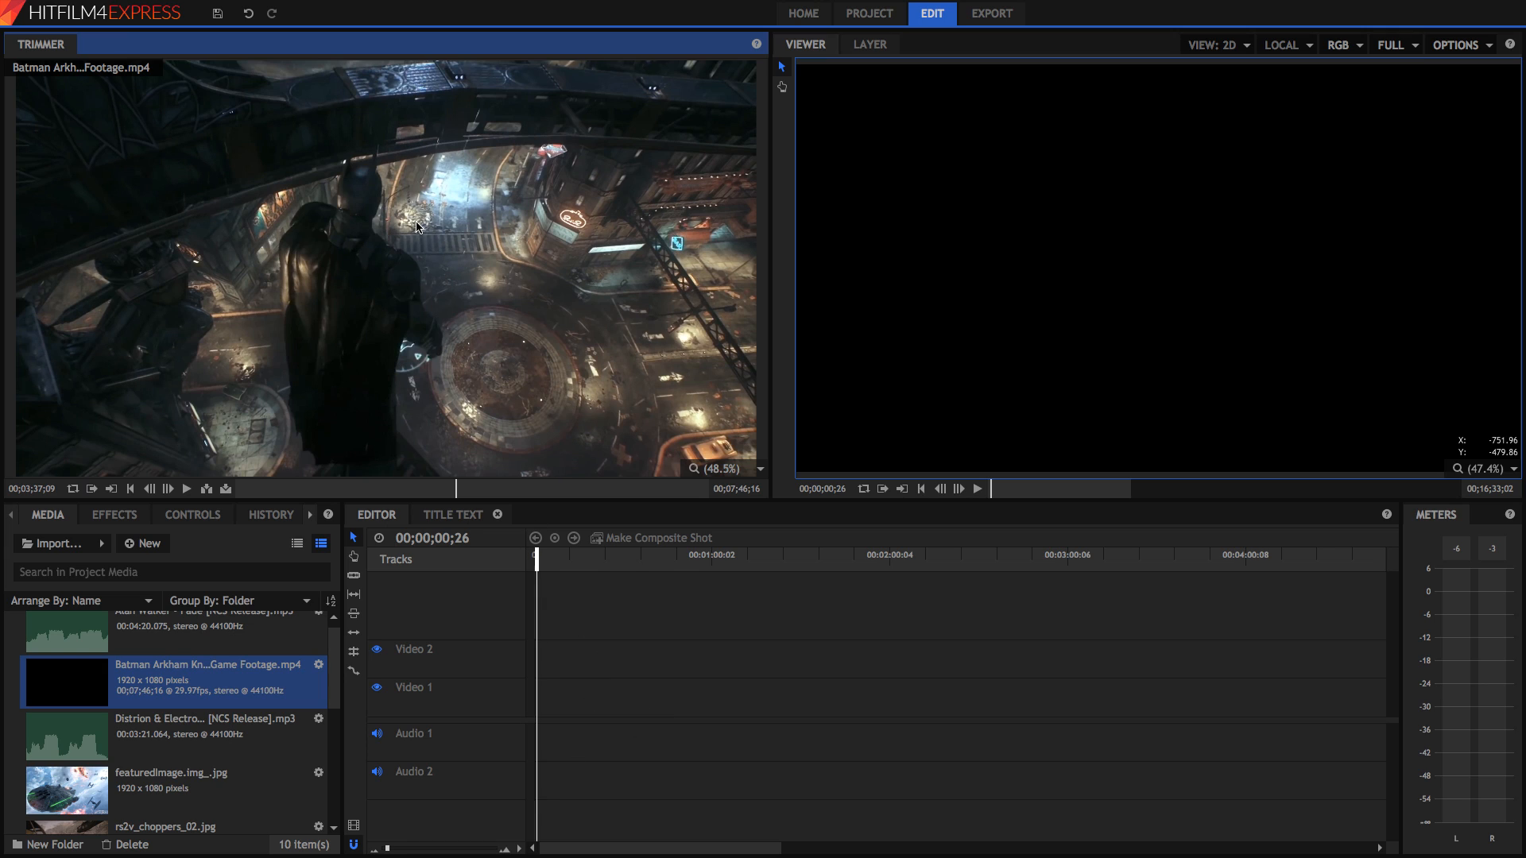
mouse_move(324, 190)
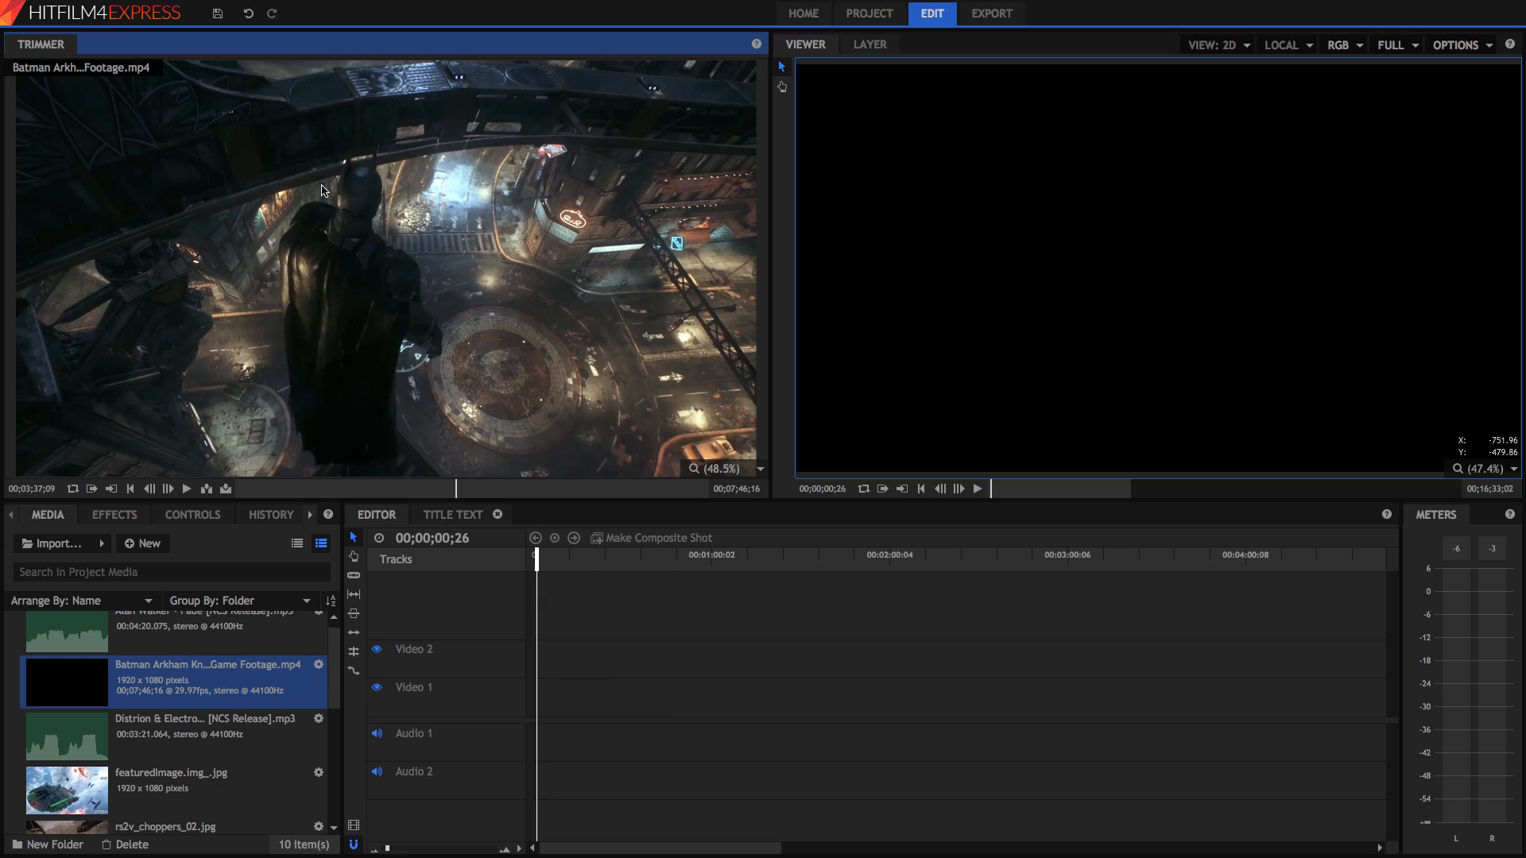
mouse_move(684, 224)
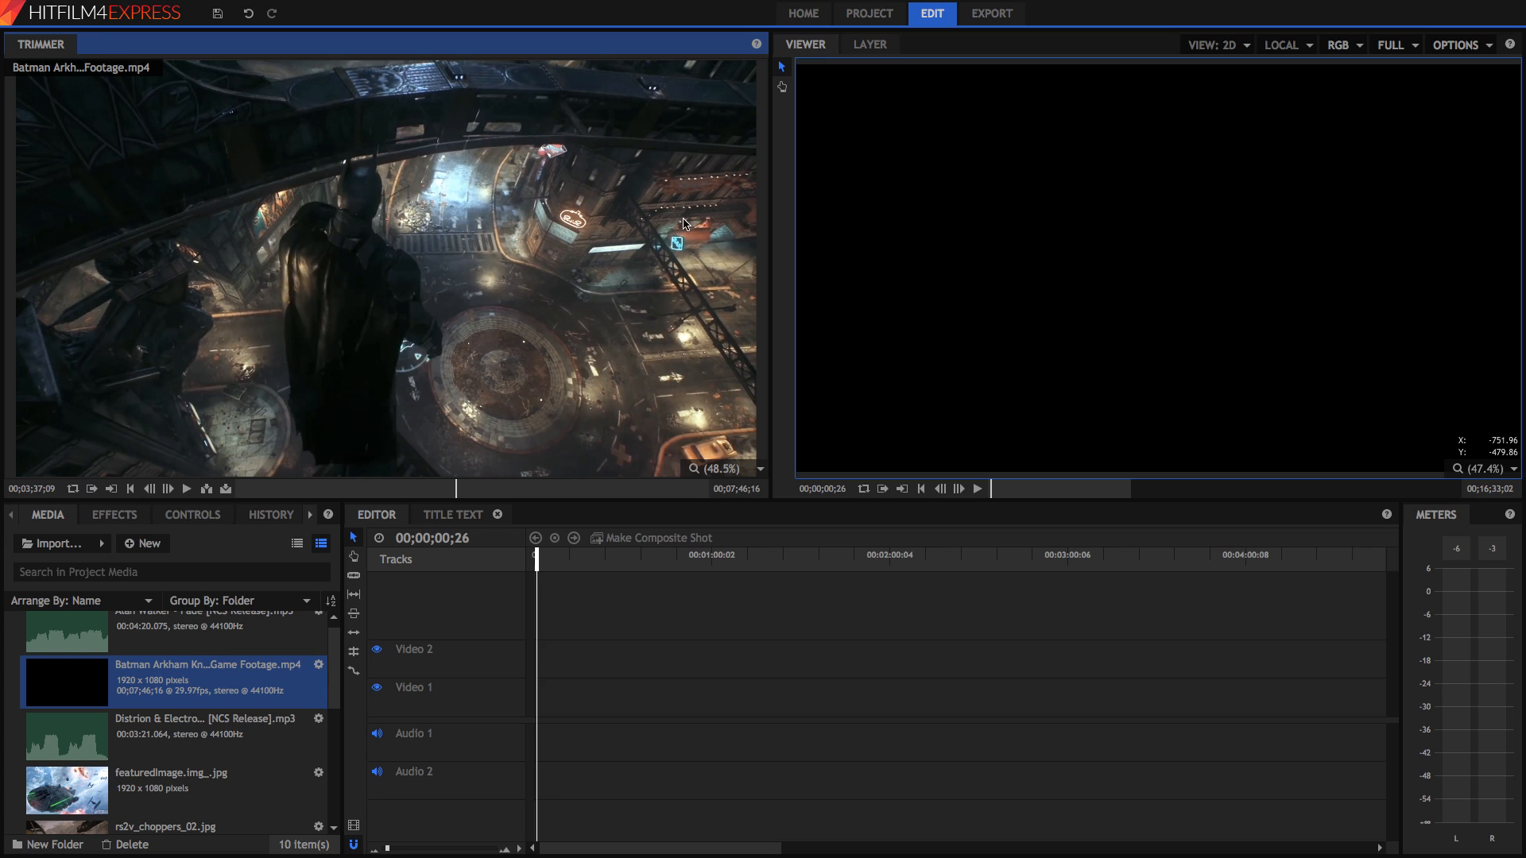
mouse_move(259, 408)
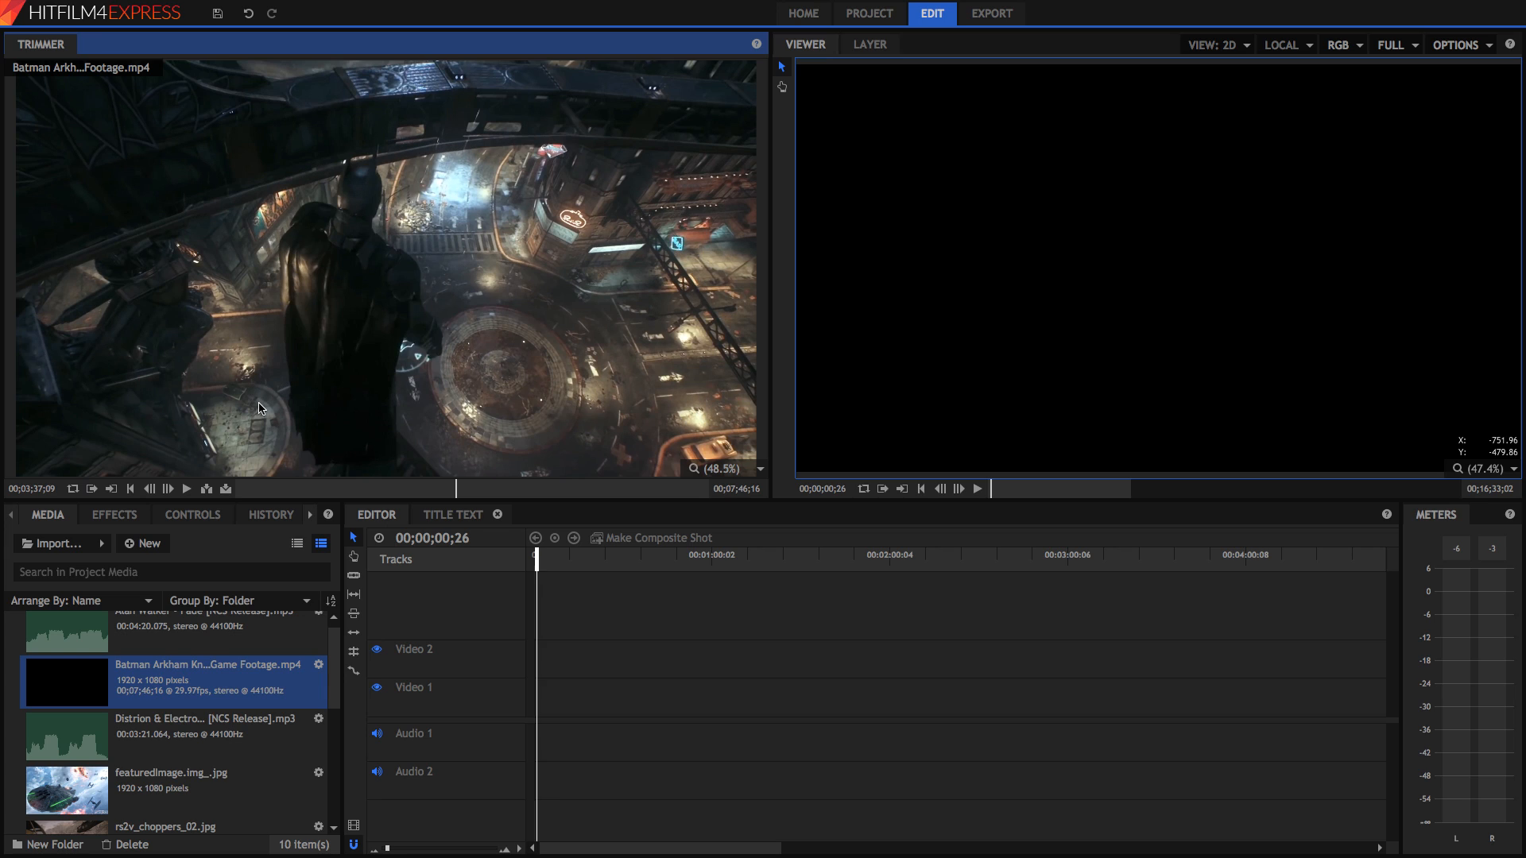
mouse_move(411, 403)
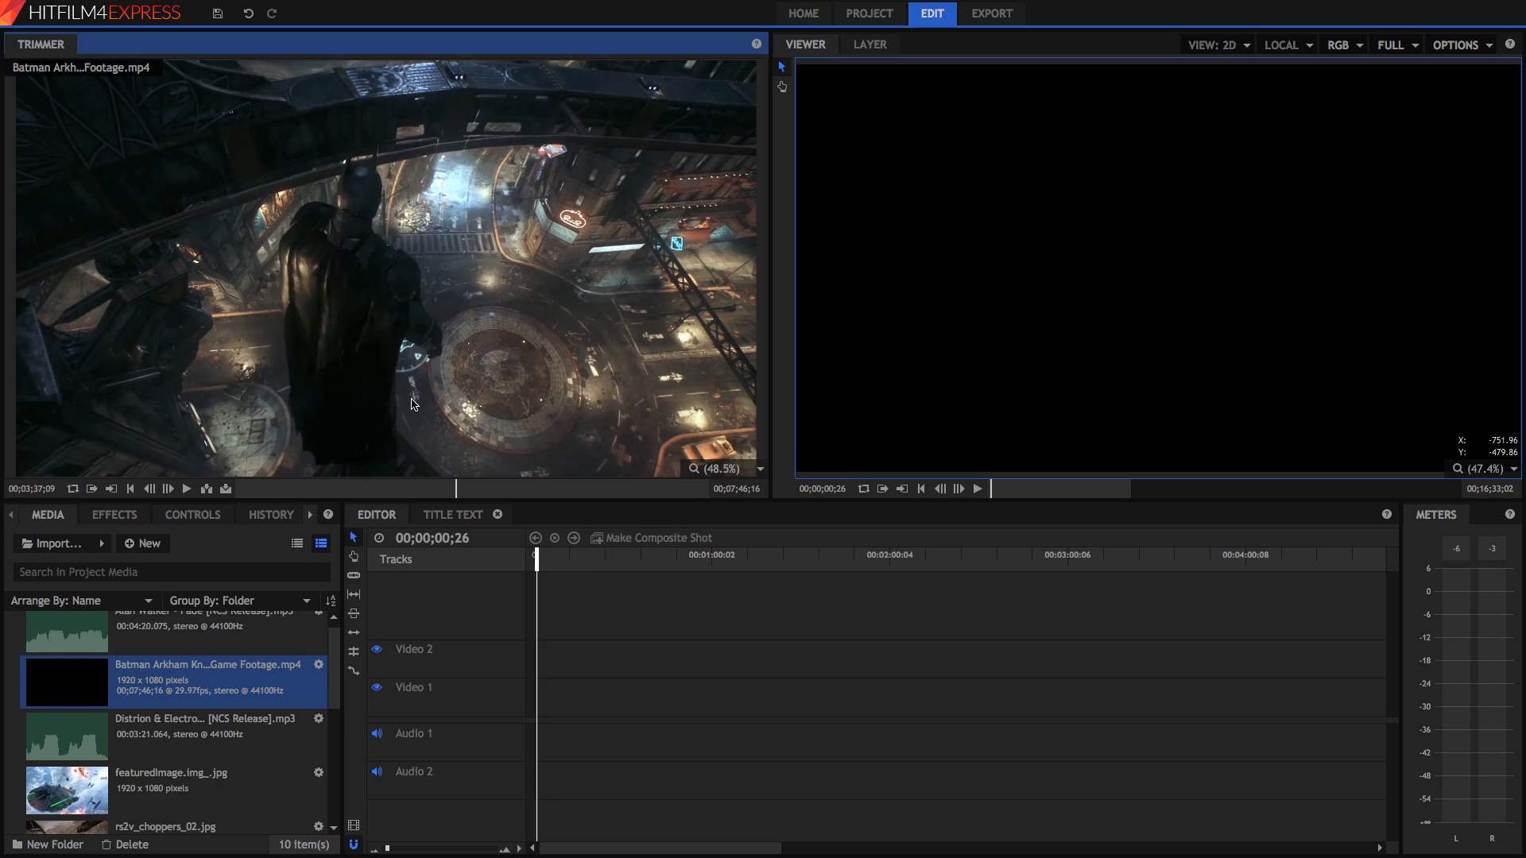
mouse_move(449, 205)
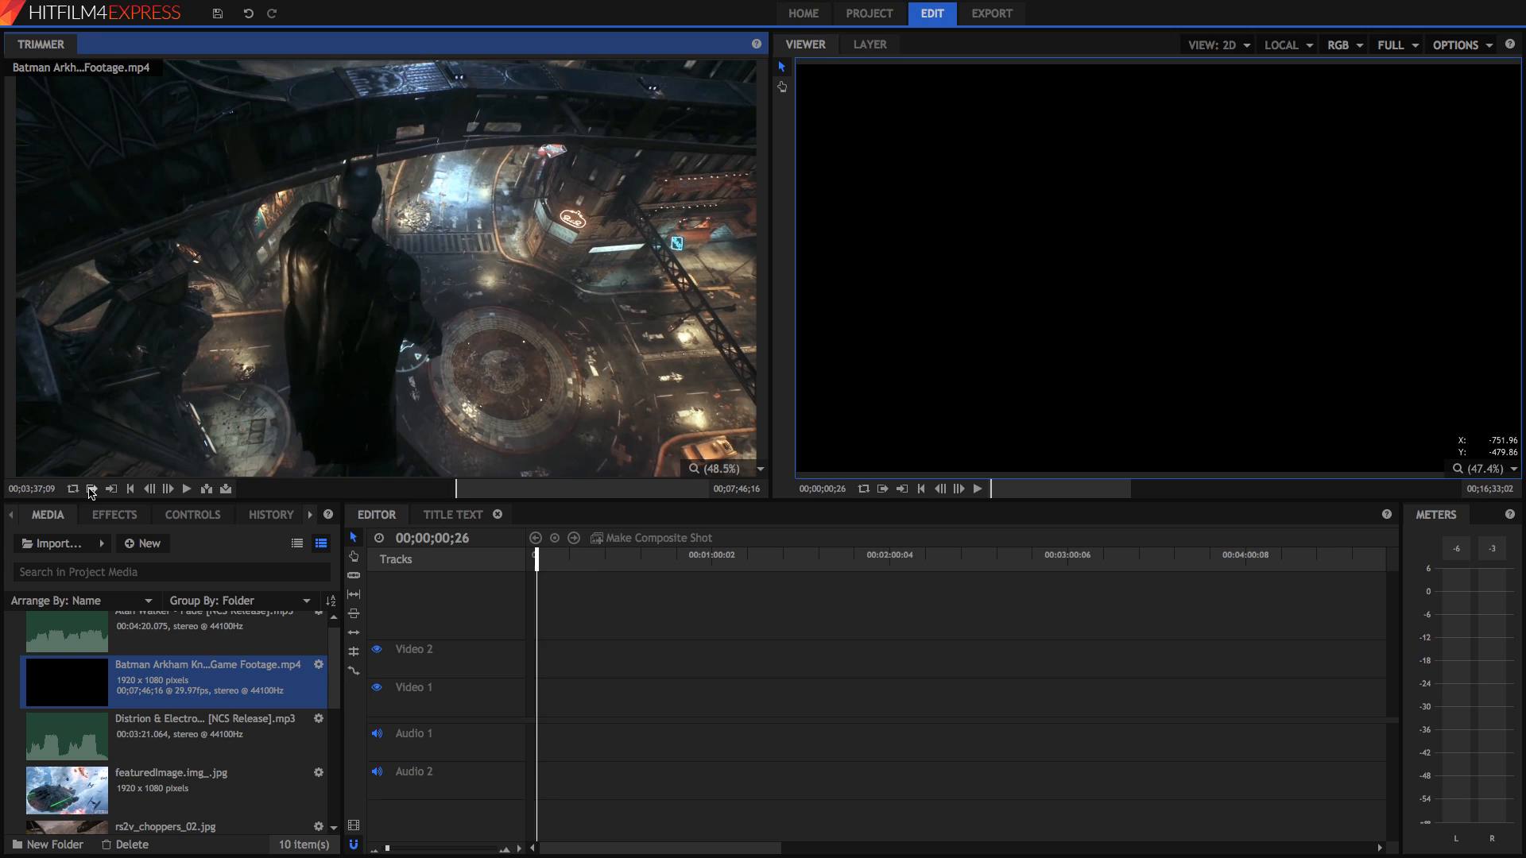
mouse_move(92, 488)
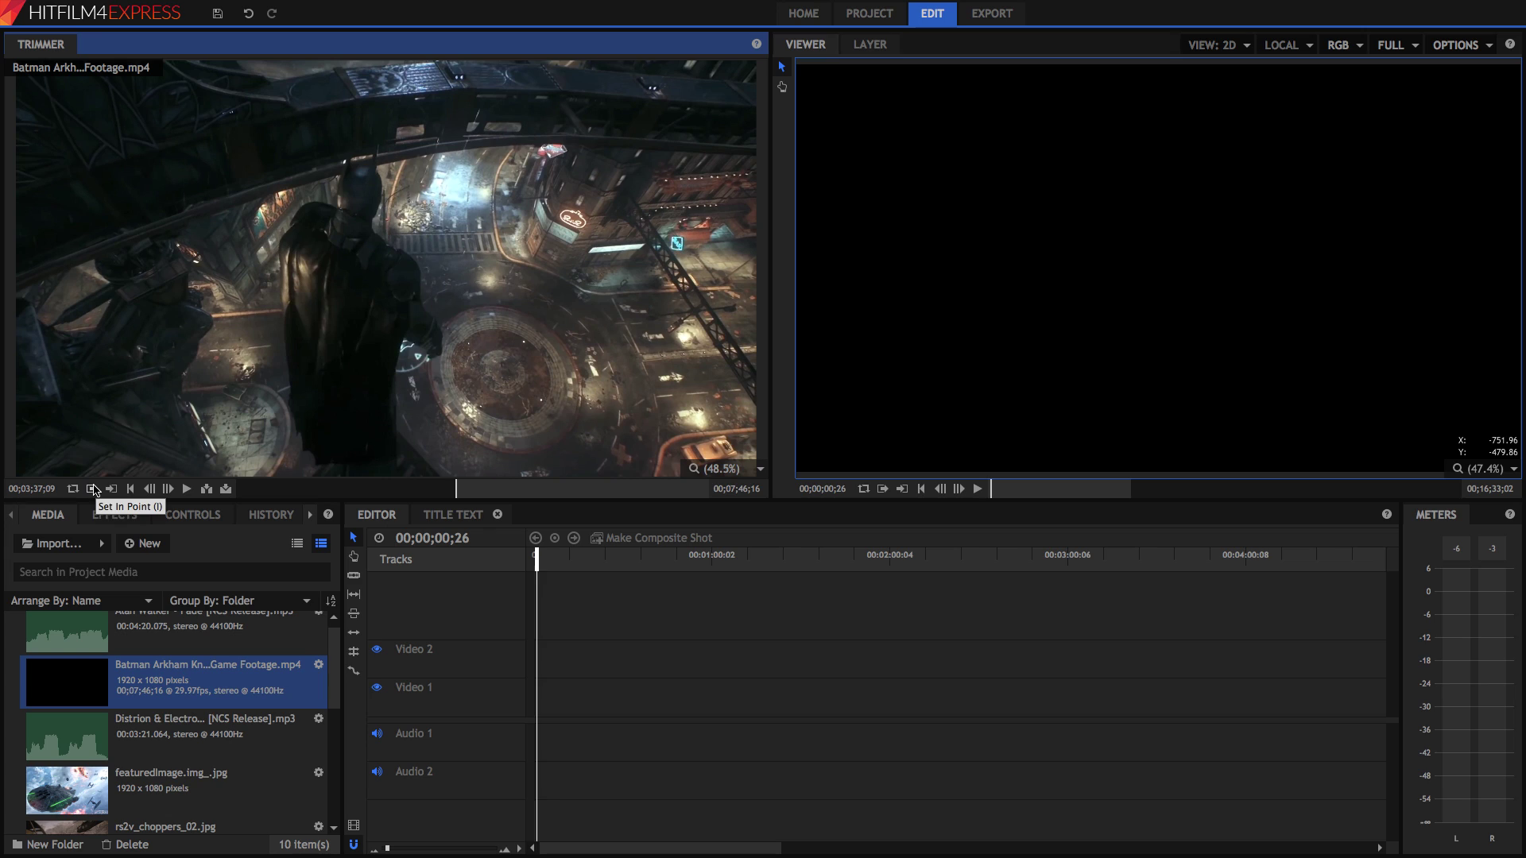
mouse_move(419, 507)
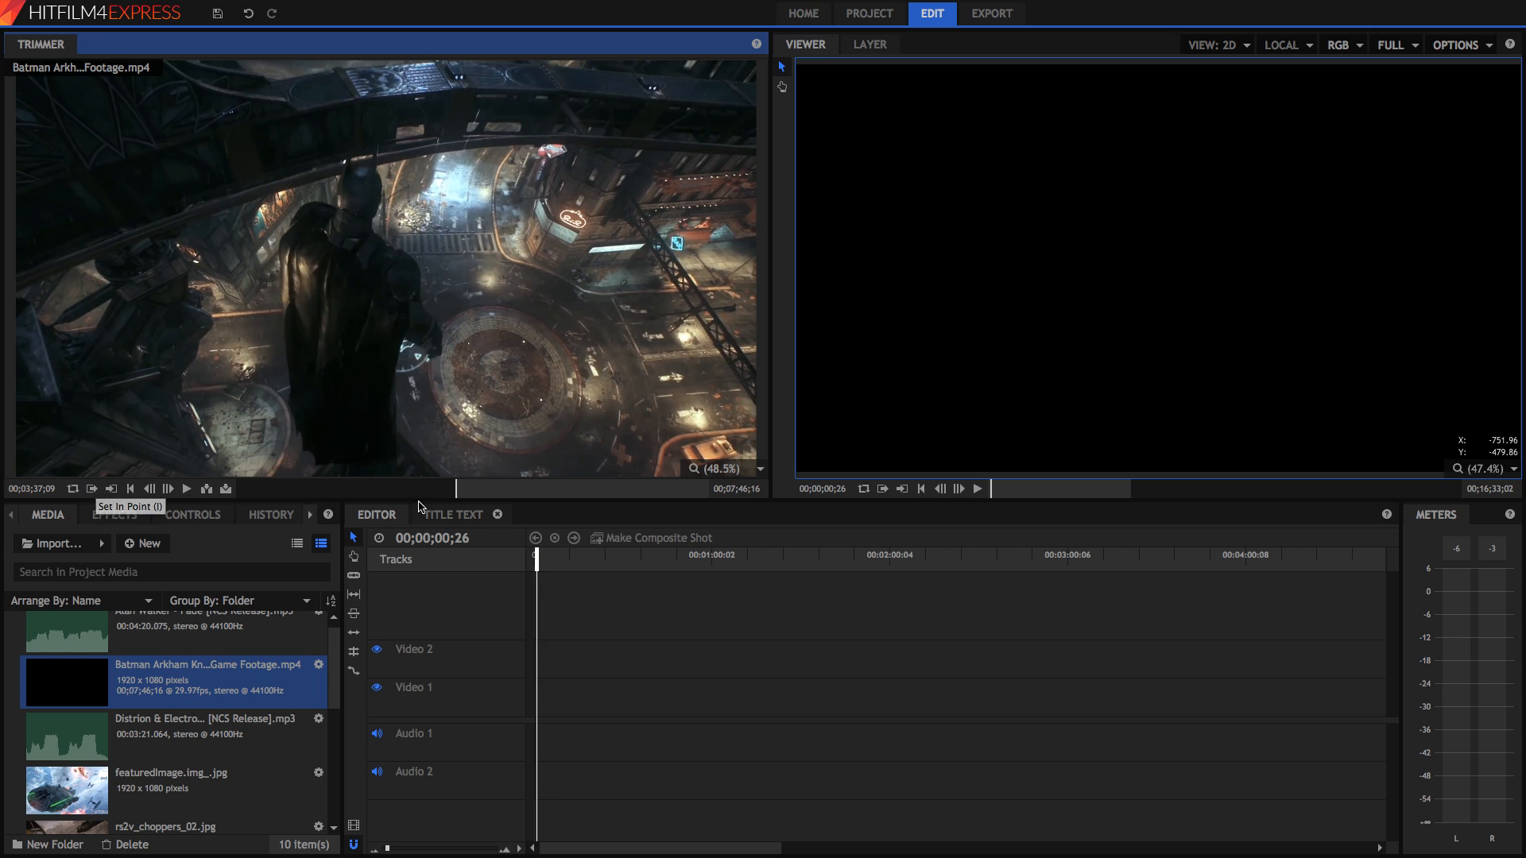
mouse_move(375, 387)
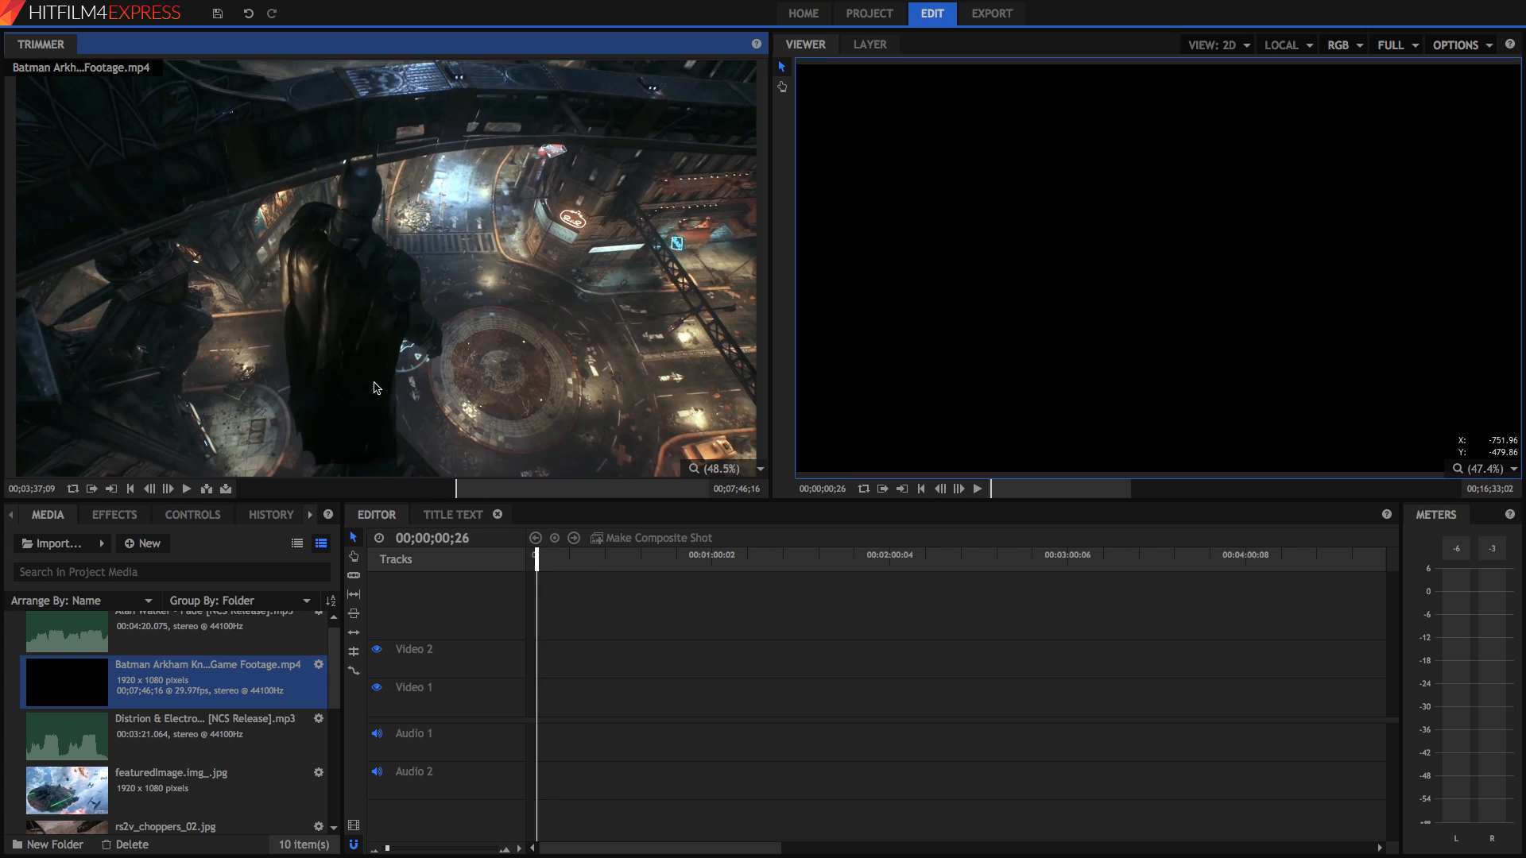
mouse_move(461, 486)
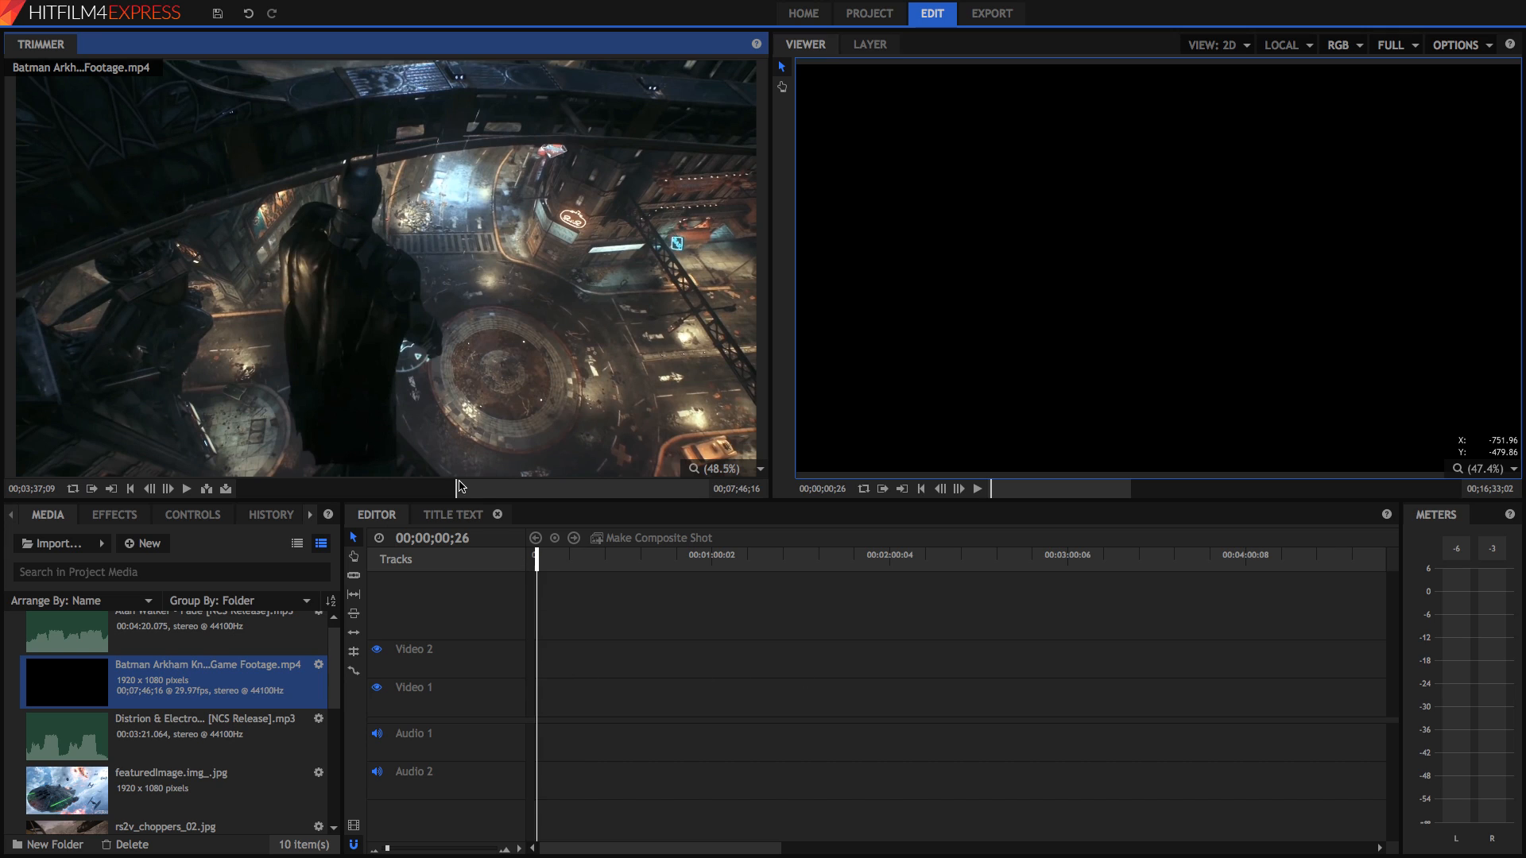
mouse_move(455, 498)
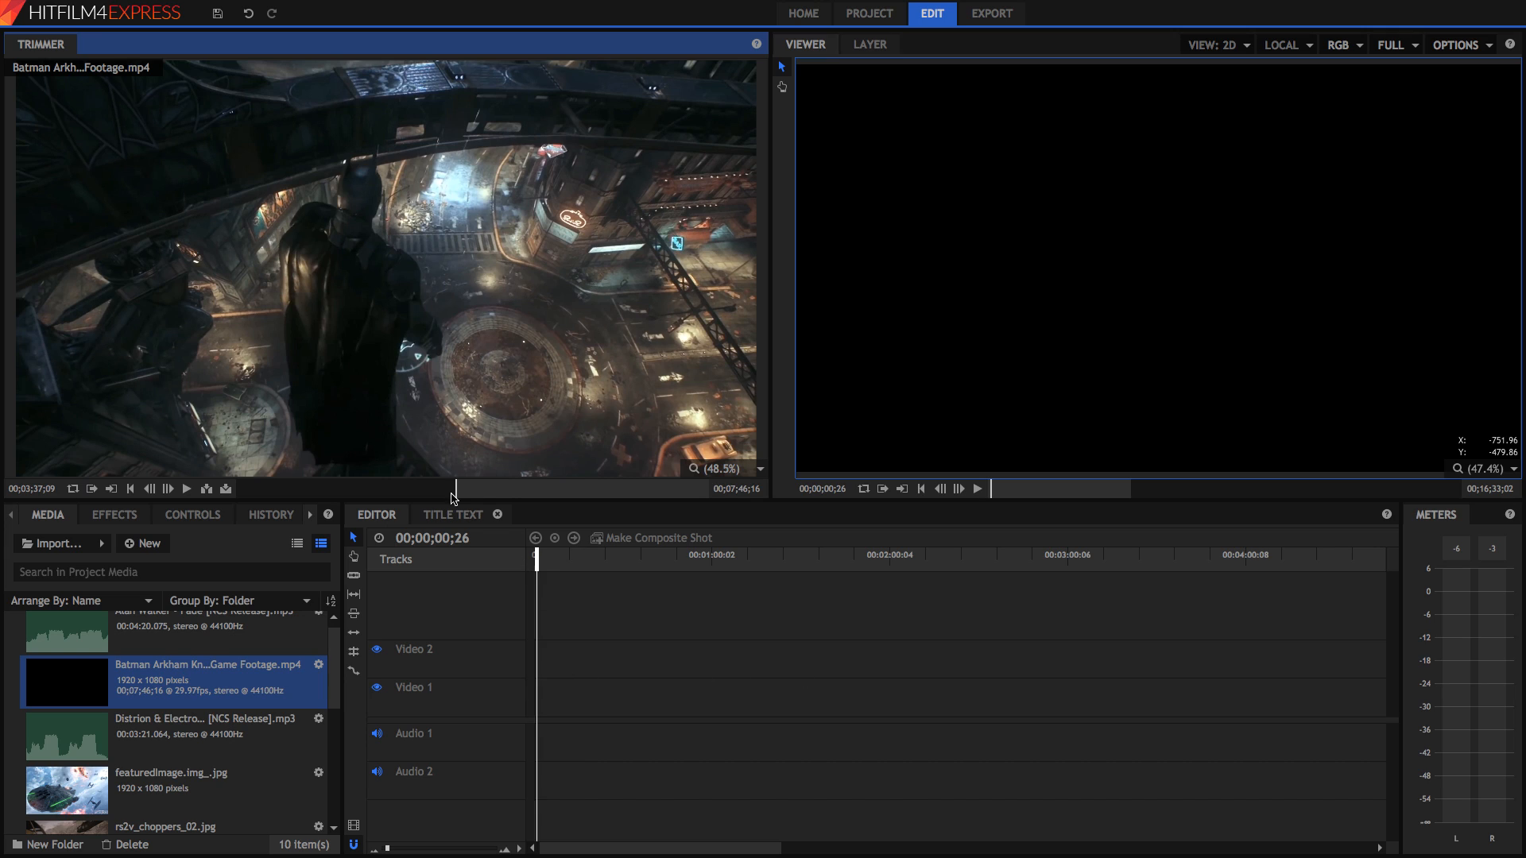
mouse_move(188, 488)
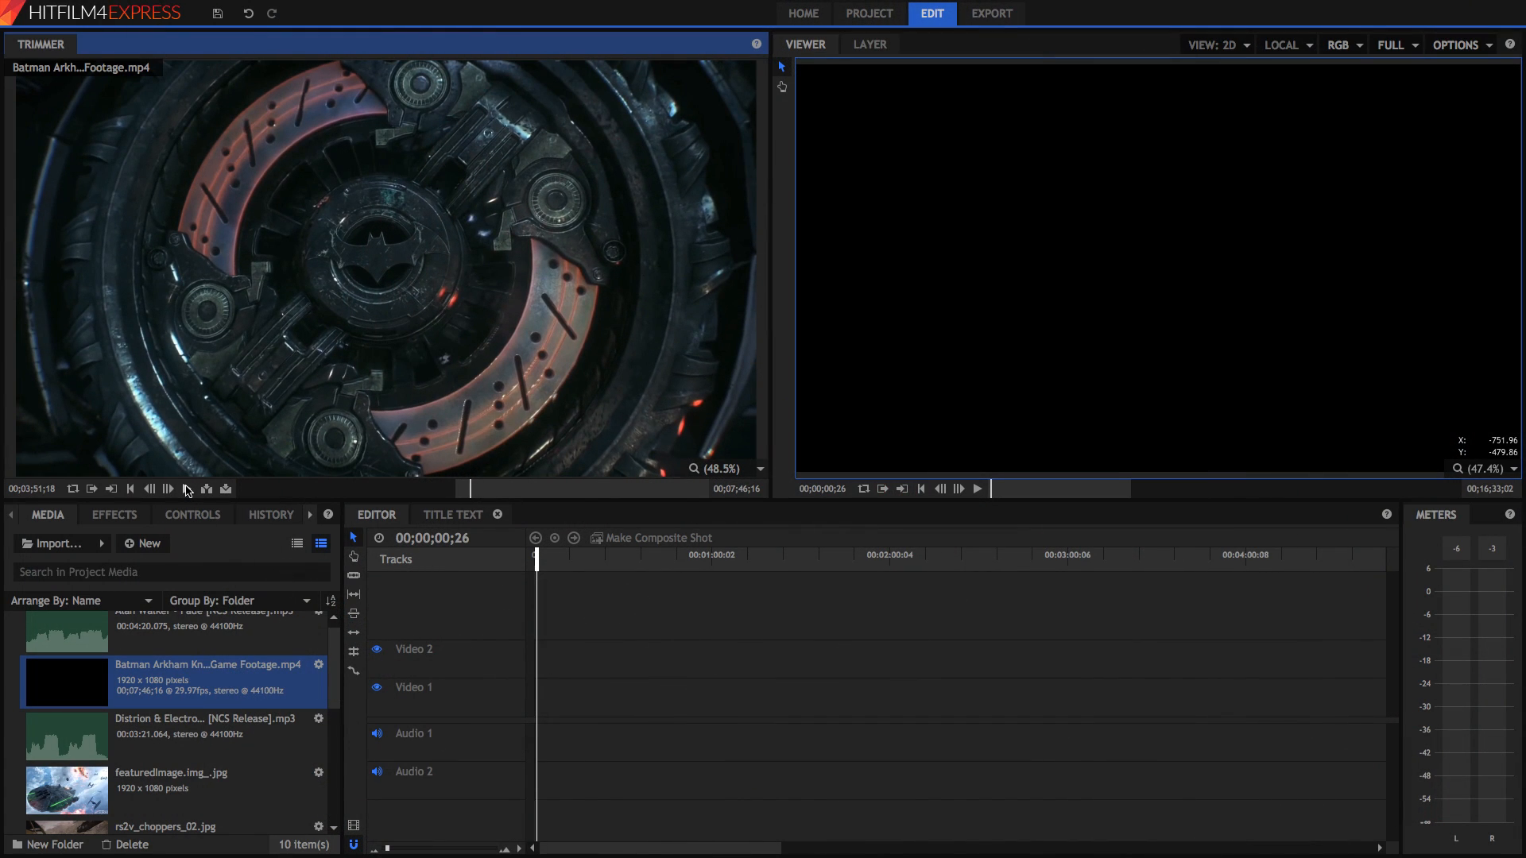
mouse_move(194, 497)
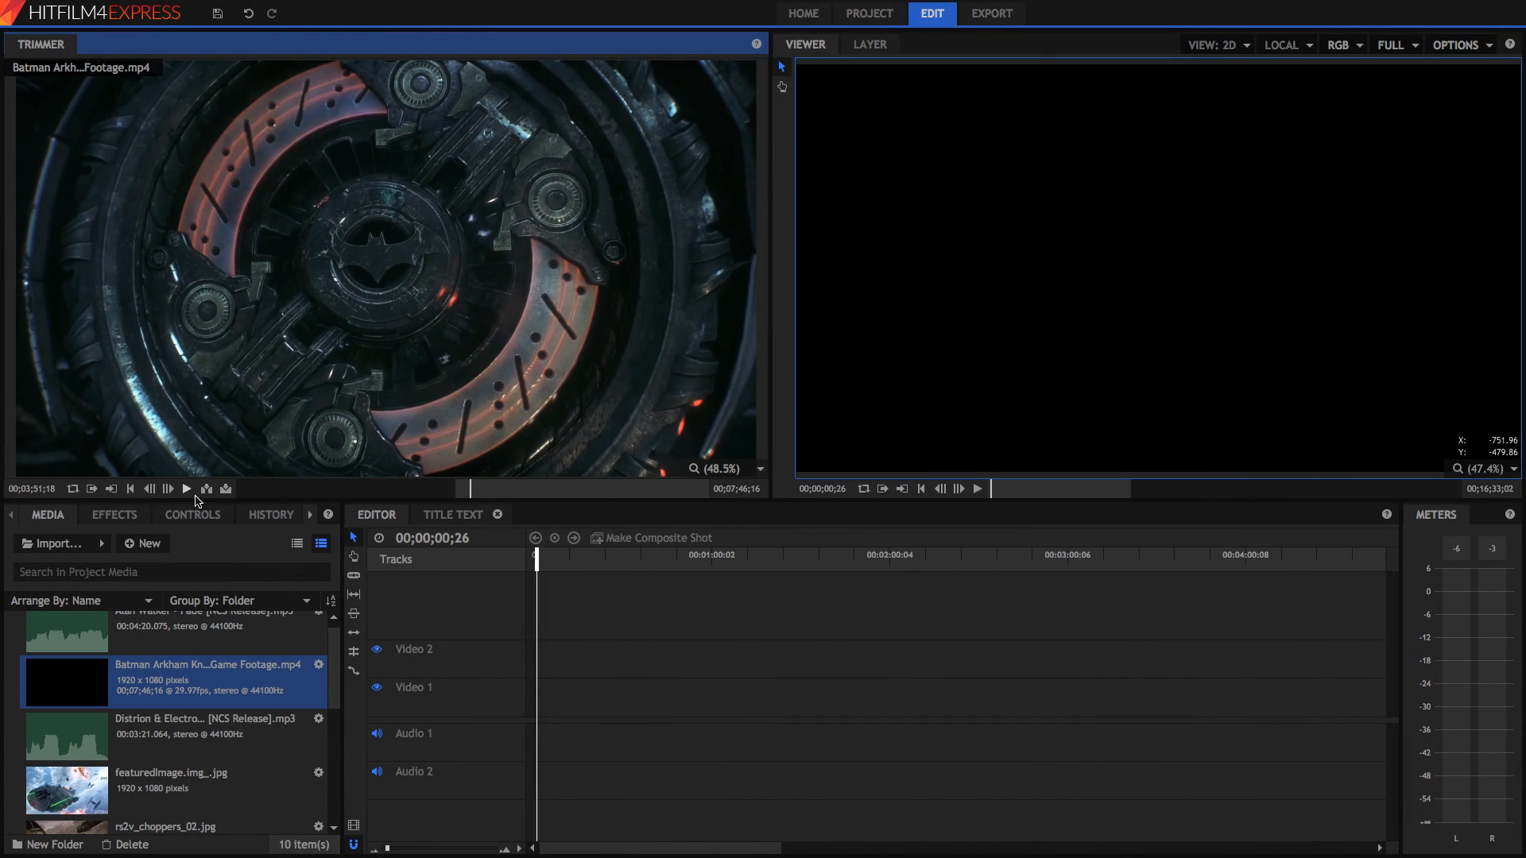
mouse_move(114, 491)
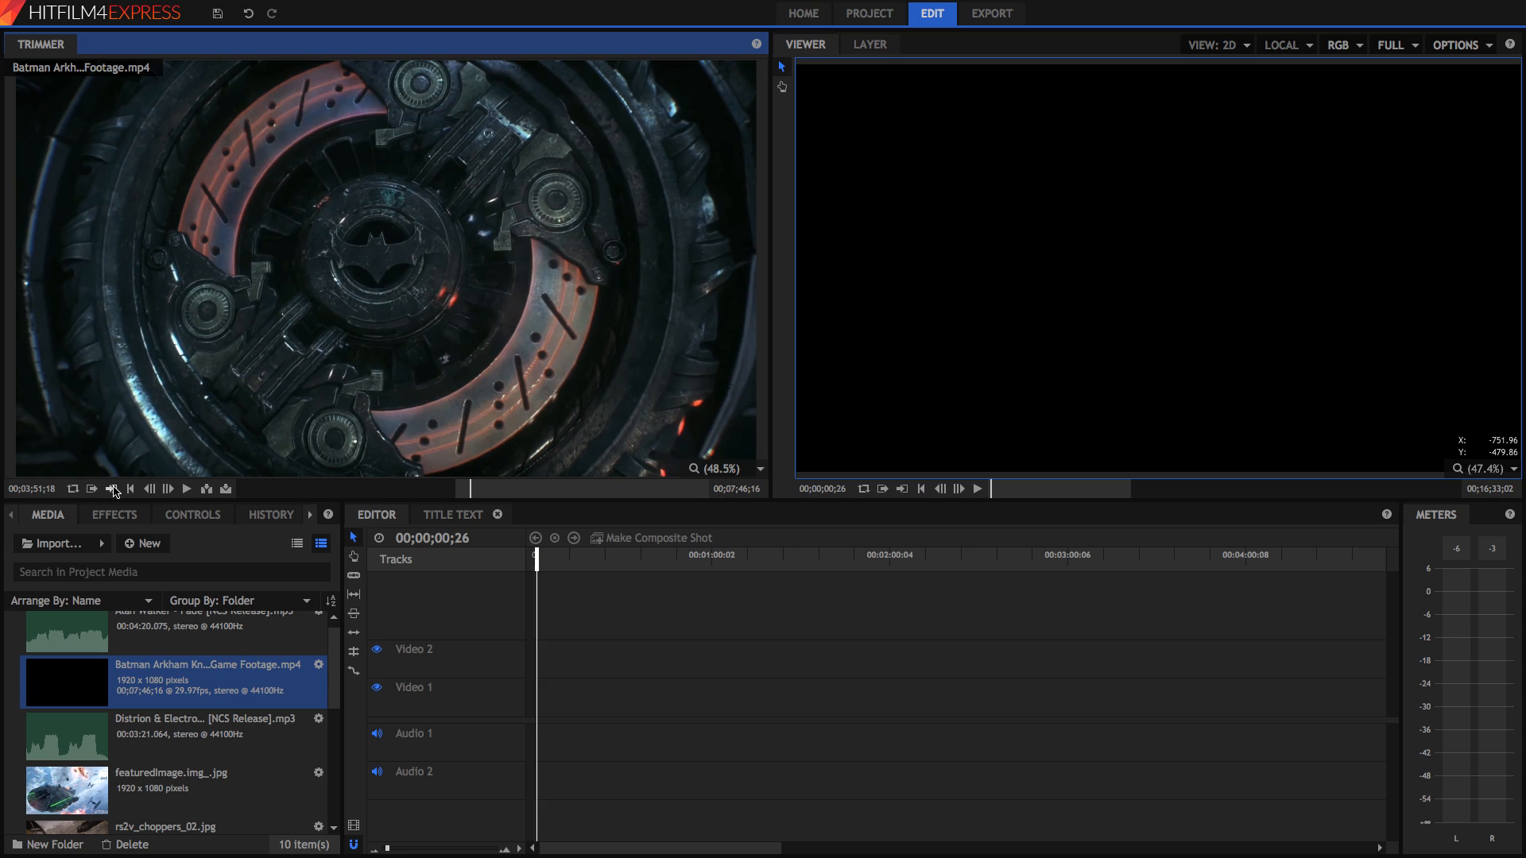
mouse_move(113, 487)
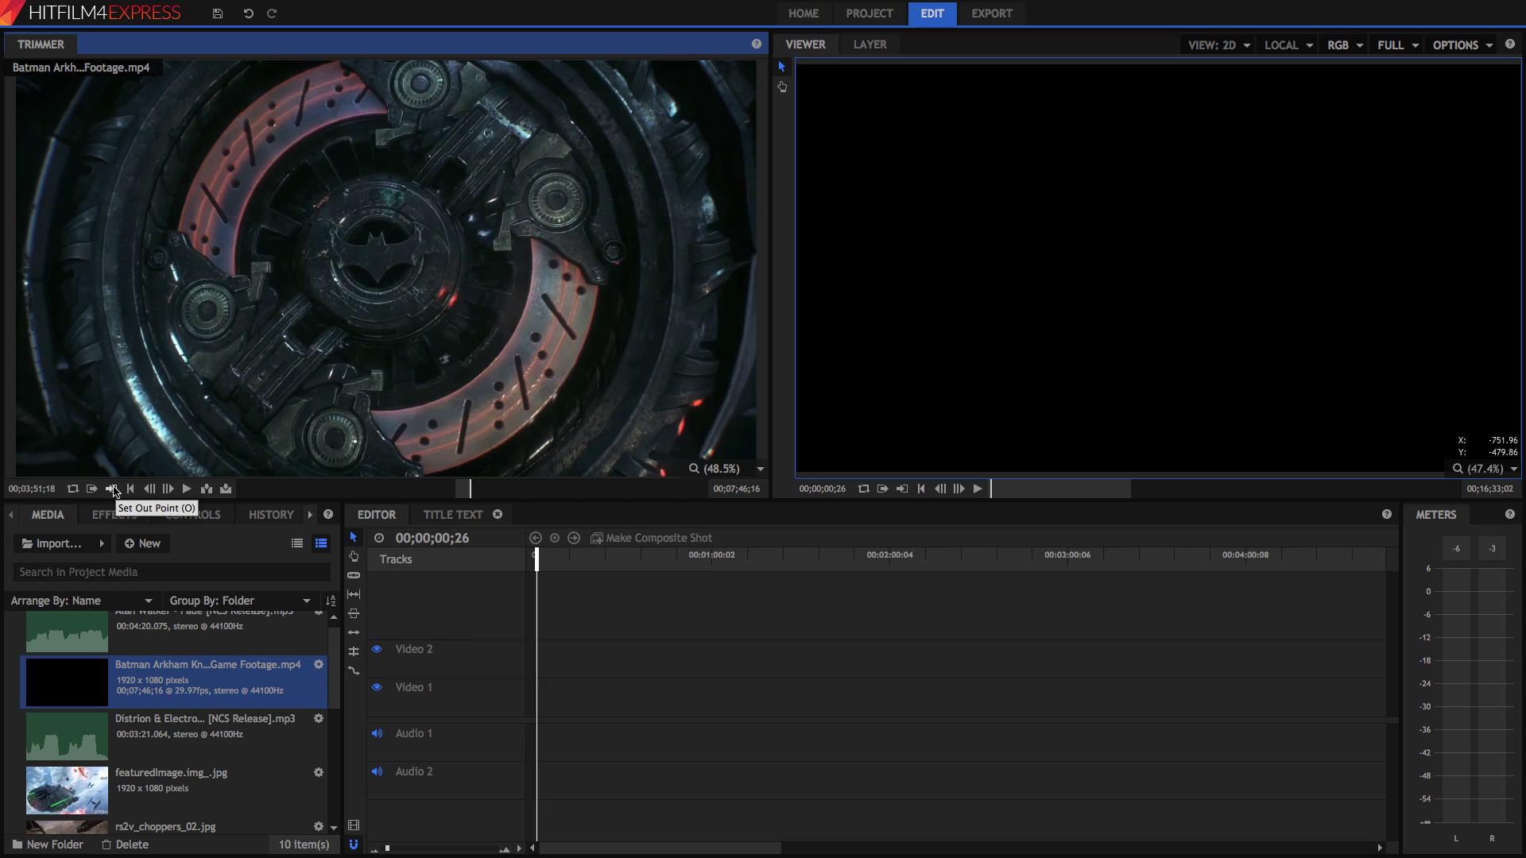
mouse_move(225, 488)
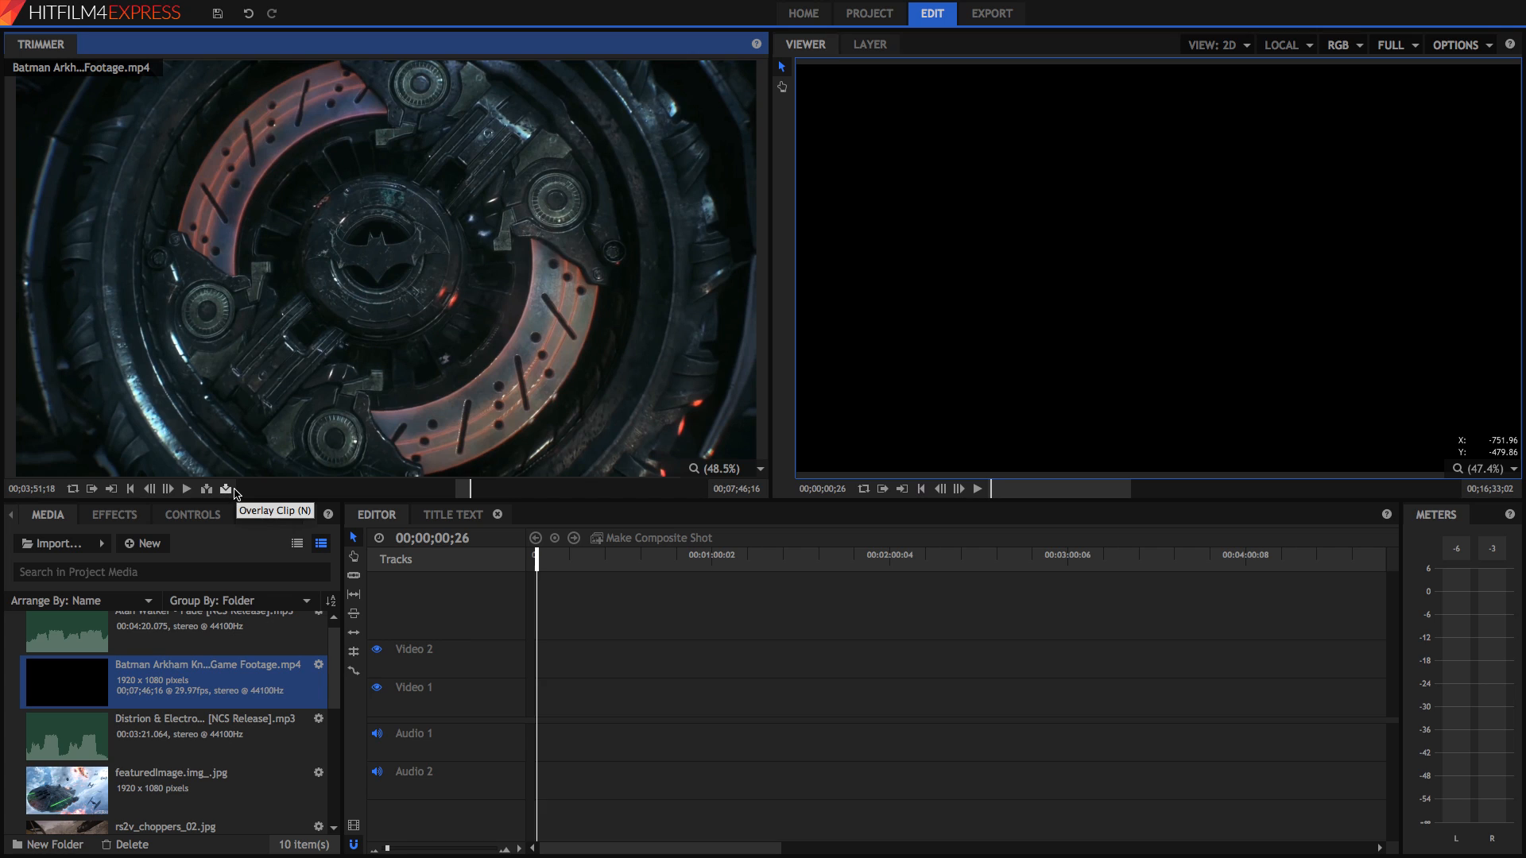
mouse_move(205, 488)
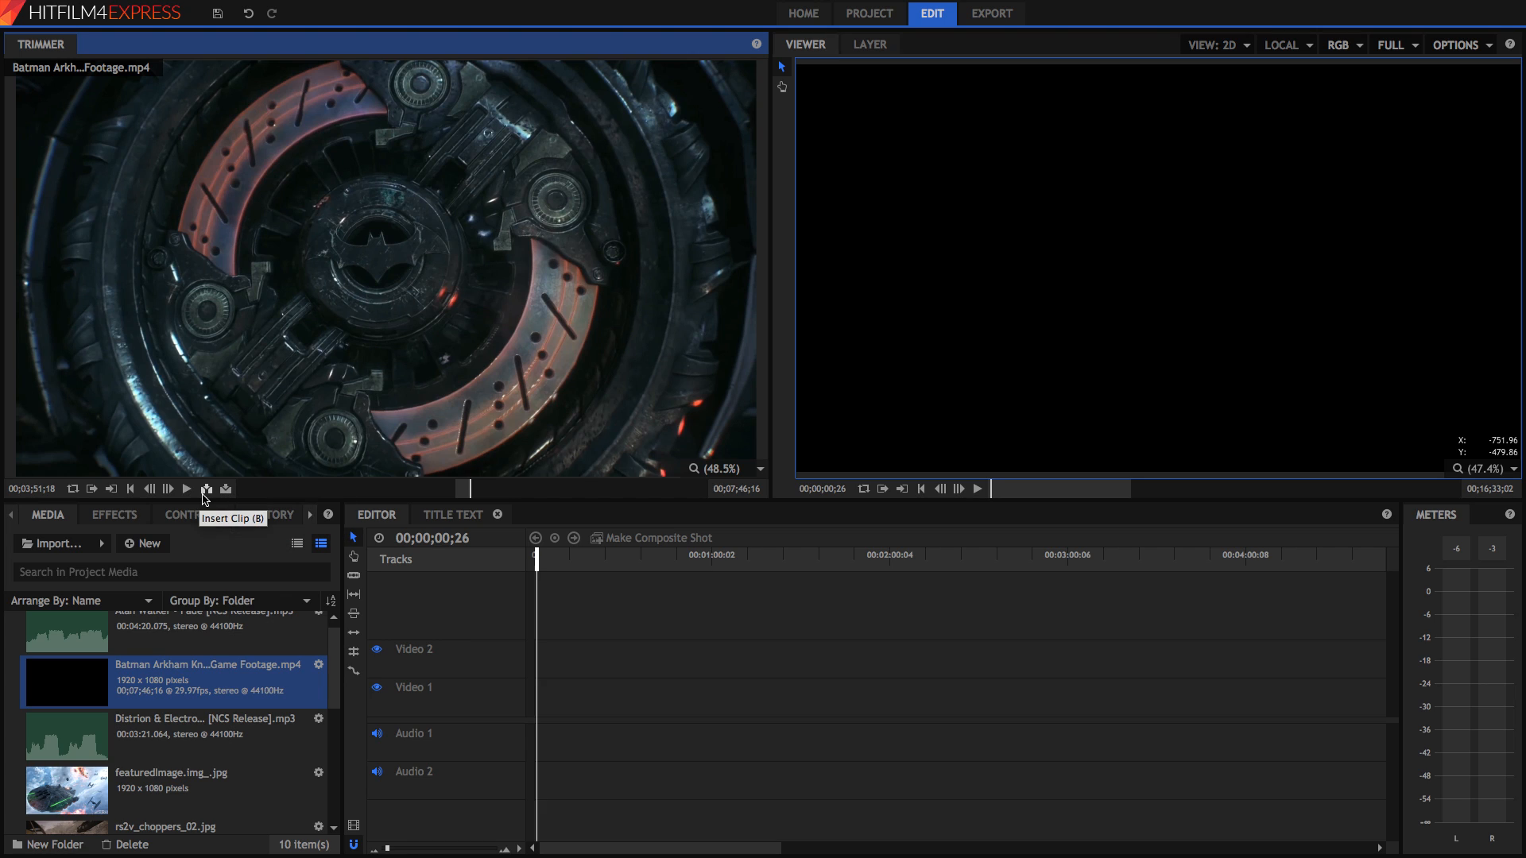
mouse_move(245, 491)
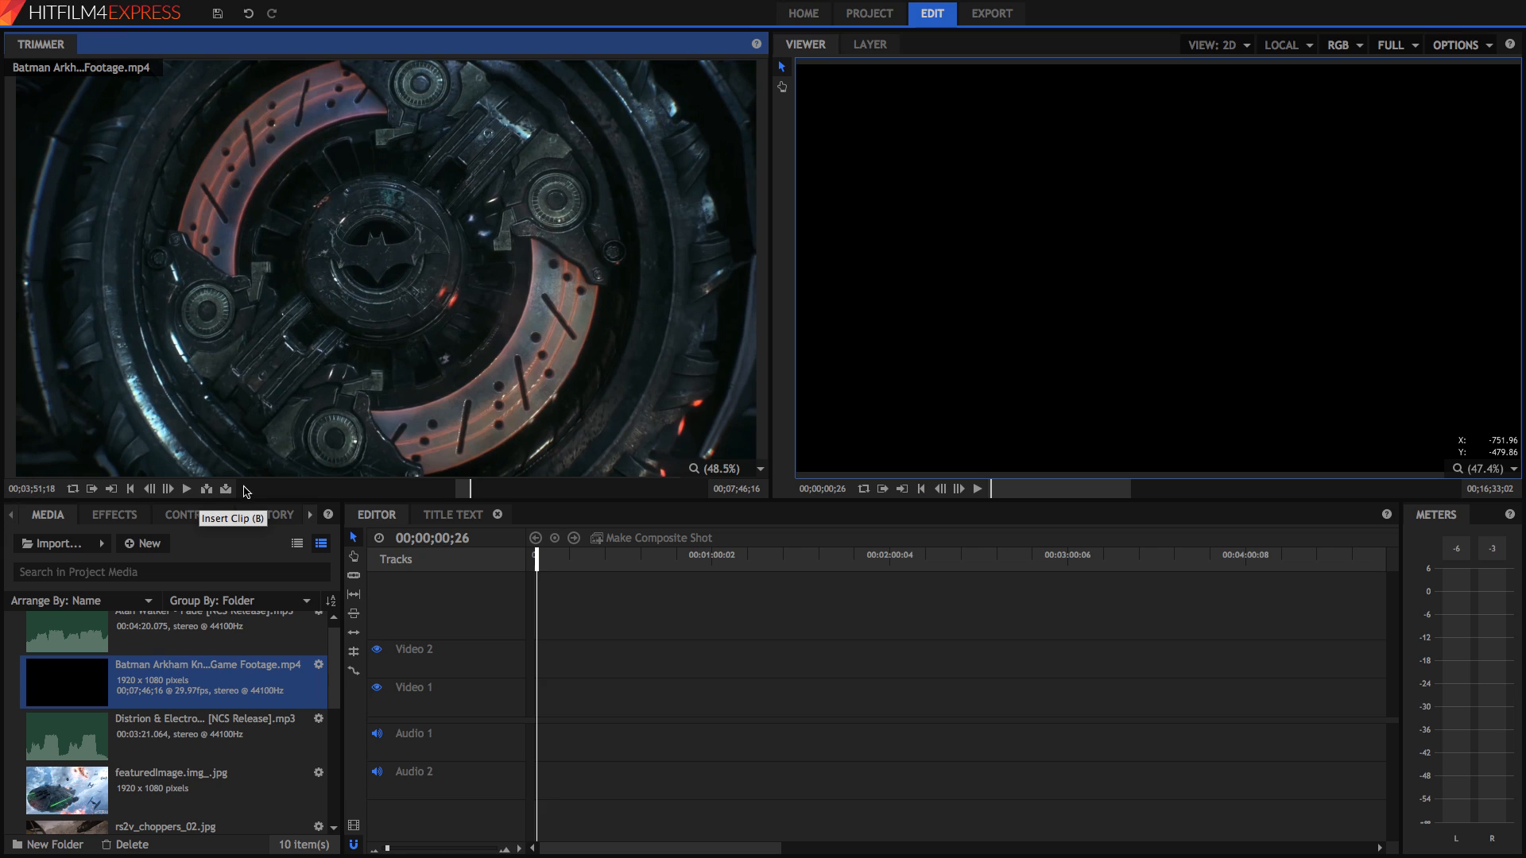
mouse_move(923, 704)
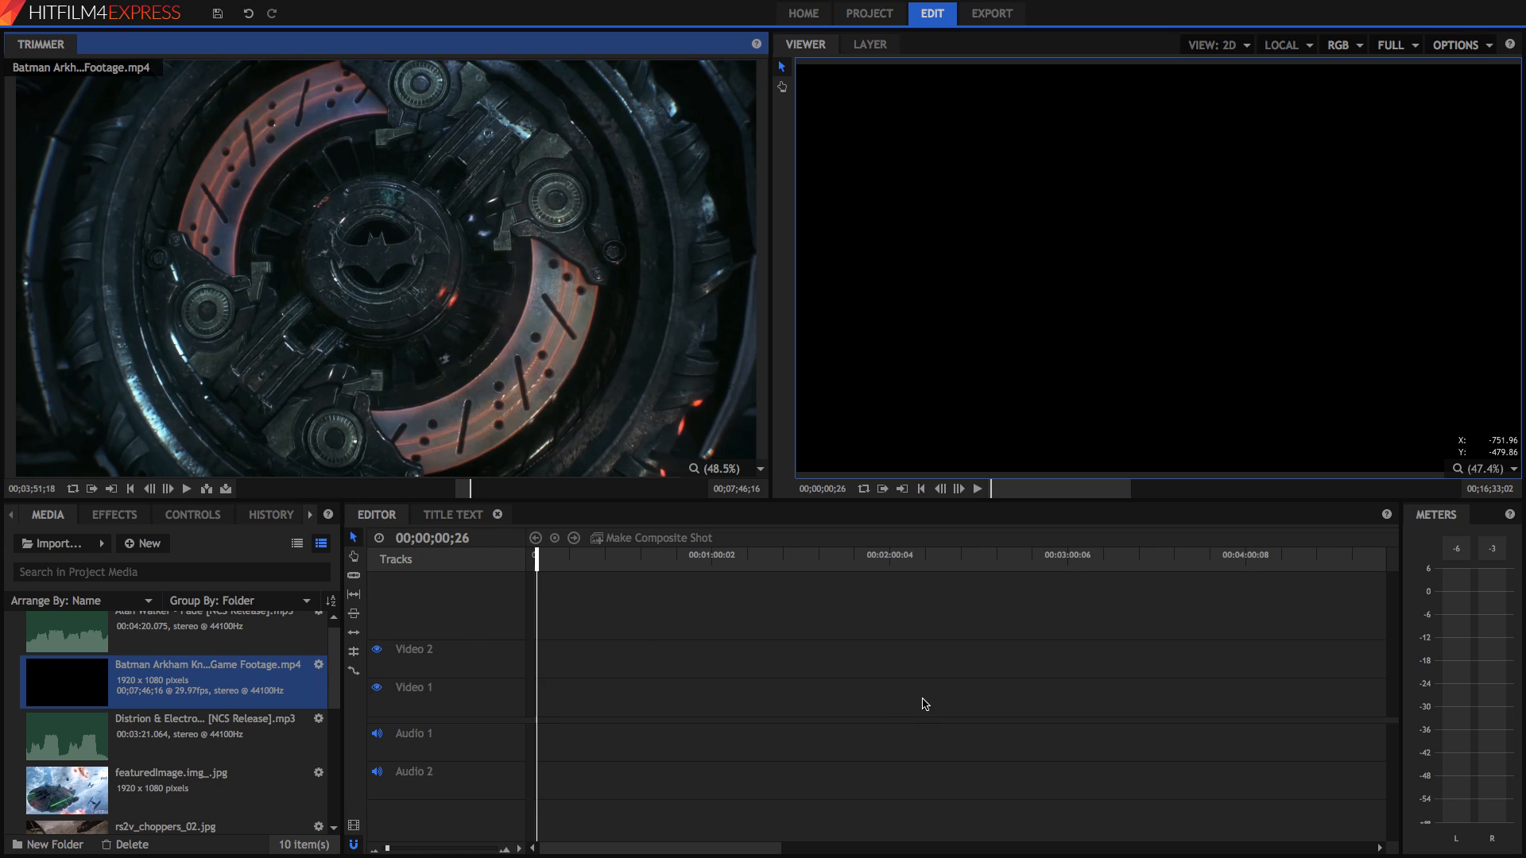
mouse_move(240, 483)
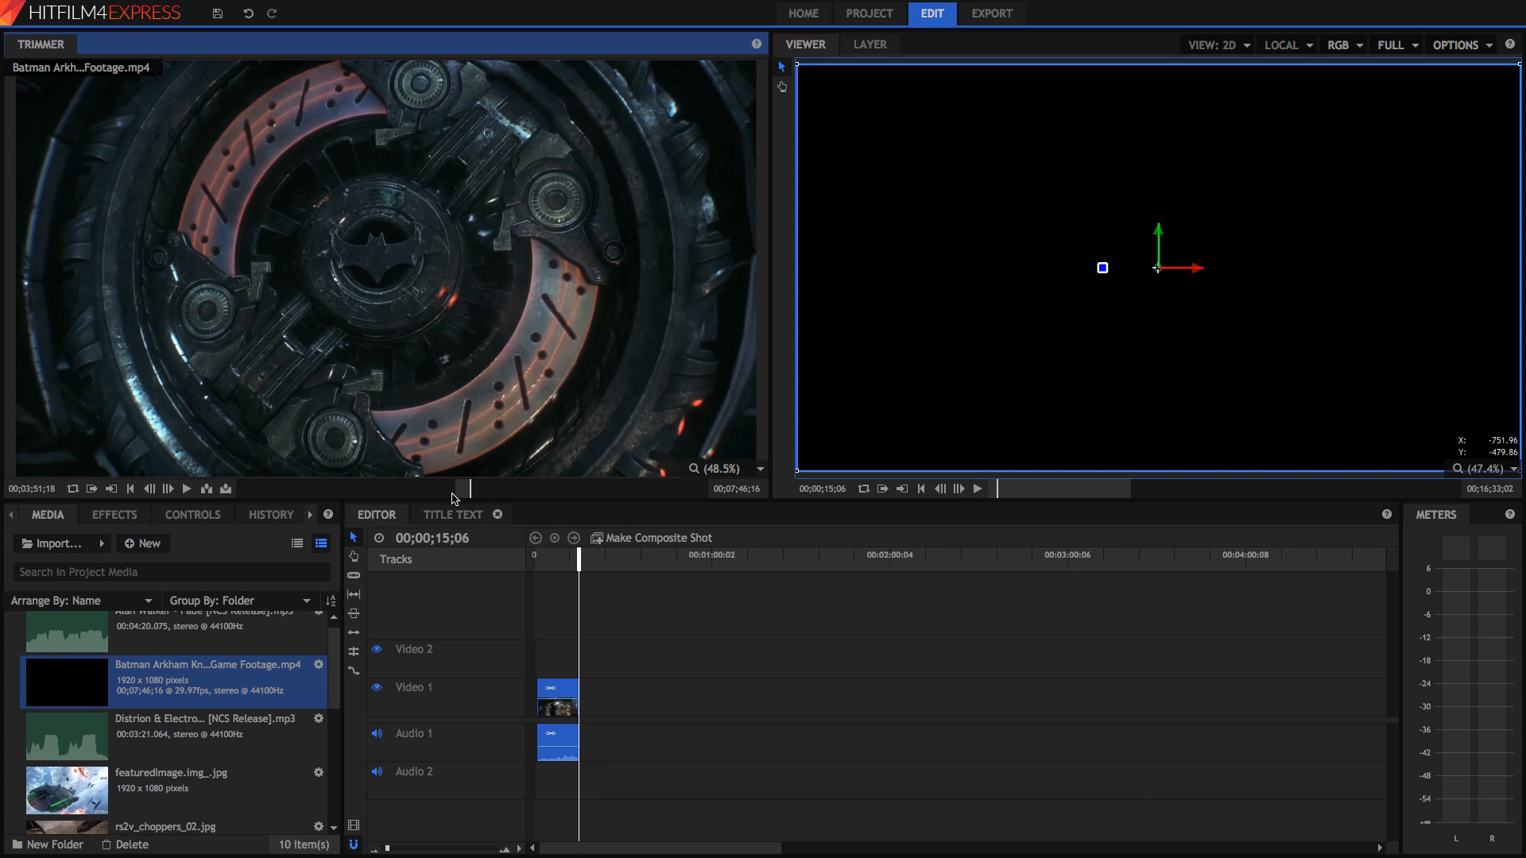
mouse_move(583, 679)
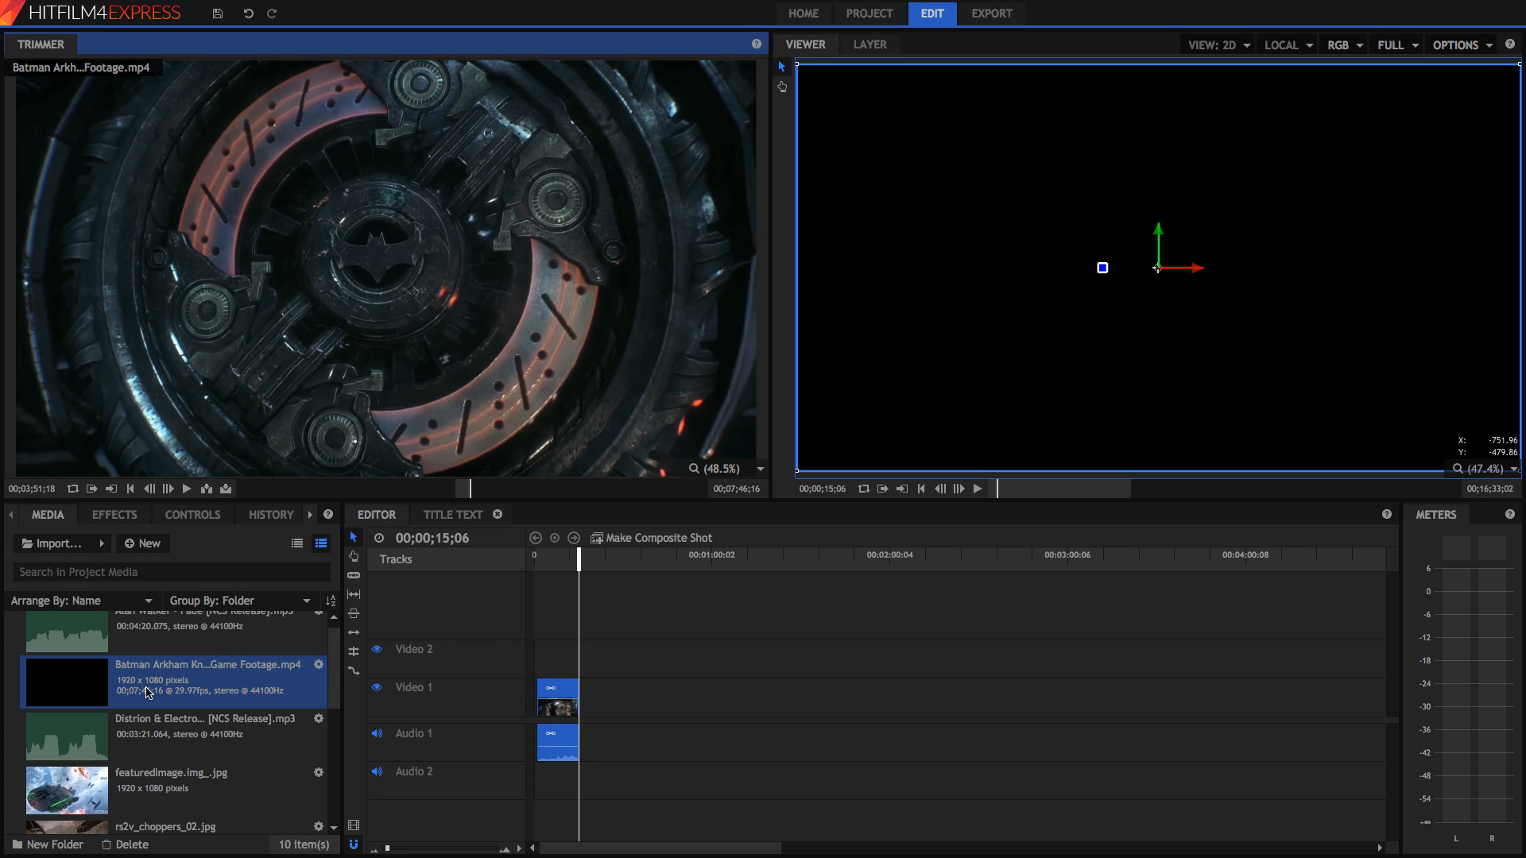
mouse_move(146, 693)
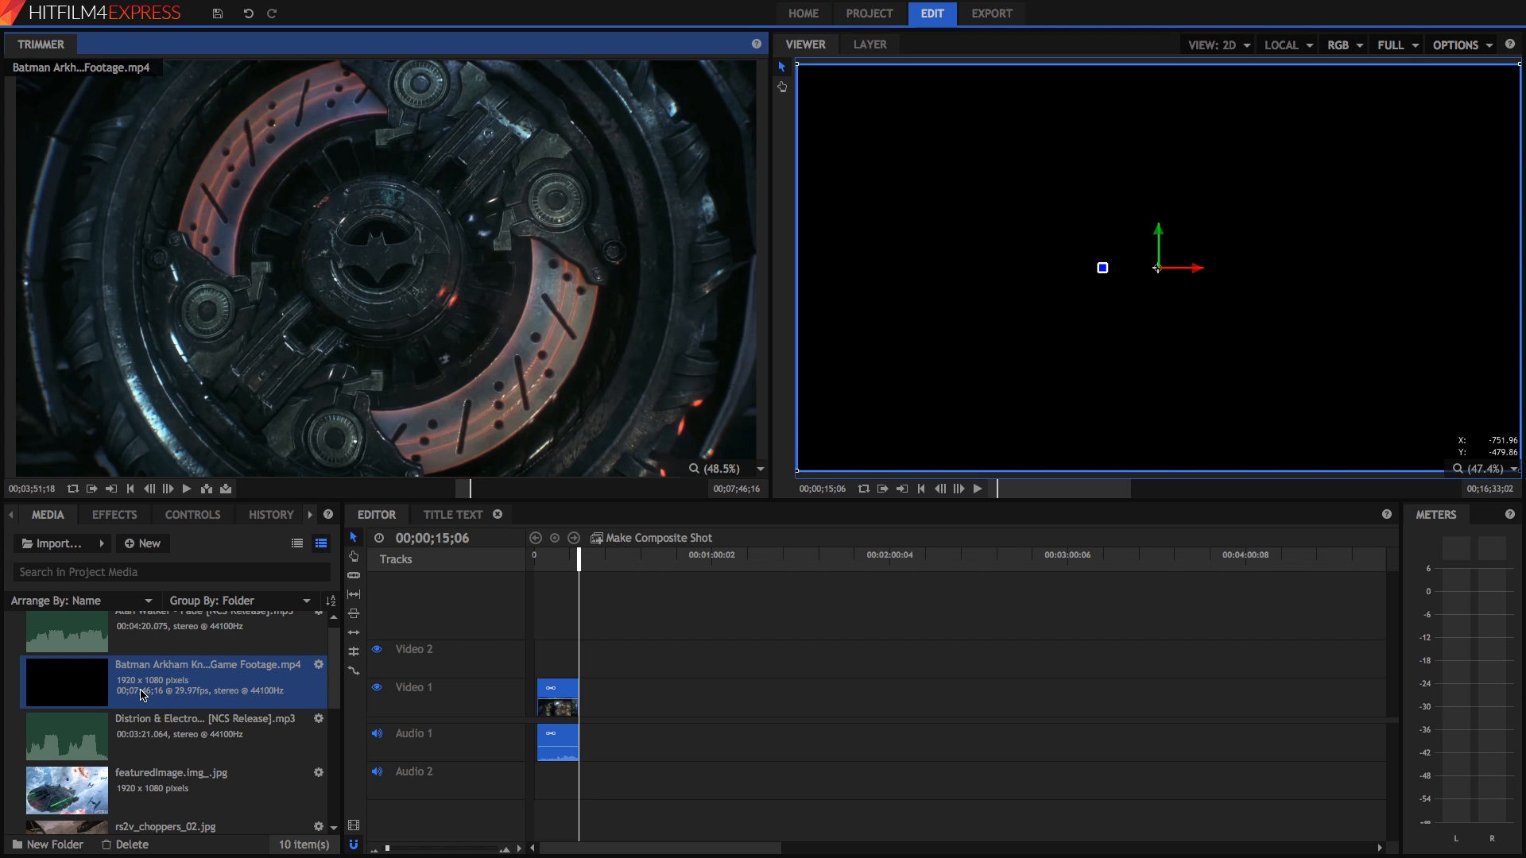
Preview the placed Batman clip on the timeline, stop playback and browse the media list
left_click(977, 488)
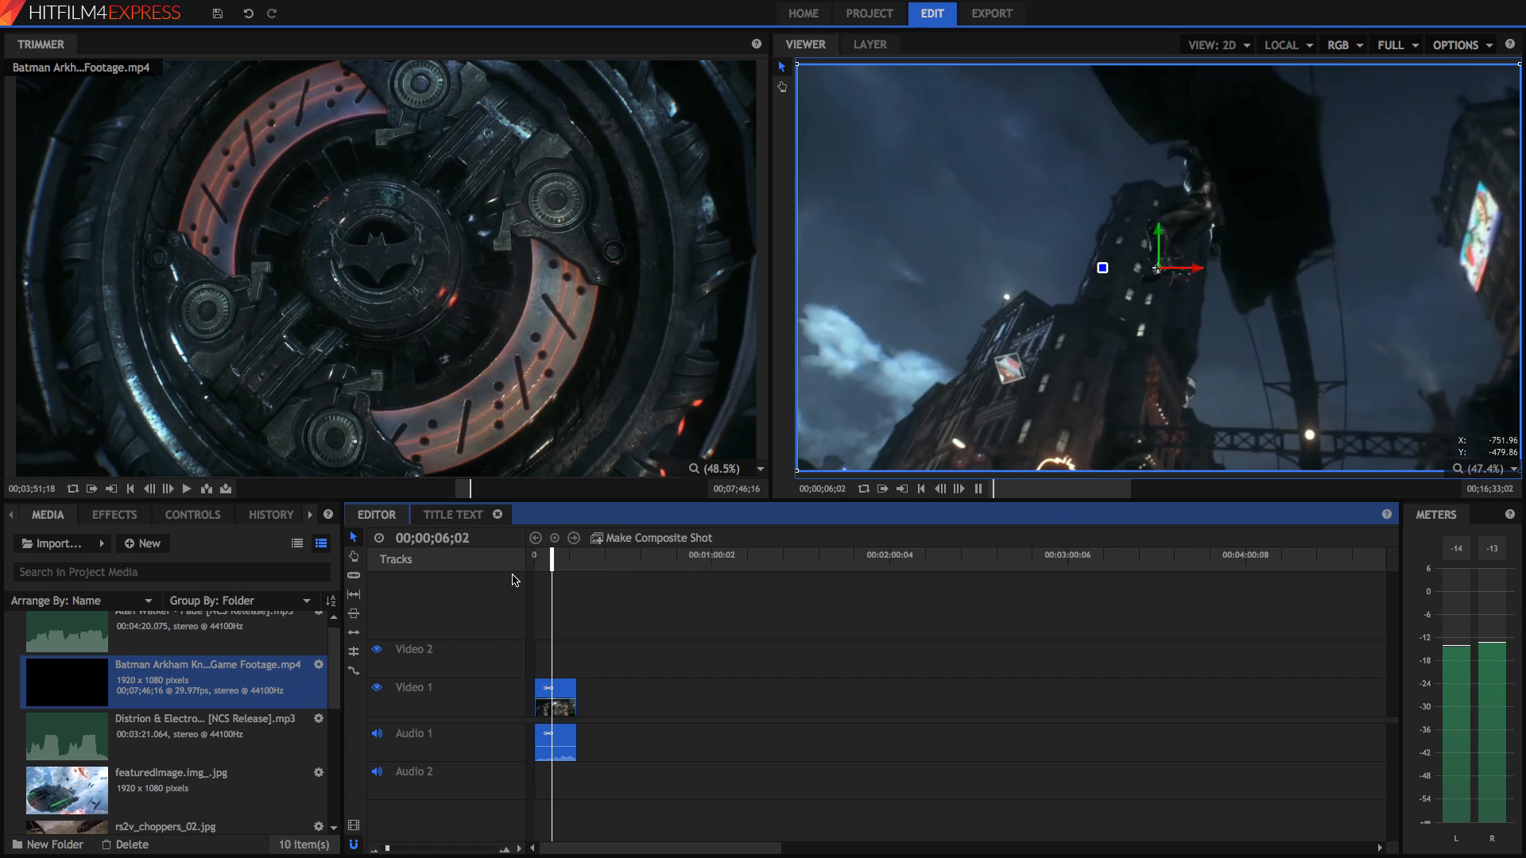
left_click(977, 488)
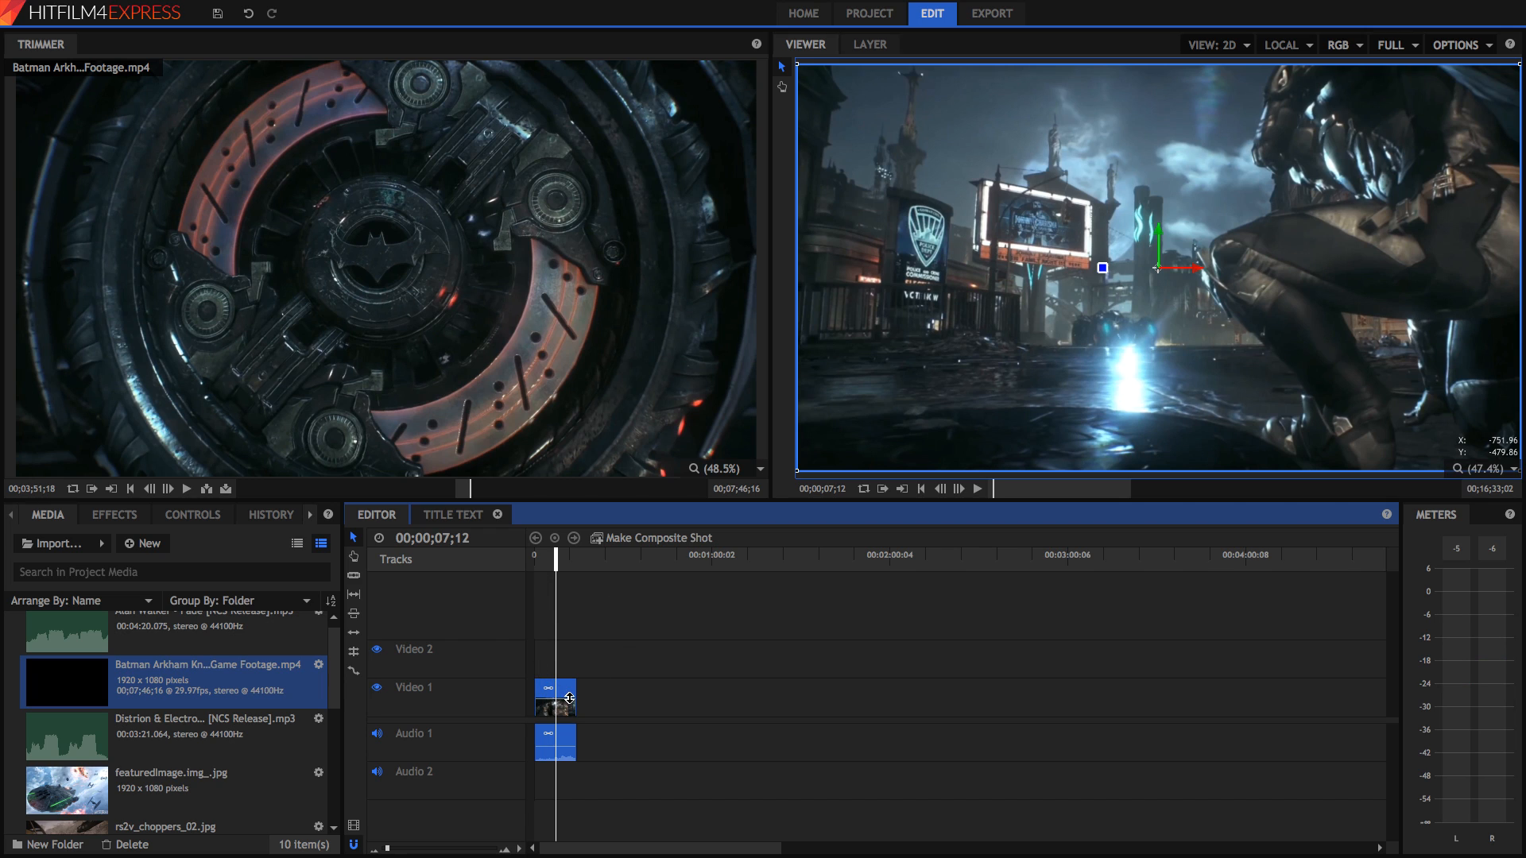
scroll("down", 3)
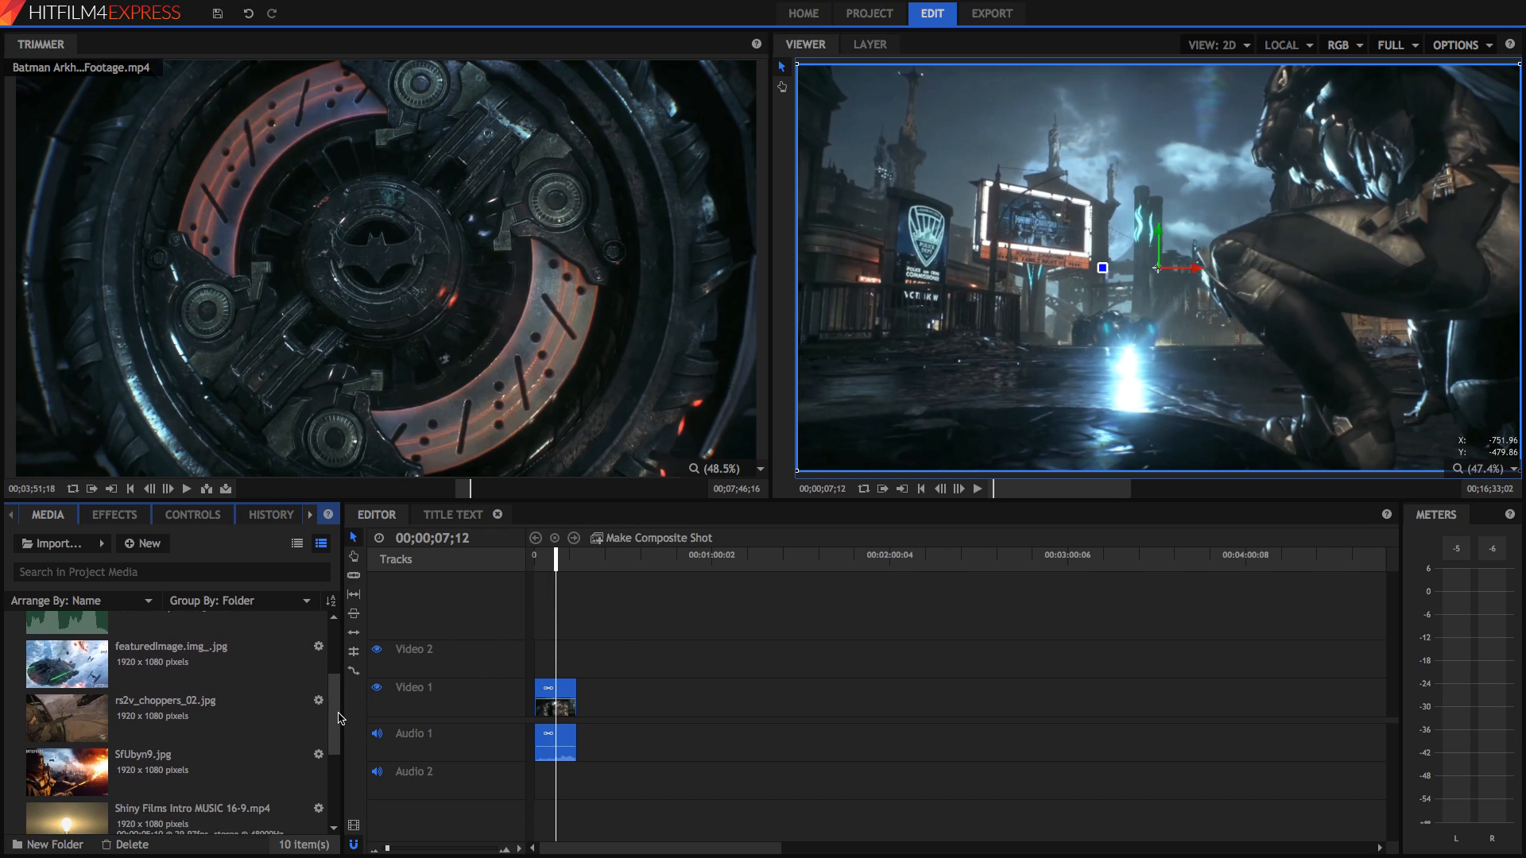
scroll("down", 3)
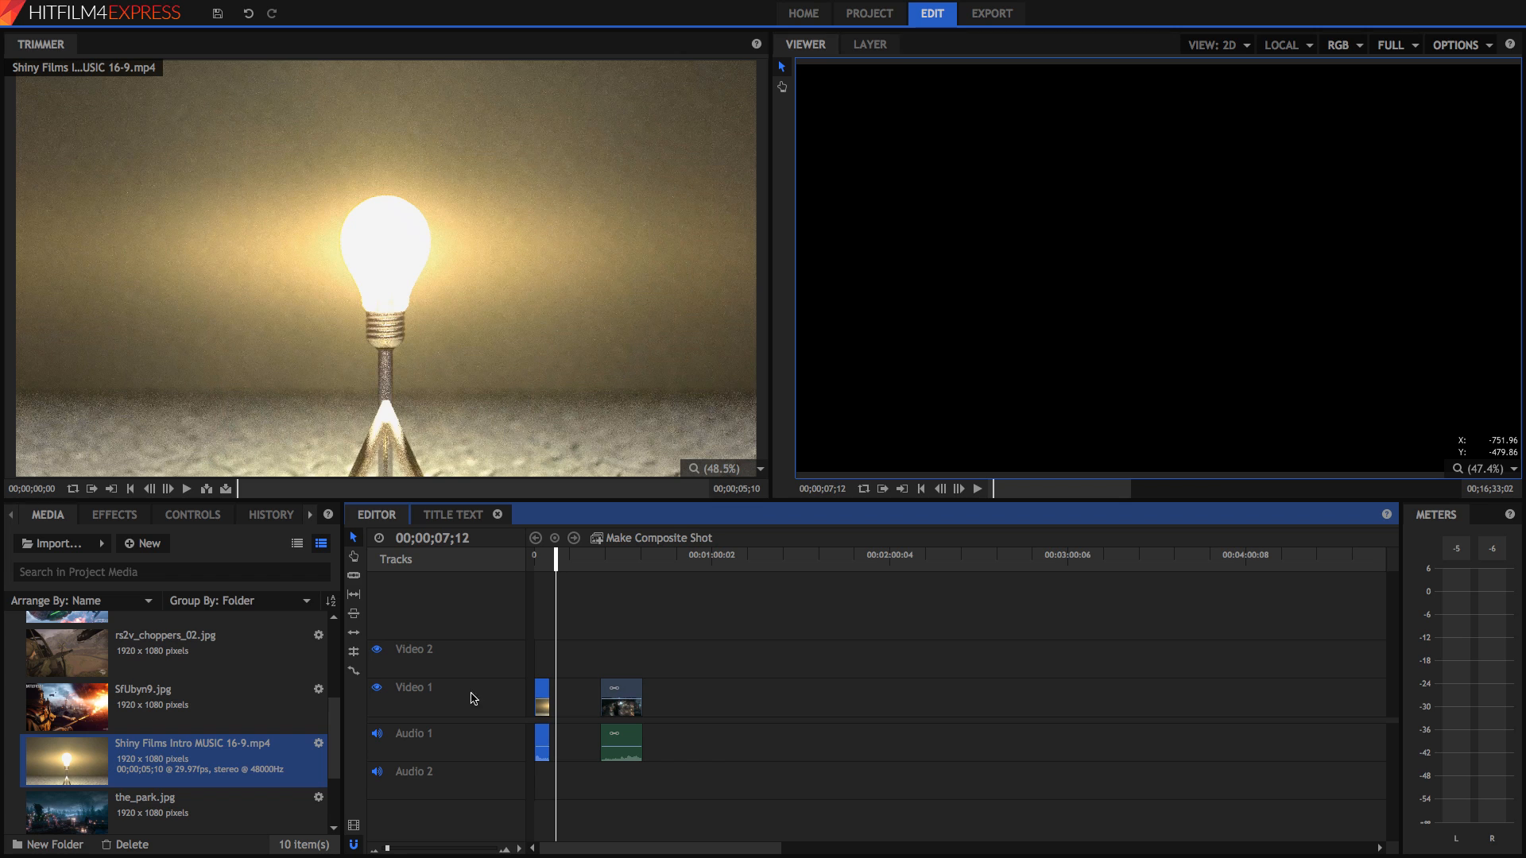
mouse_move(620, 692)
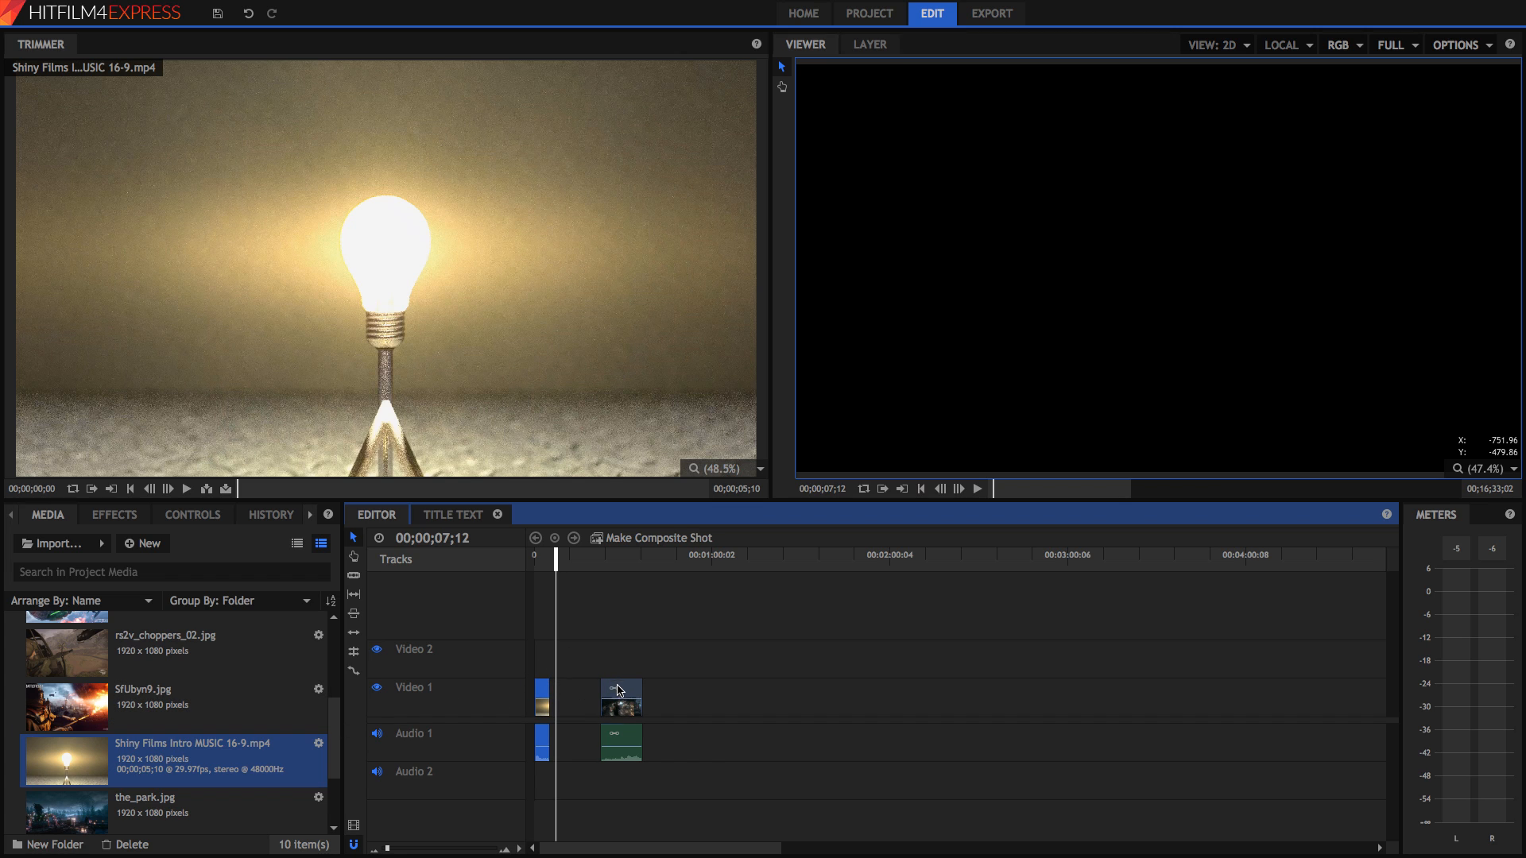
Butt the Batman clip against the Shiny Films intro and pick the Title Text composite
left_click(620, 696)
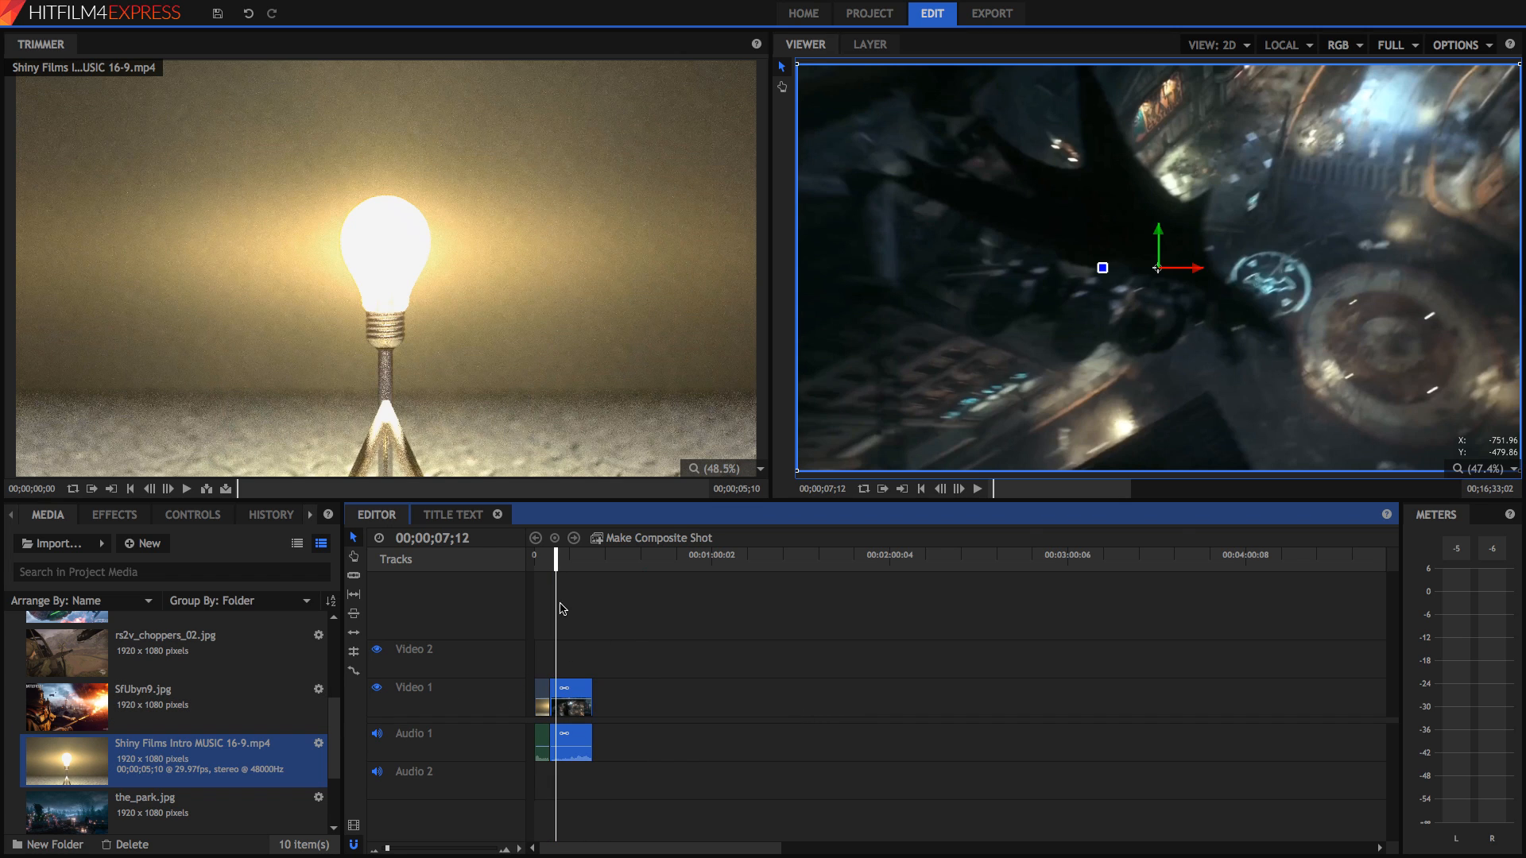
left_click(977, 488)
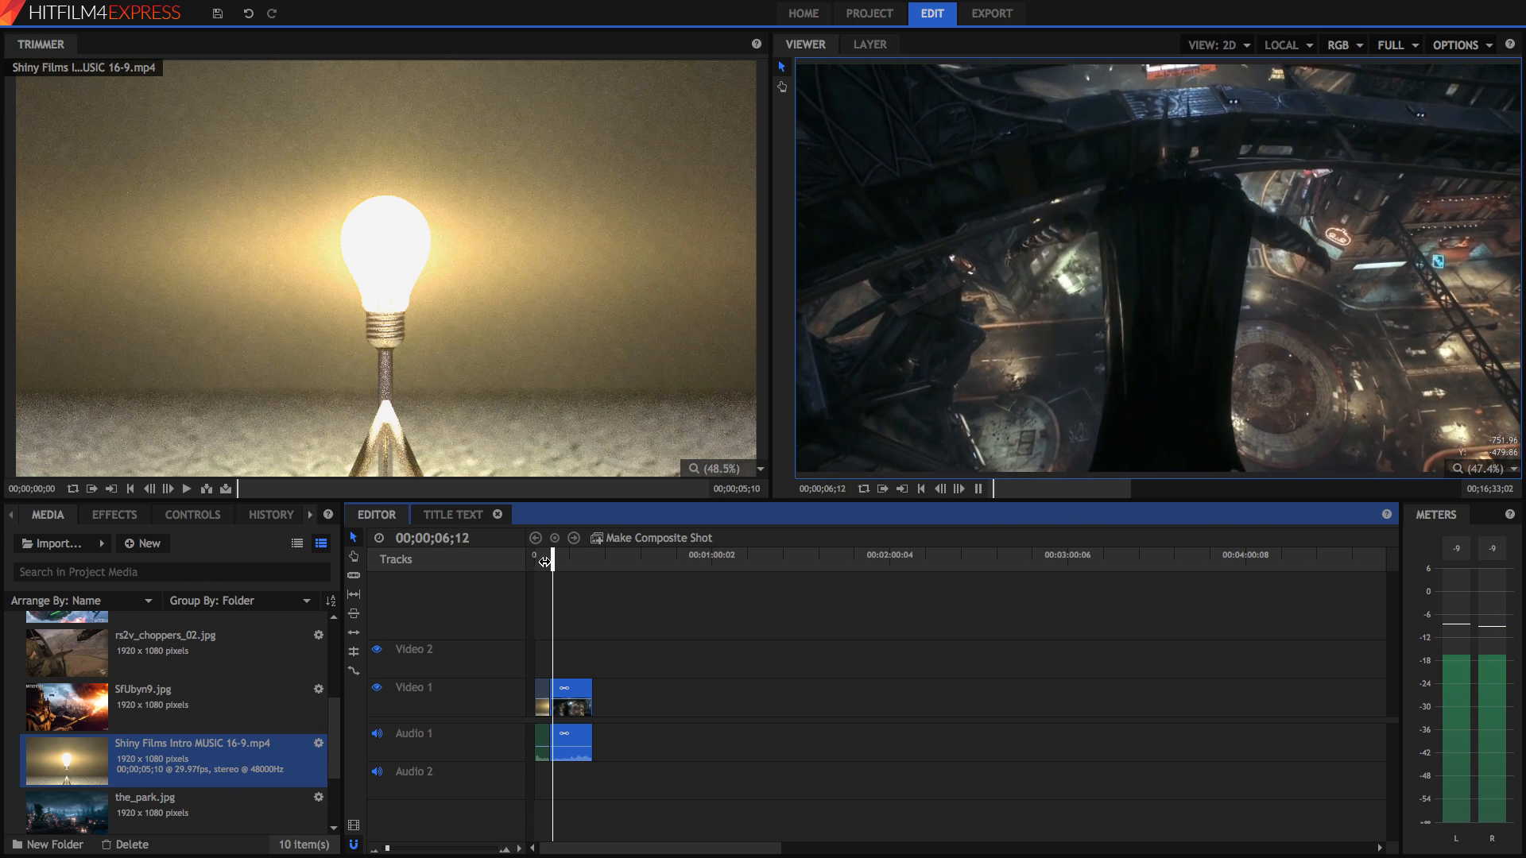
left_click(978, 488)
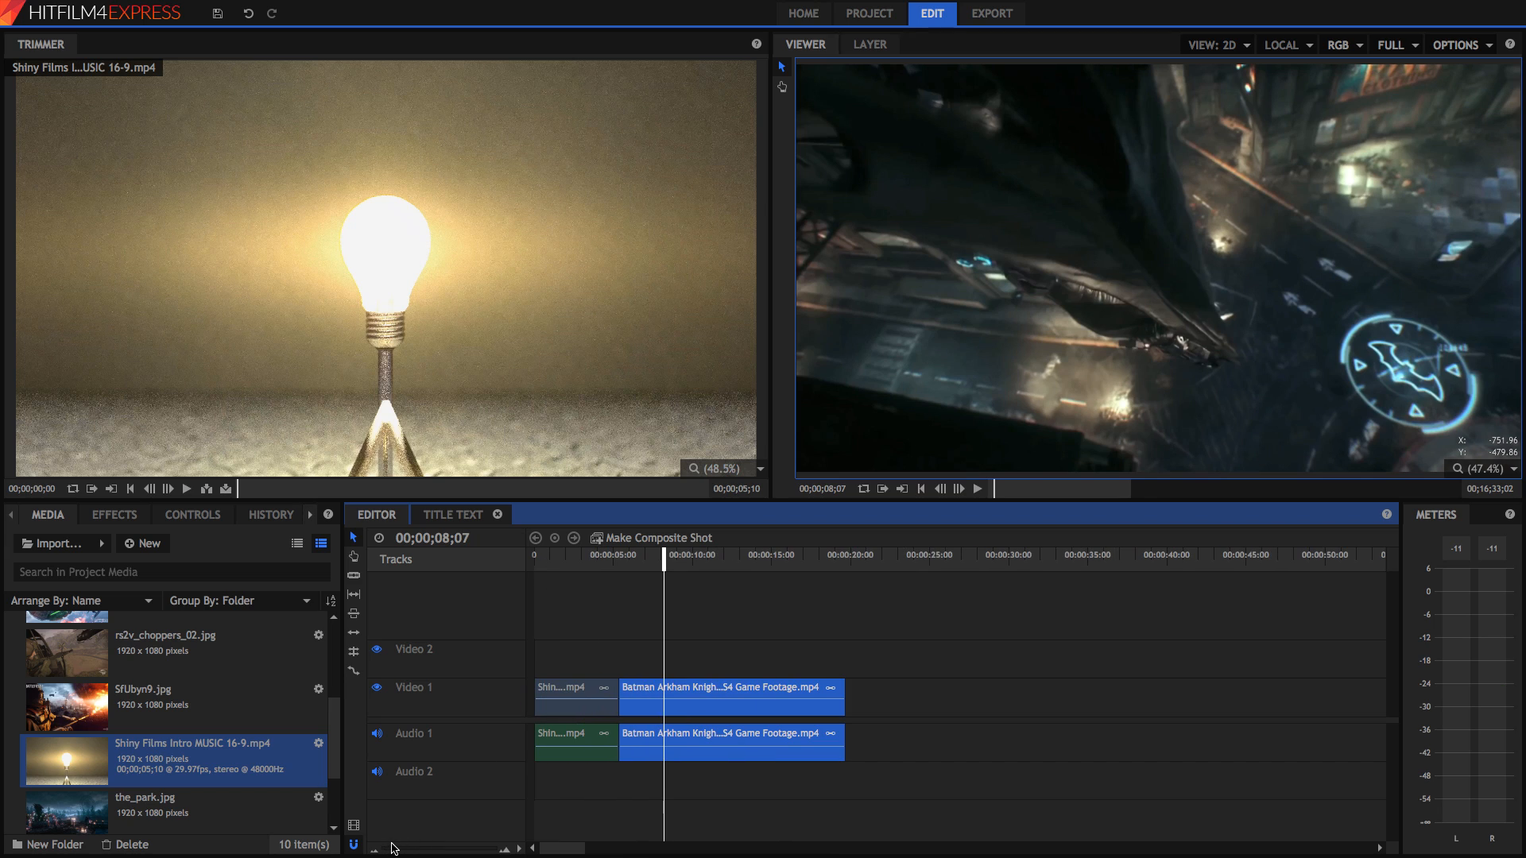
scroll("down", 3)
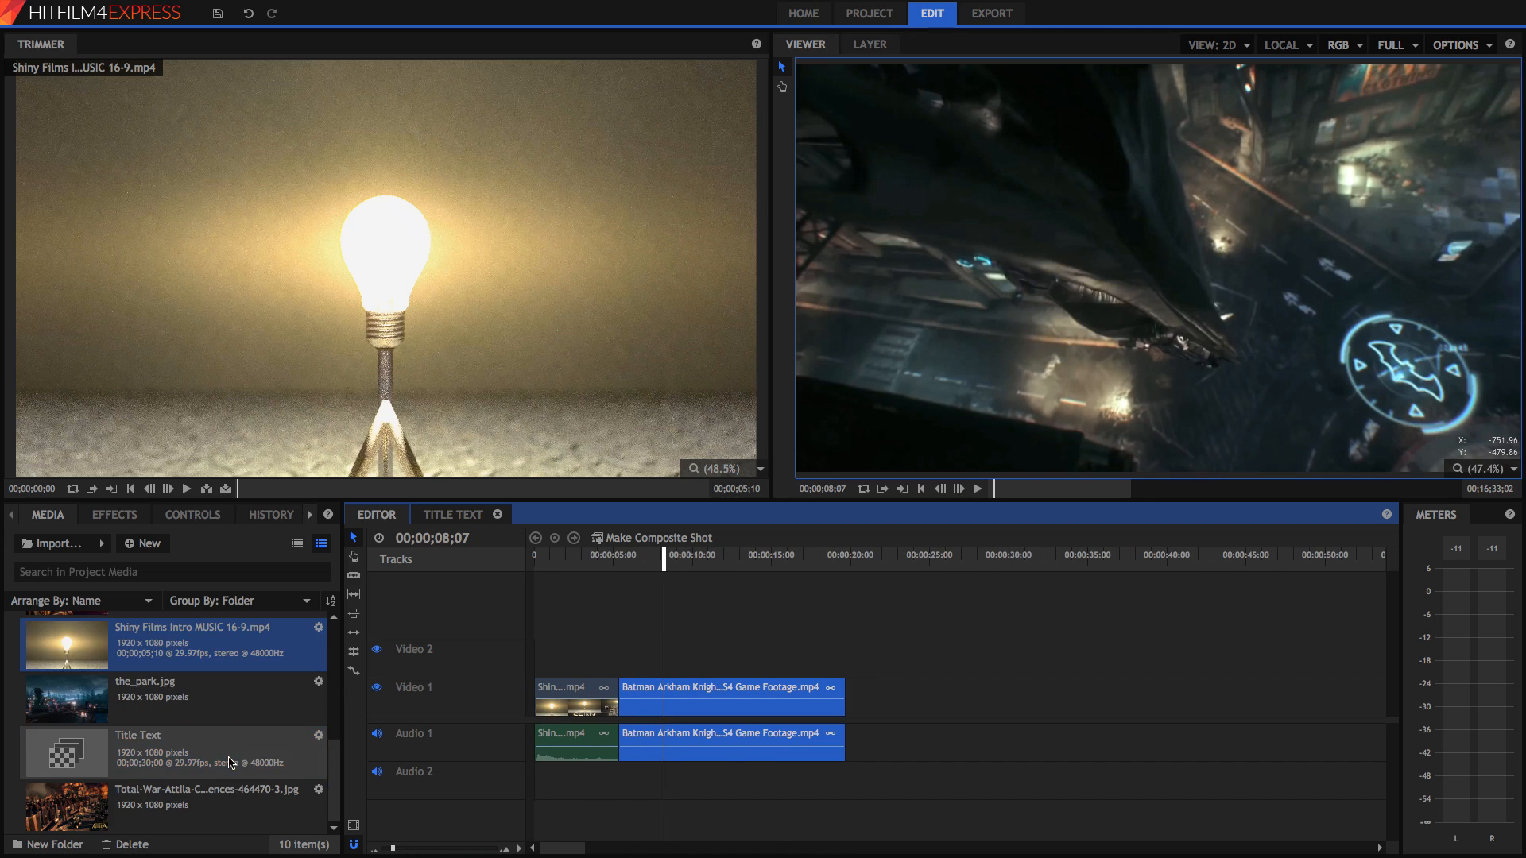
left_click(138, 749)
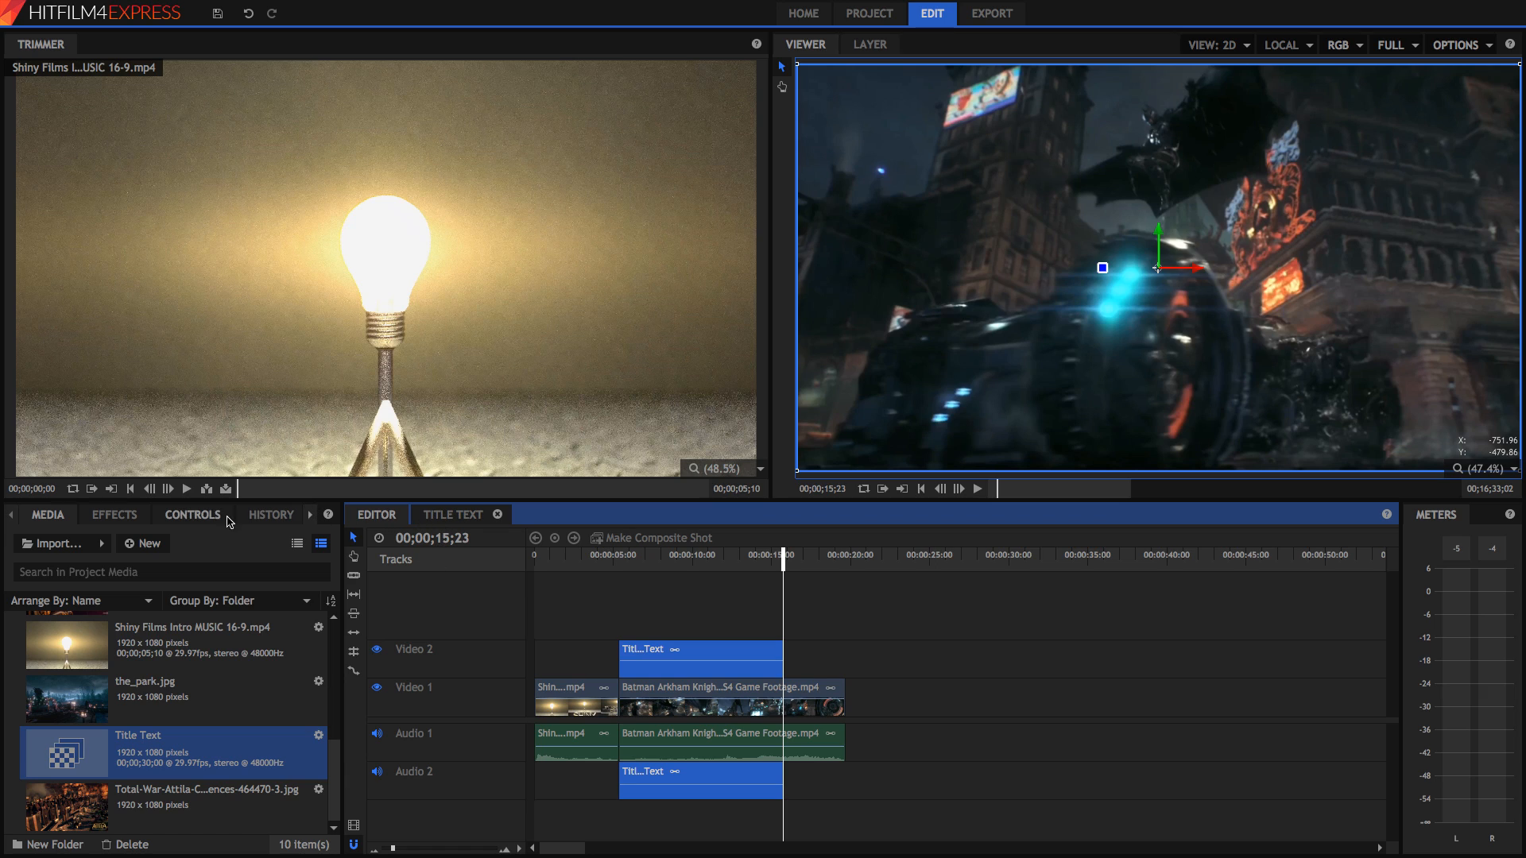
Place the Title Text composite on Video 2 above the Batman clip's opening and enter it
left_click(142, 544)
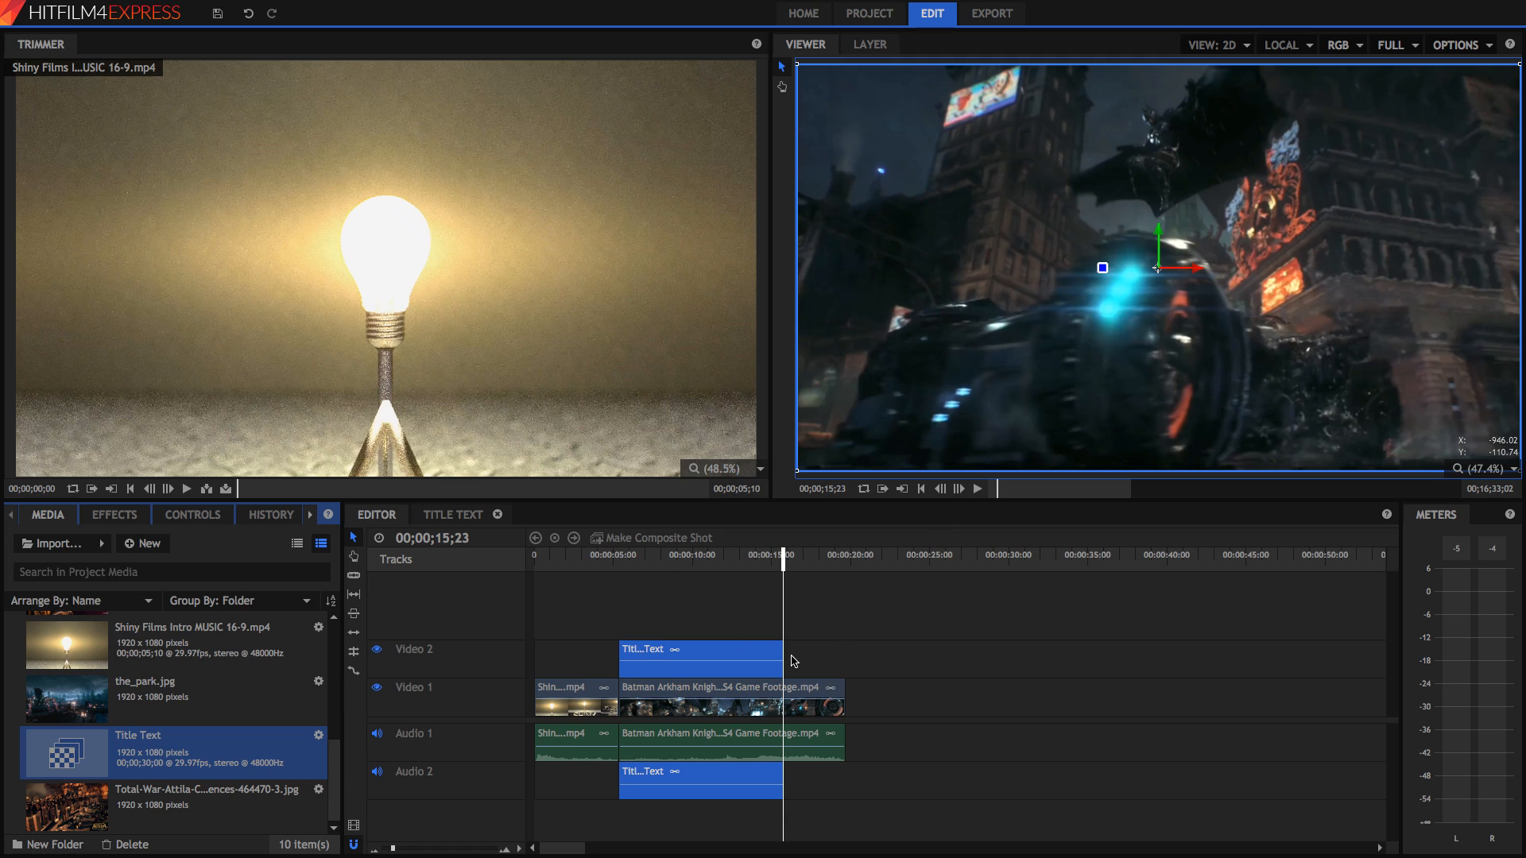
left_click(453, 513)
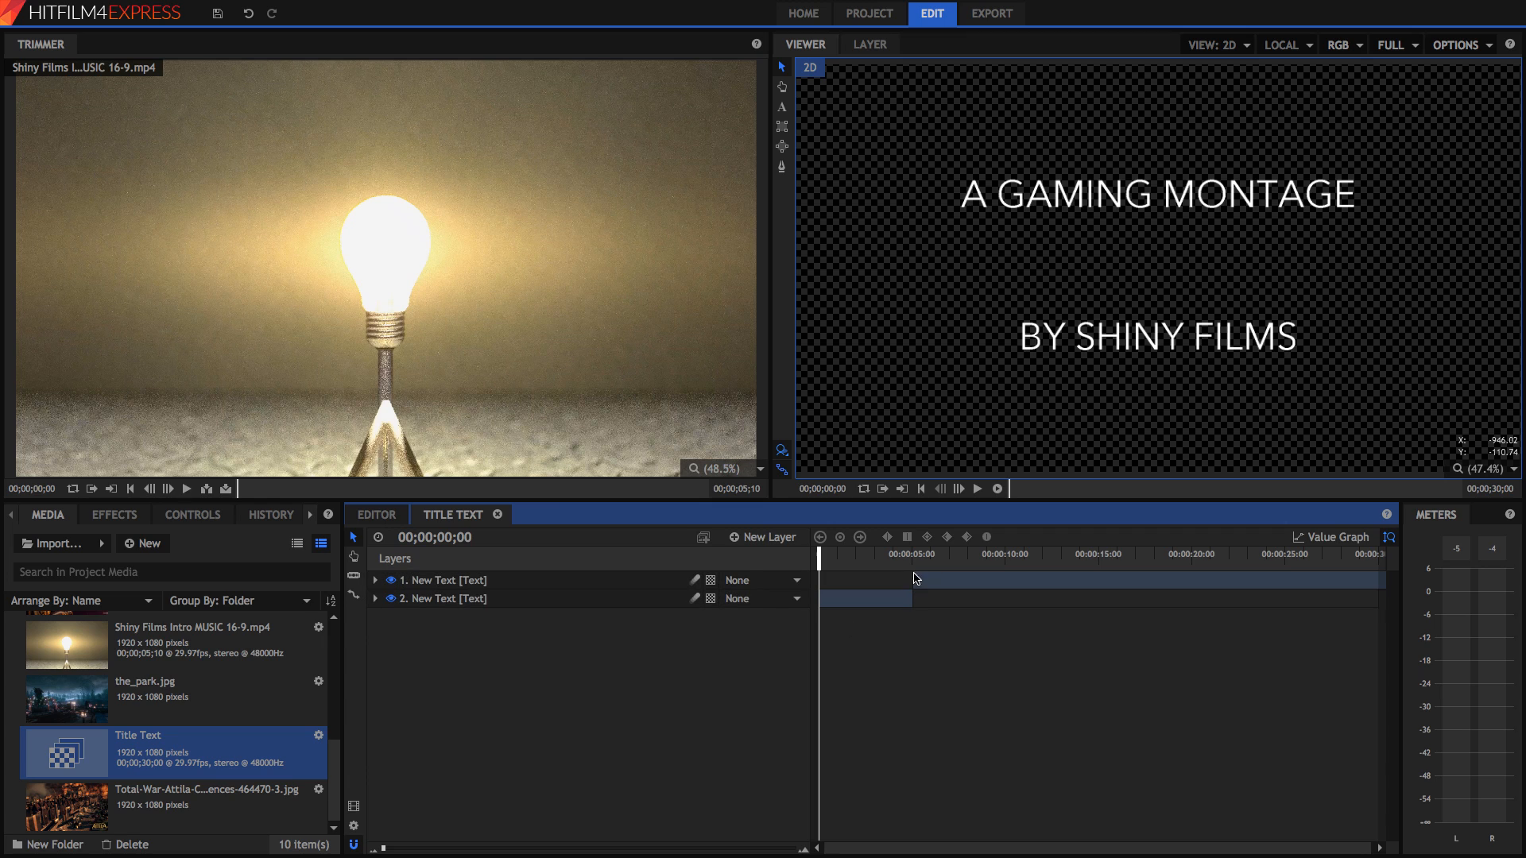
mouse_move(767, 536)
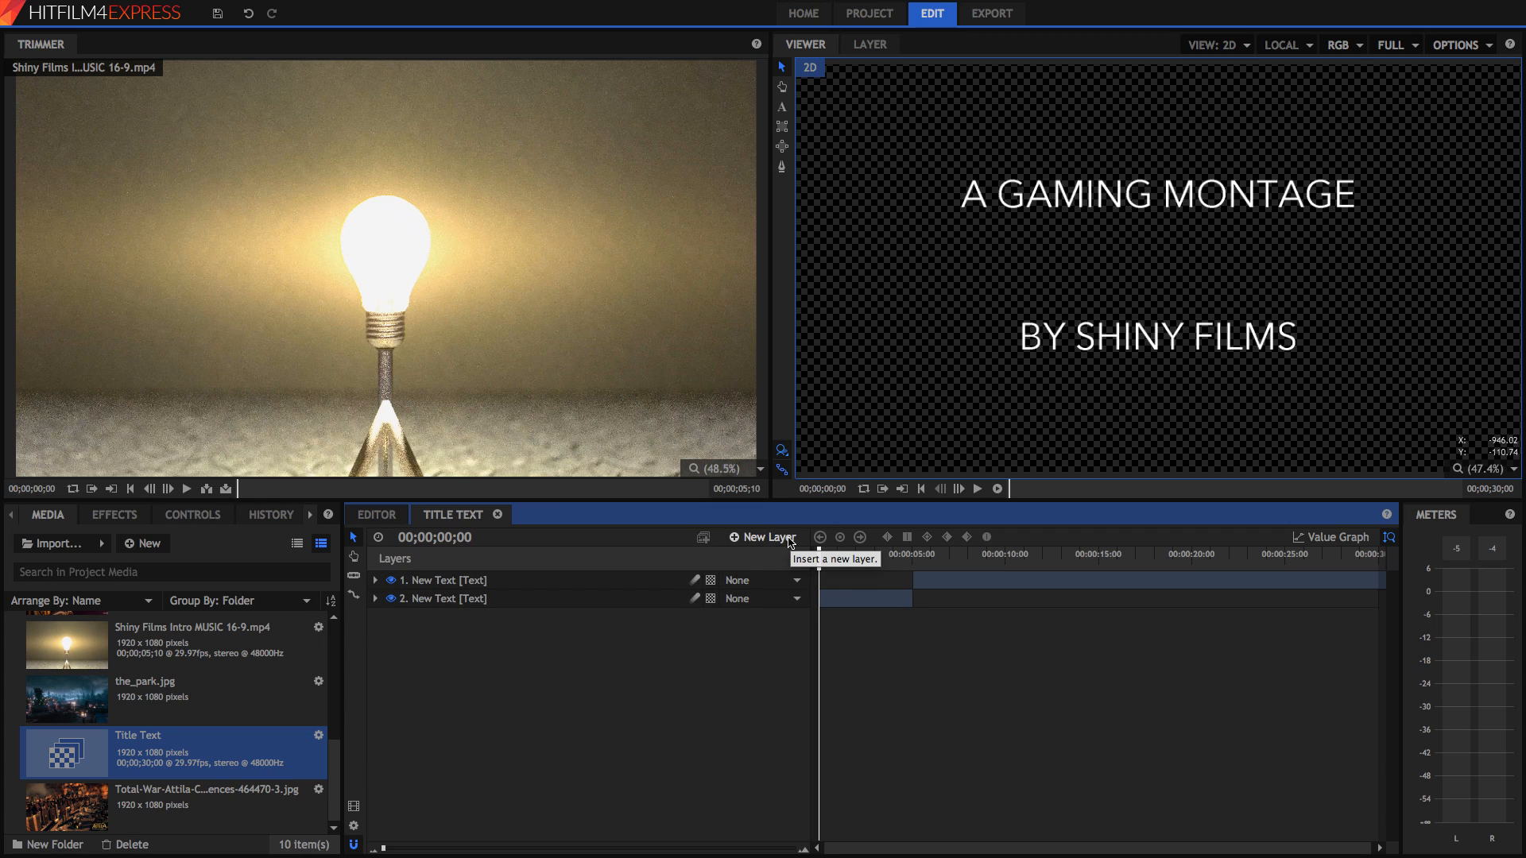
Add a new text layer reading 'vksdfgvksjdfhv' and show its character settings
left_click(768, 535)
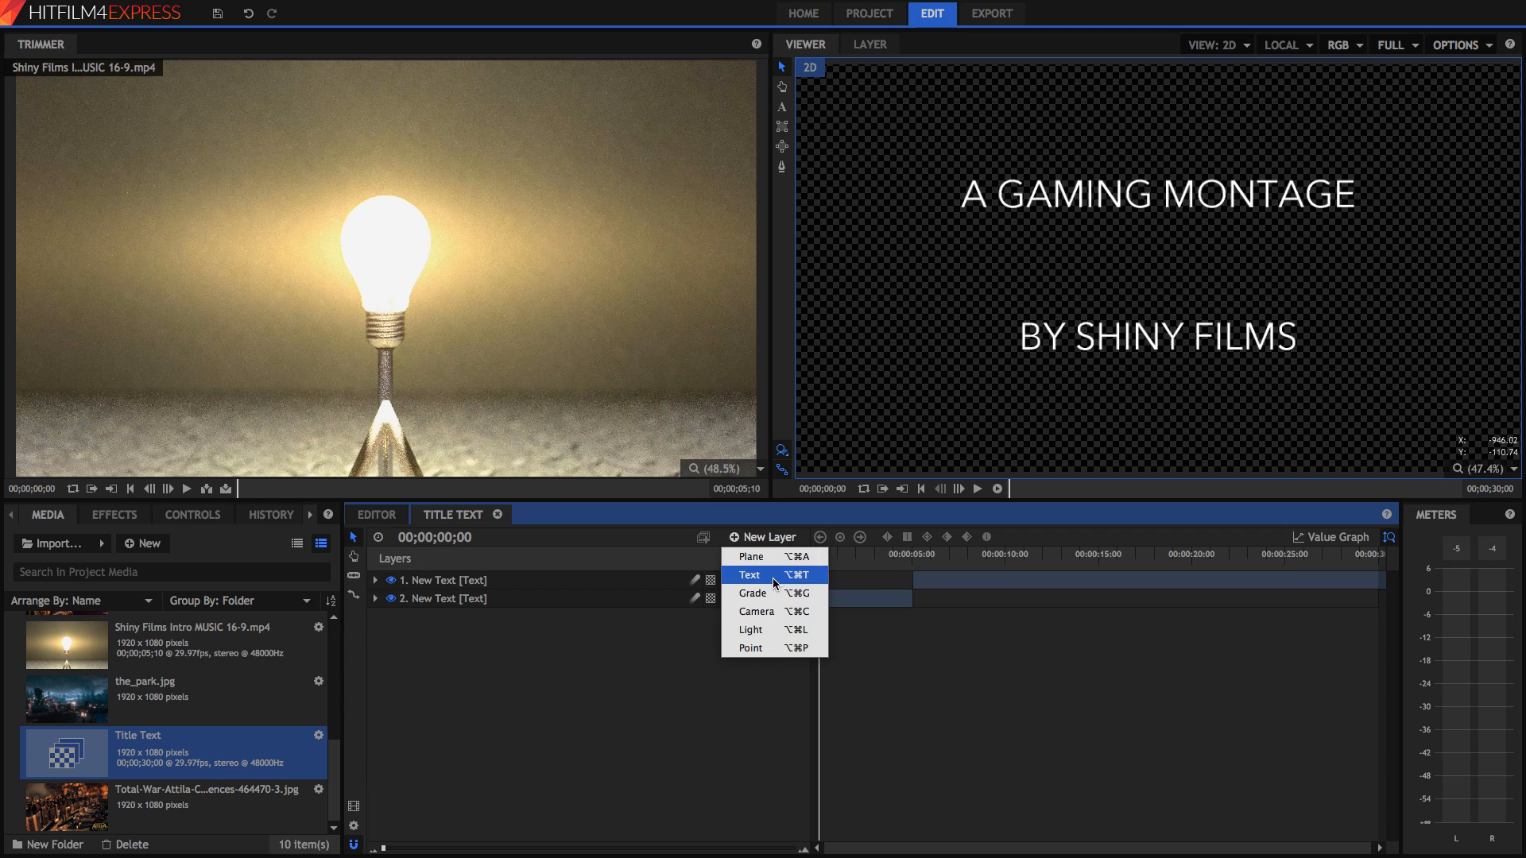
left_click(748, 575)
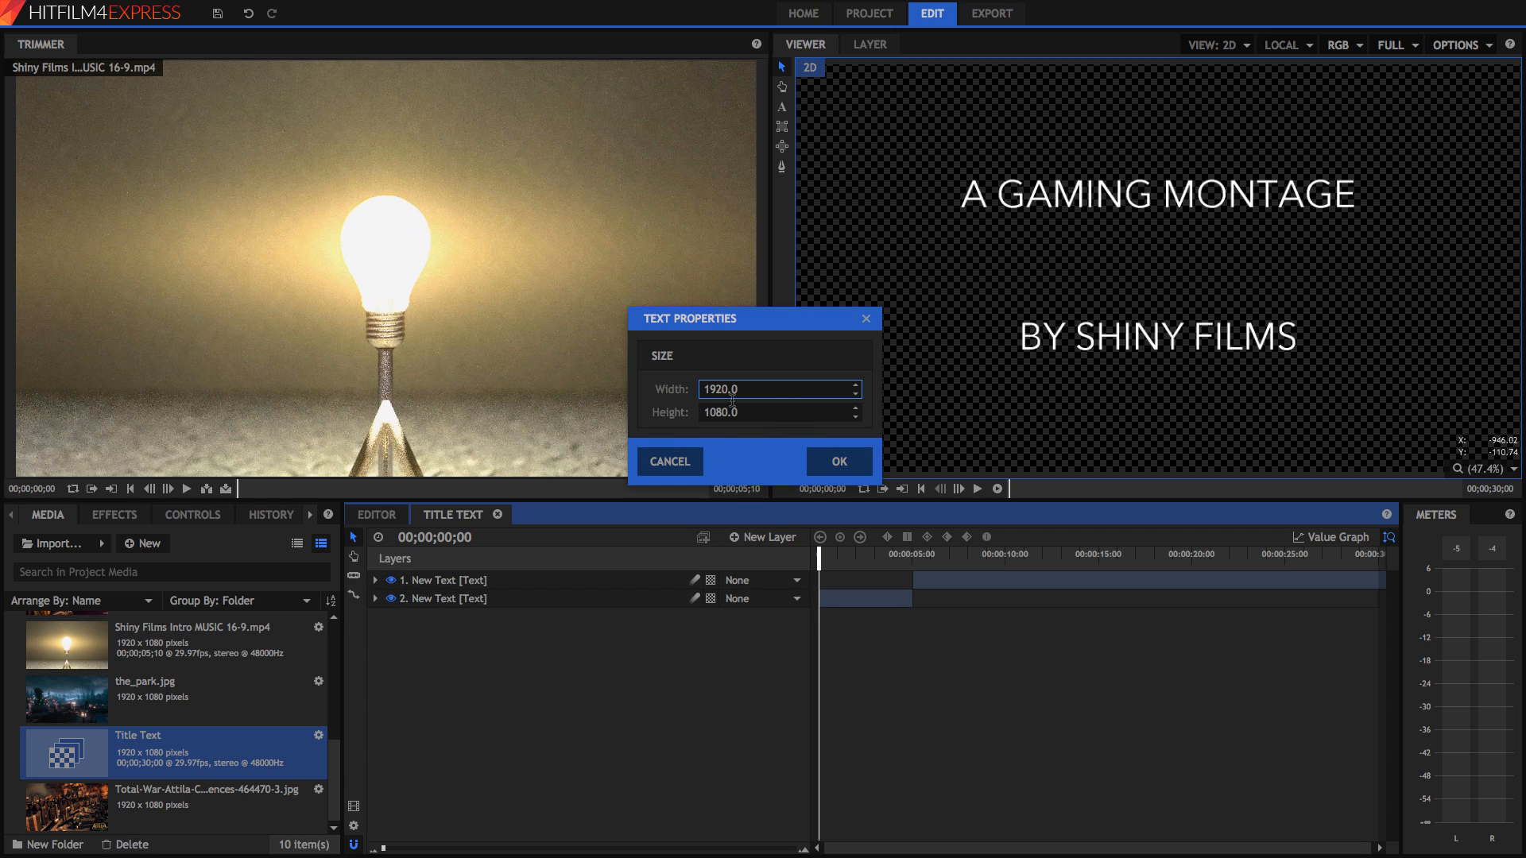
left_click(834, 460)
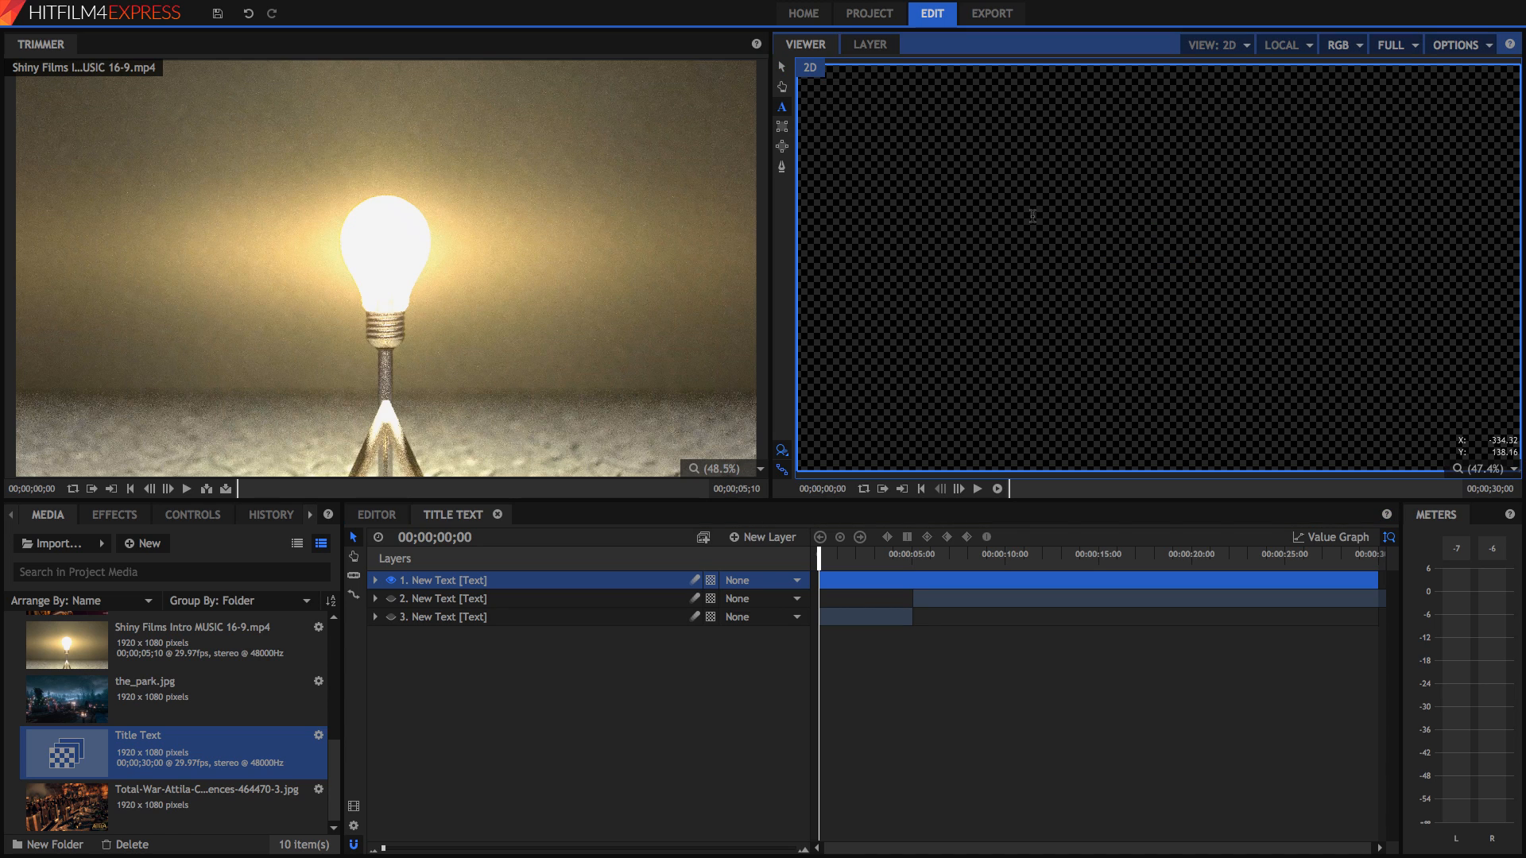
type("vksdfgvksjdfhv")
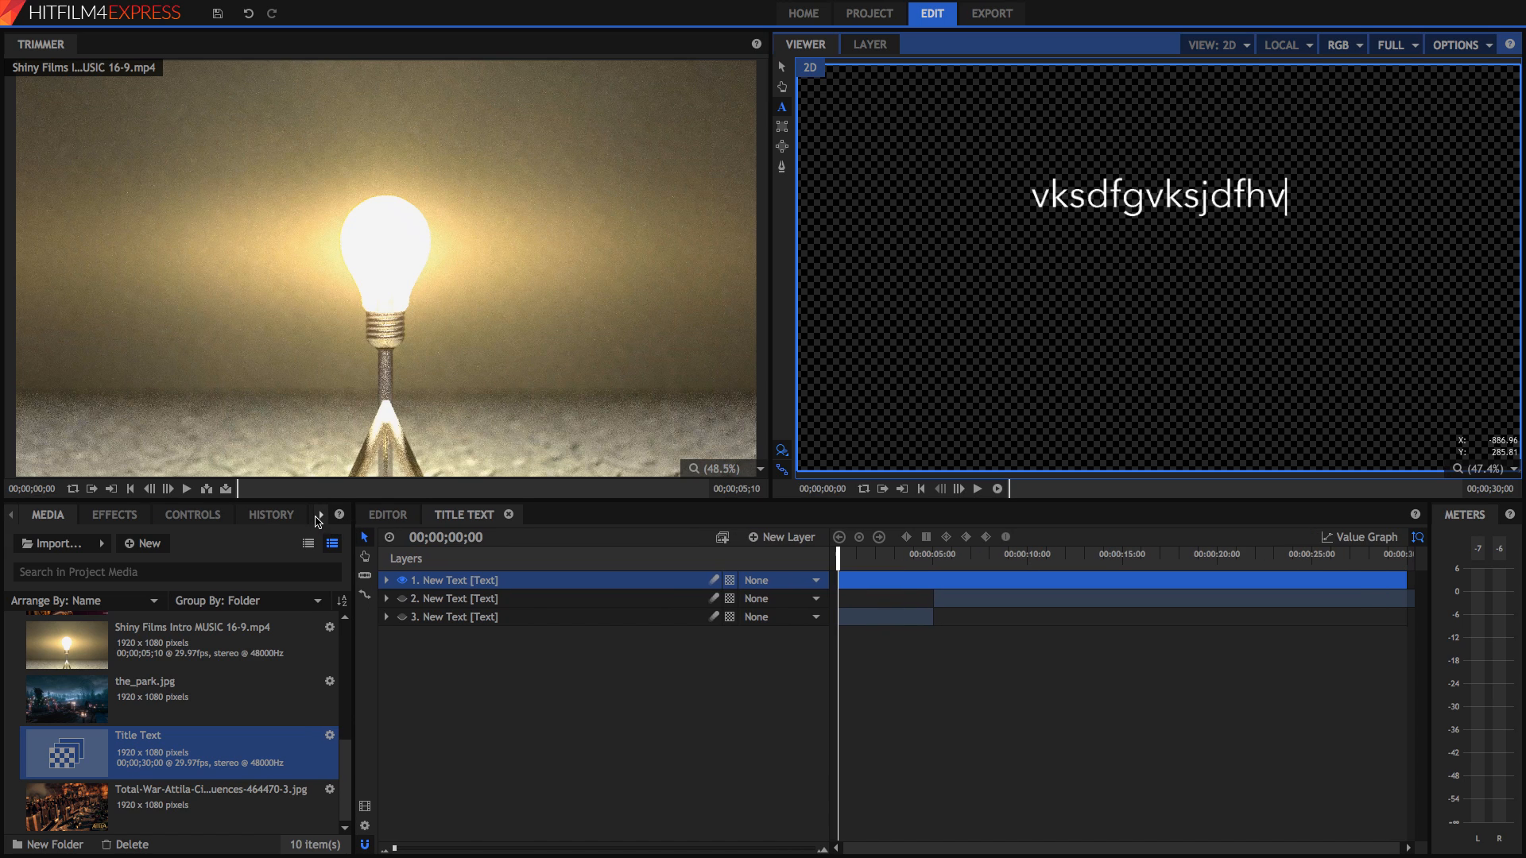
left_click(286, 513)
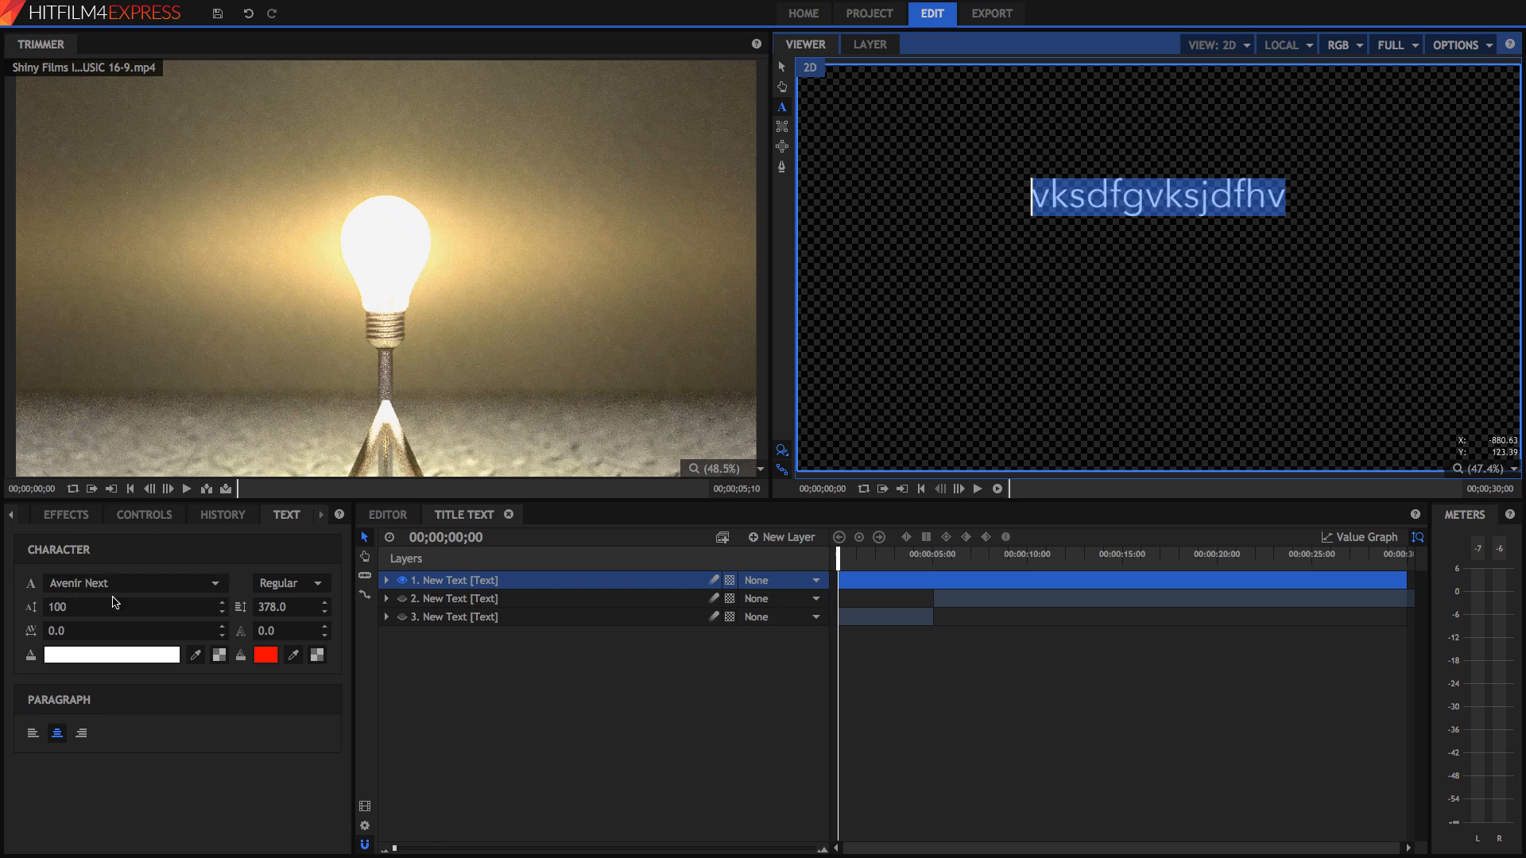
mouse_move(29, 528)
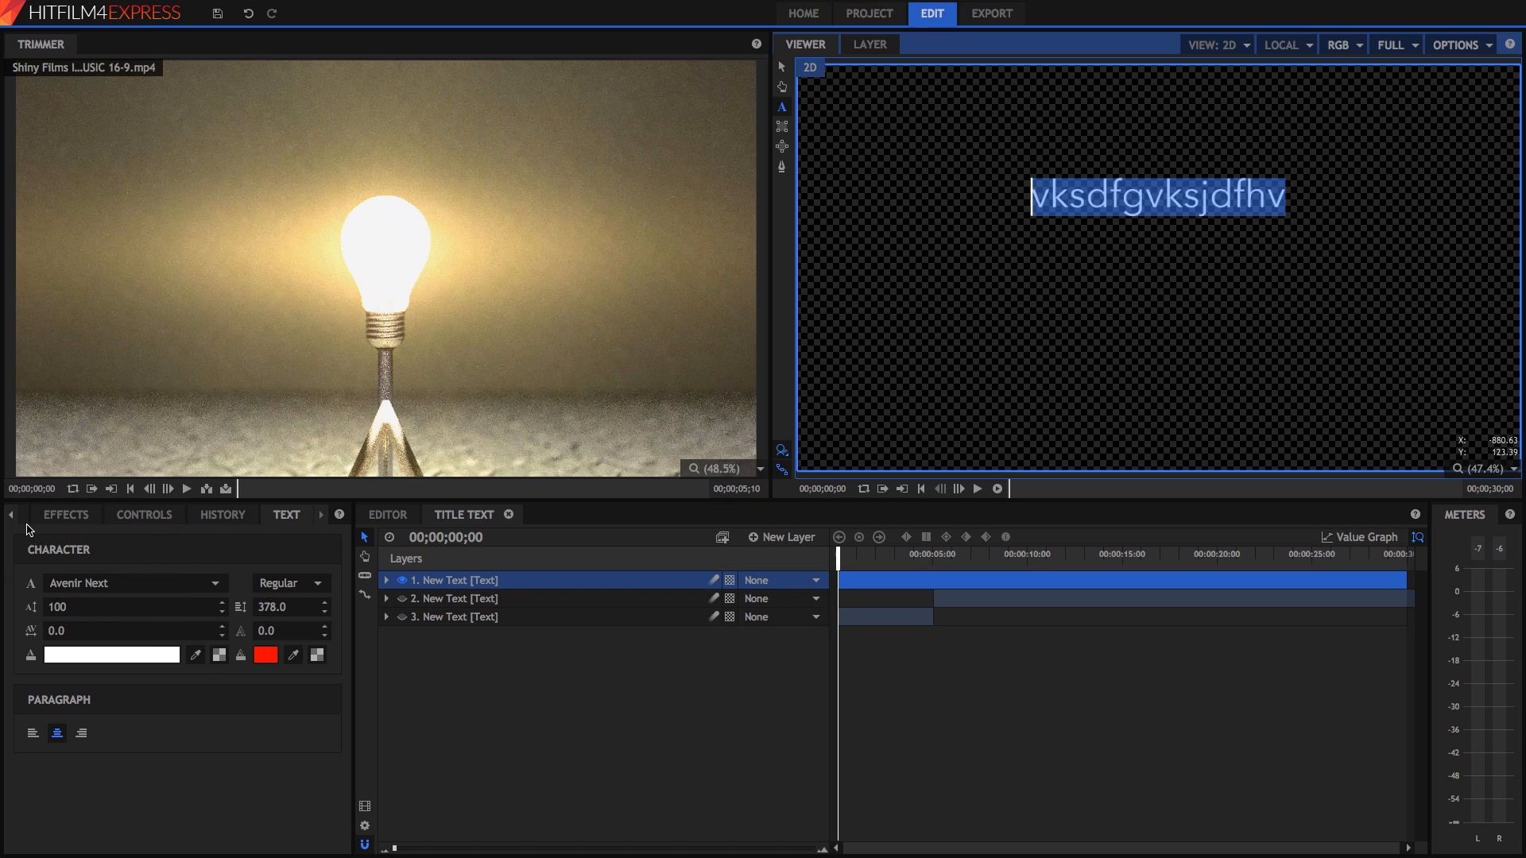
mouse_move(20, 523)
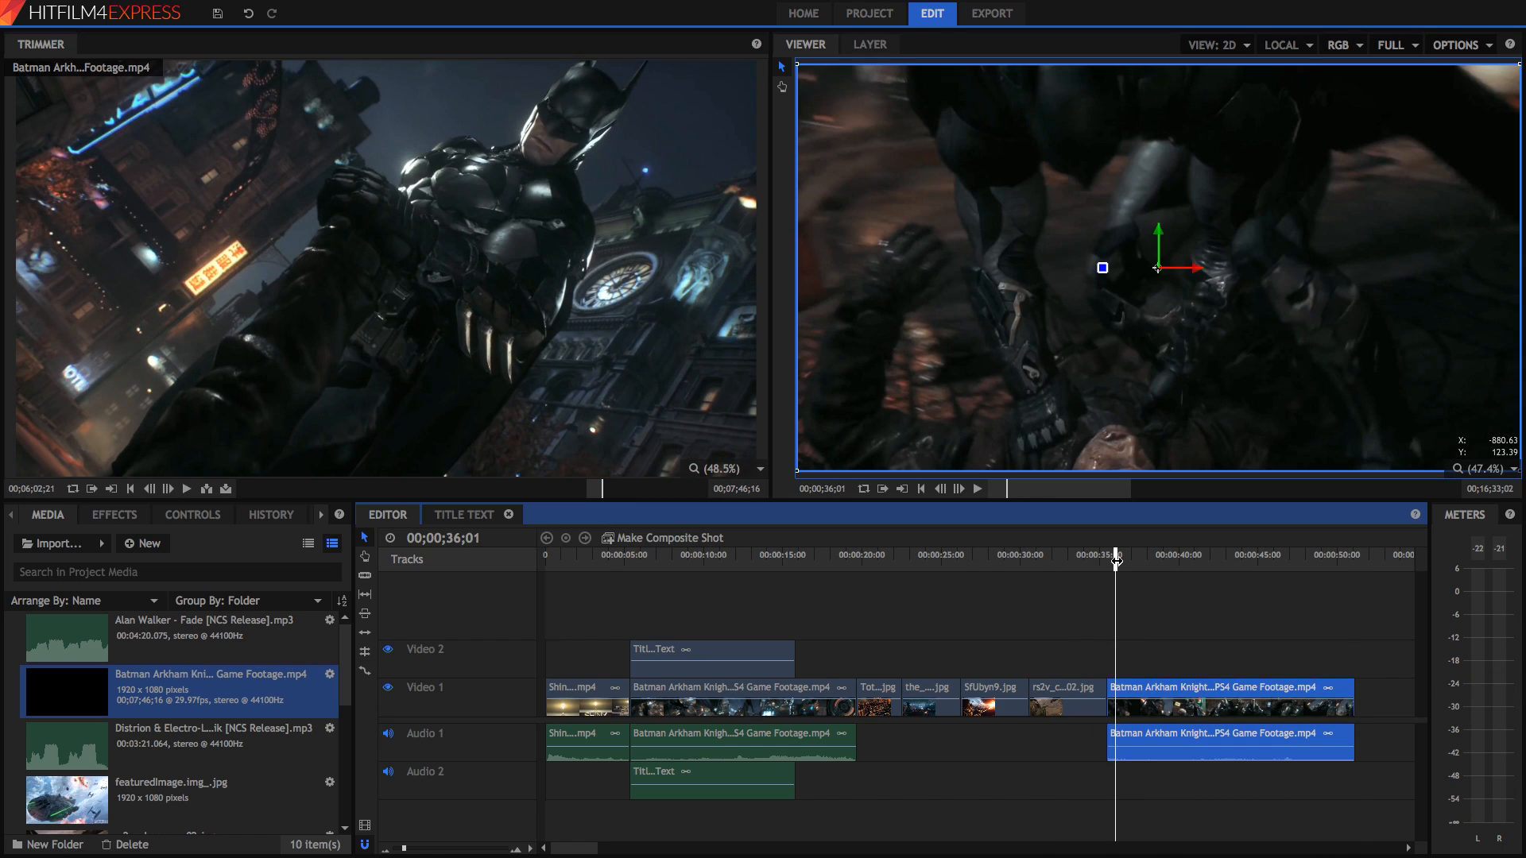
left_click(1163, 609)
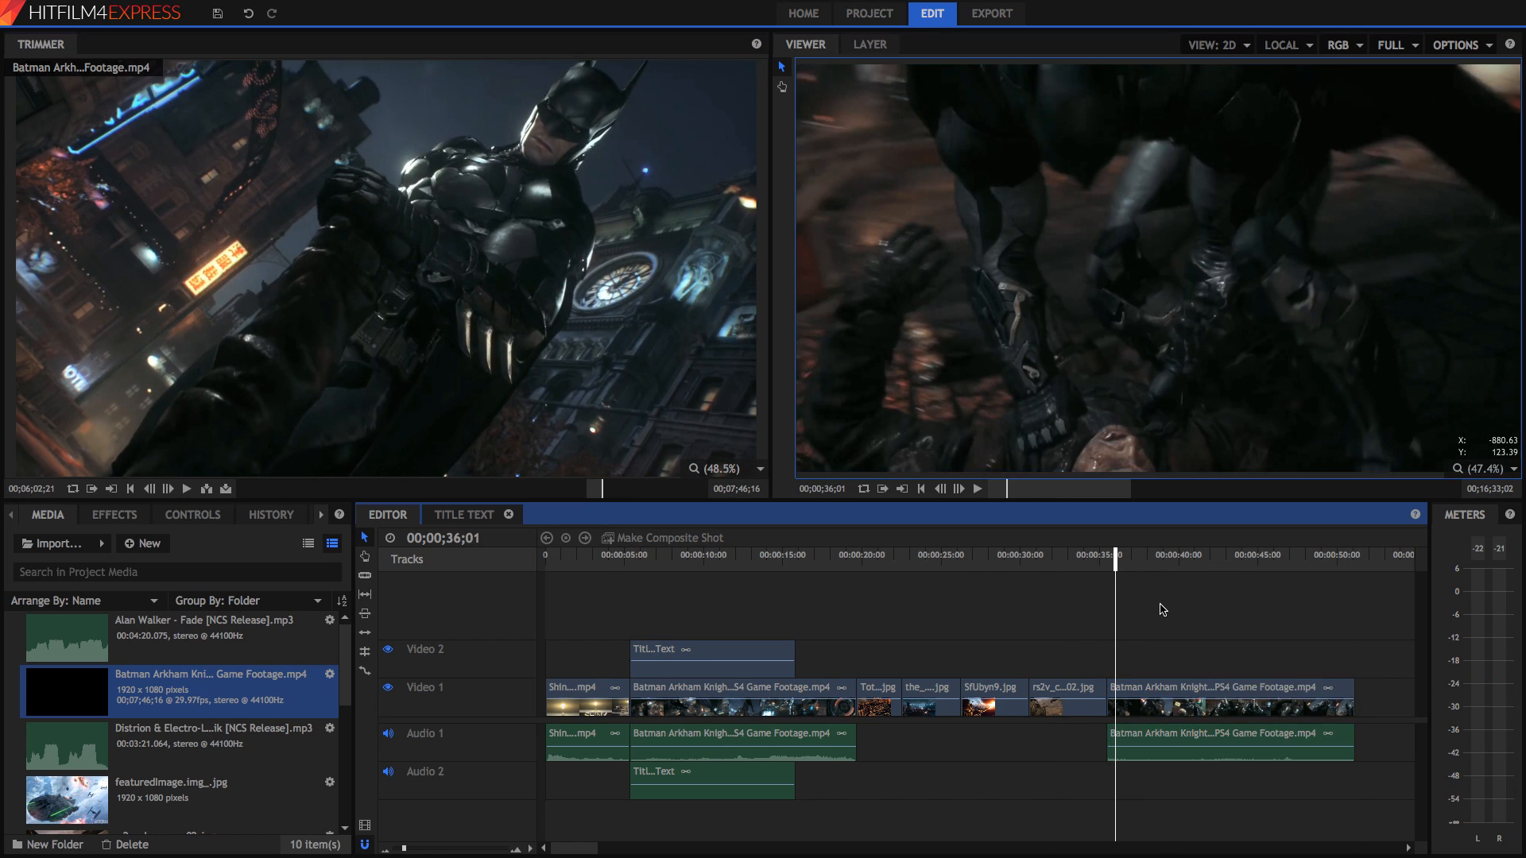
mouse_move(1186, 564)
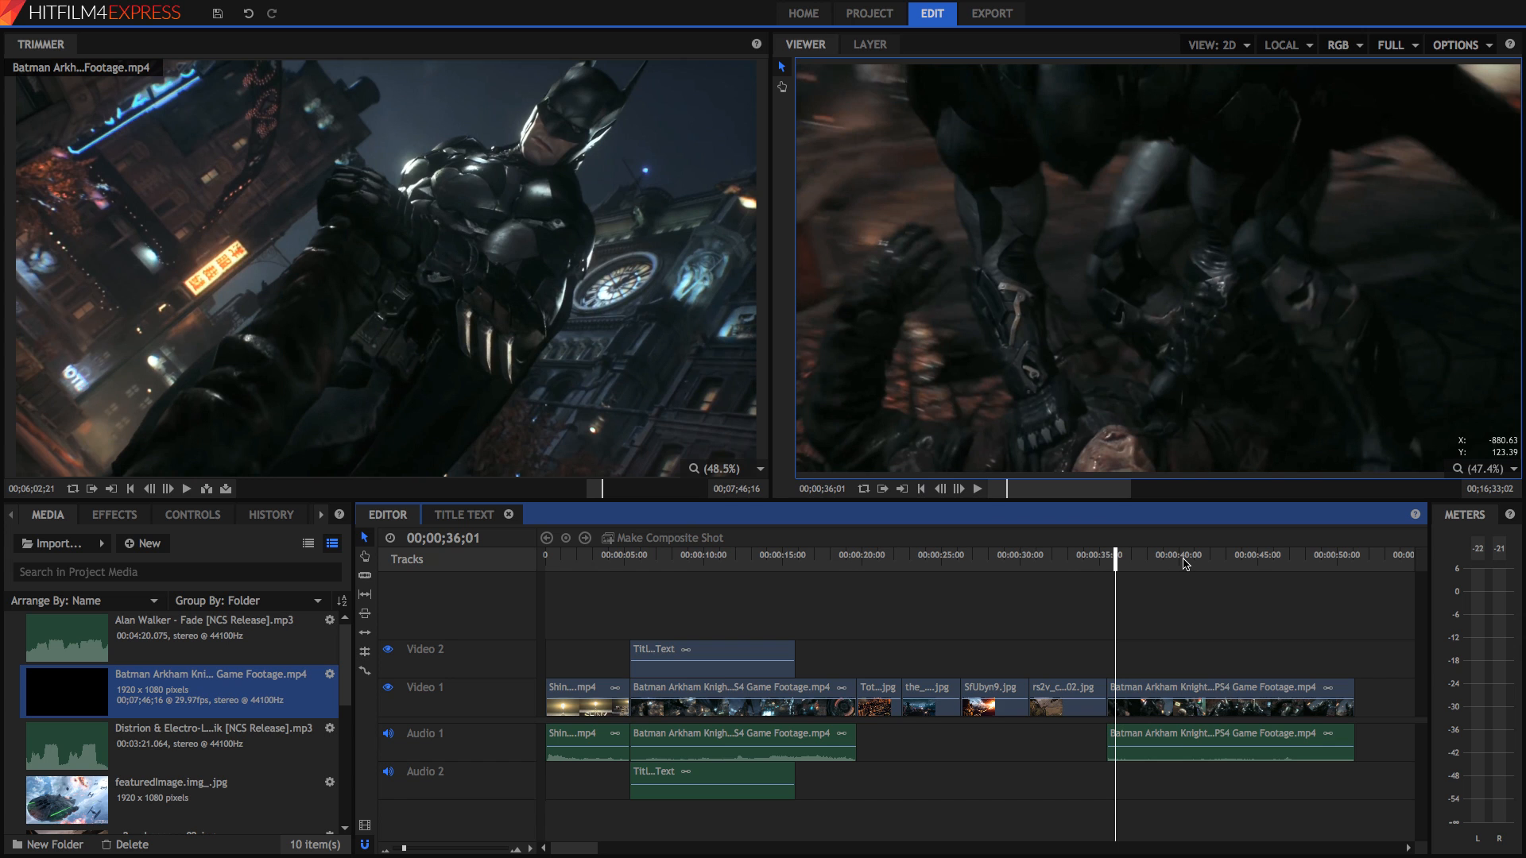
mouse_move(1044, 505)
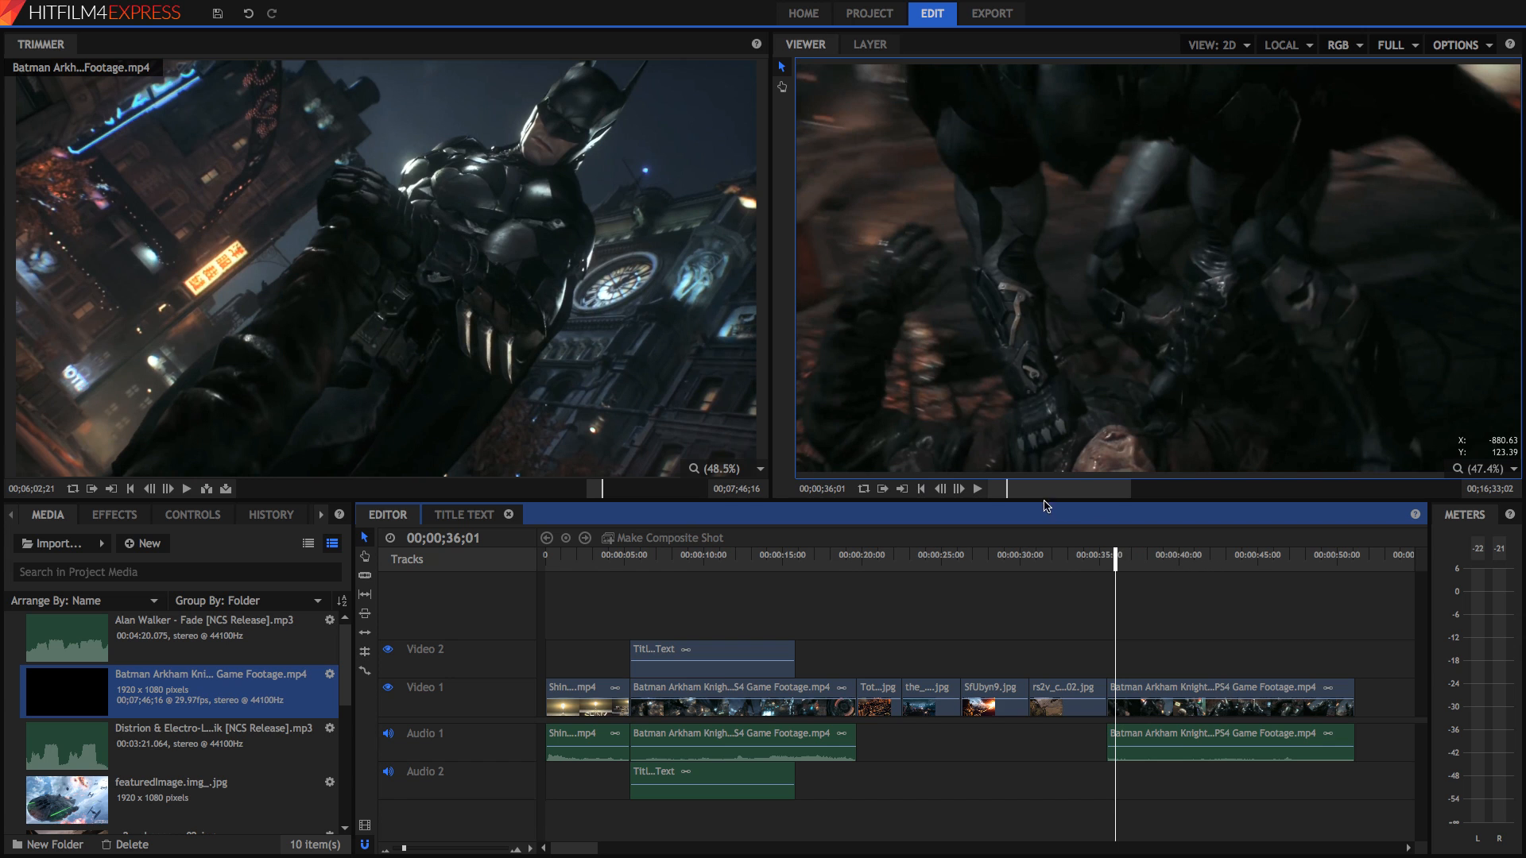
left_click(977, 488)
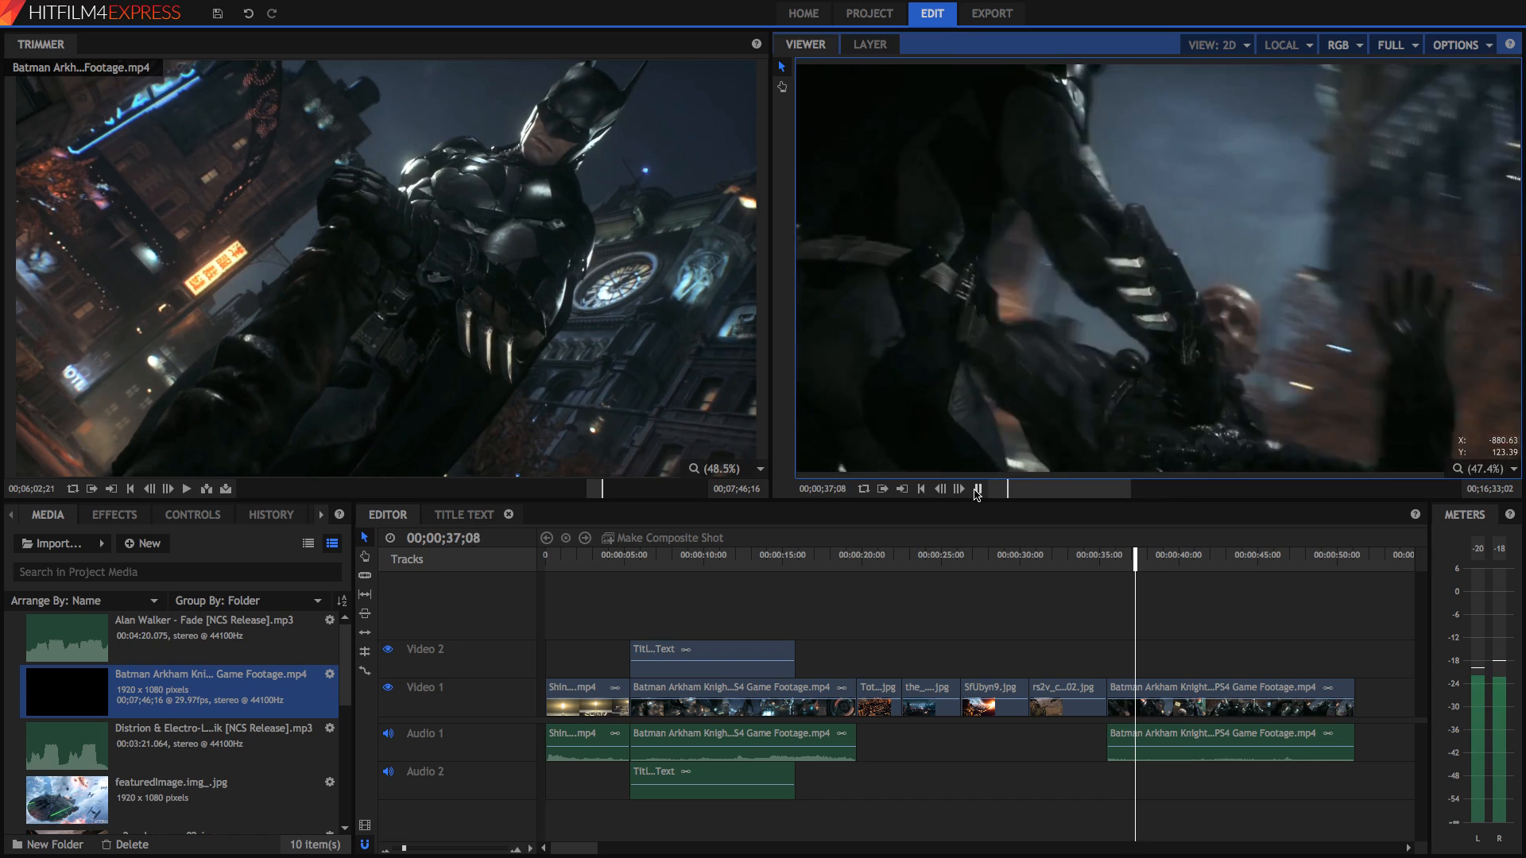
left_click(979, 490)
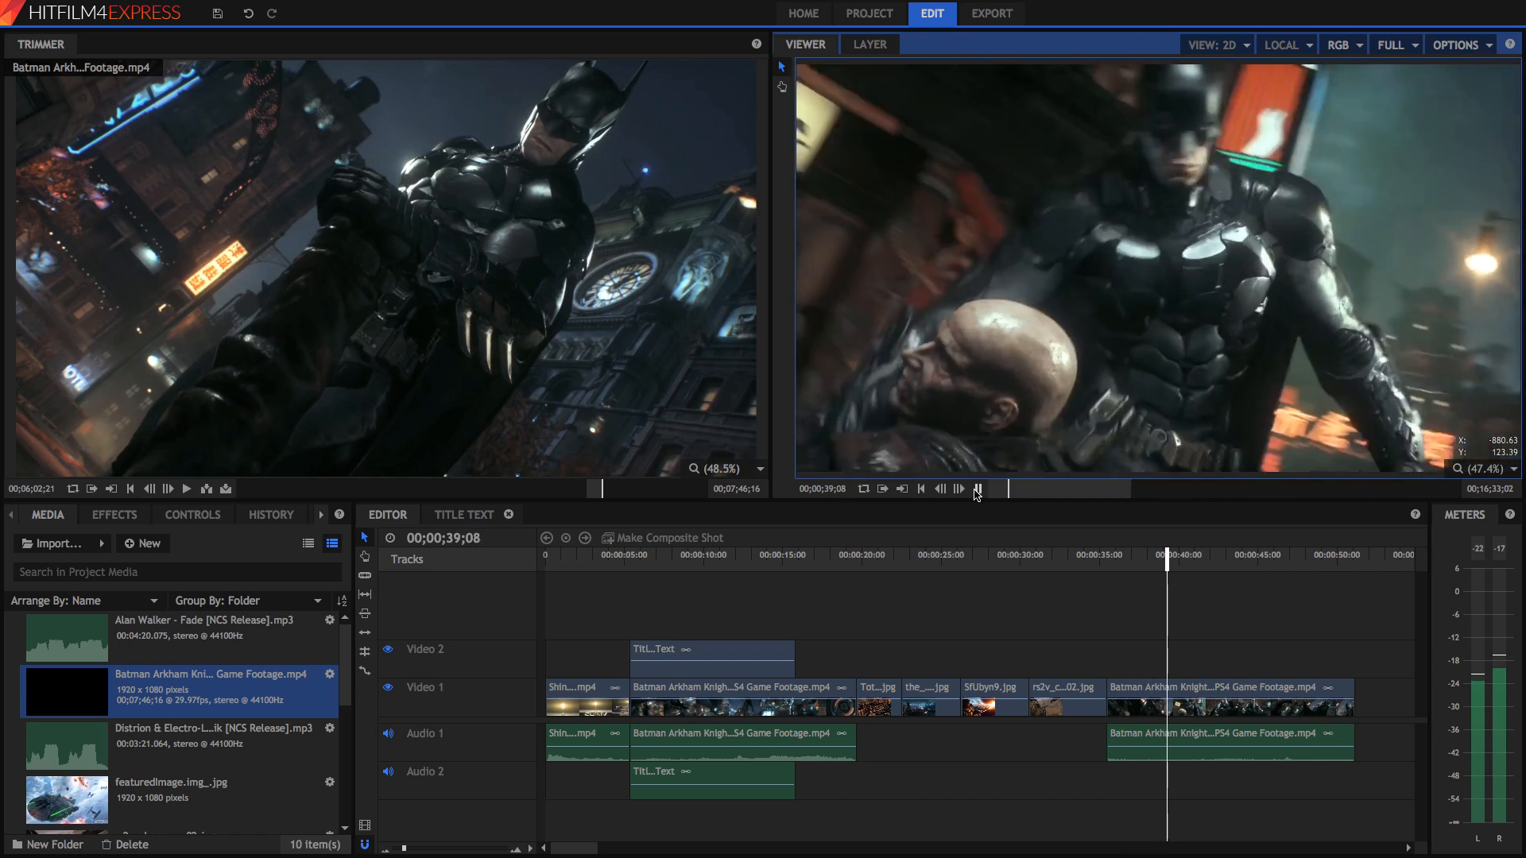
left_click(977, 488)
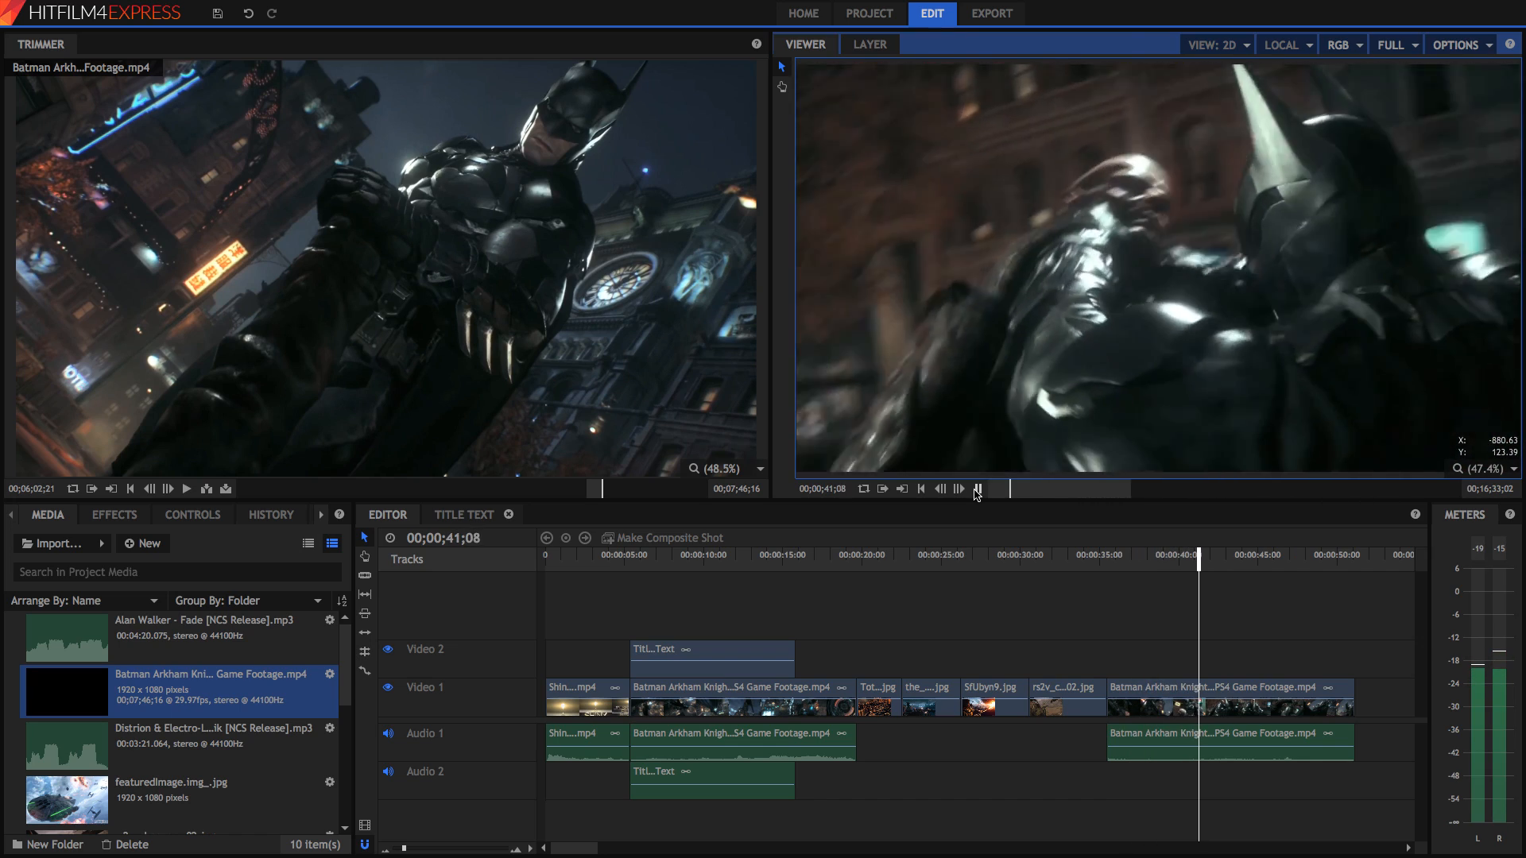
left_click(978, 487)
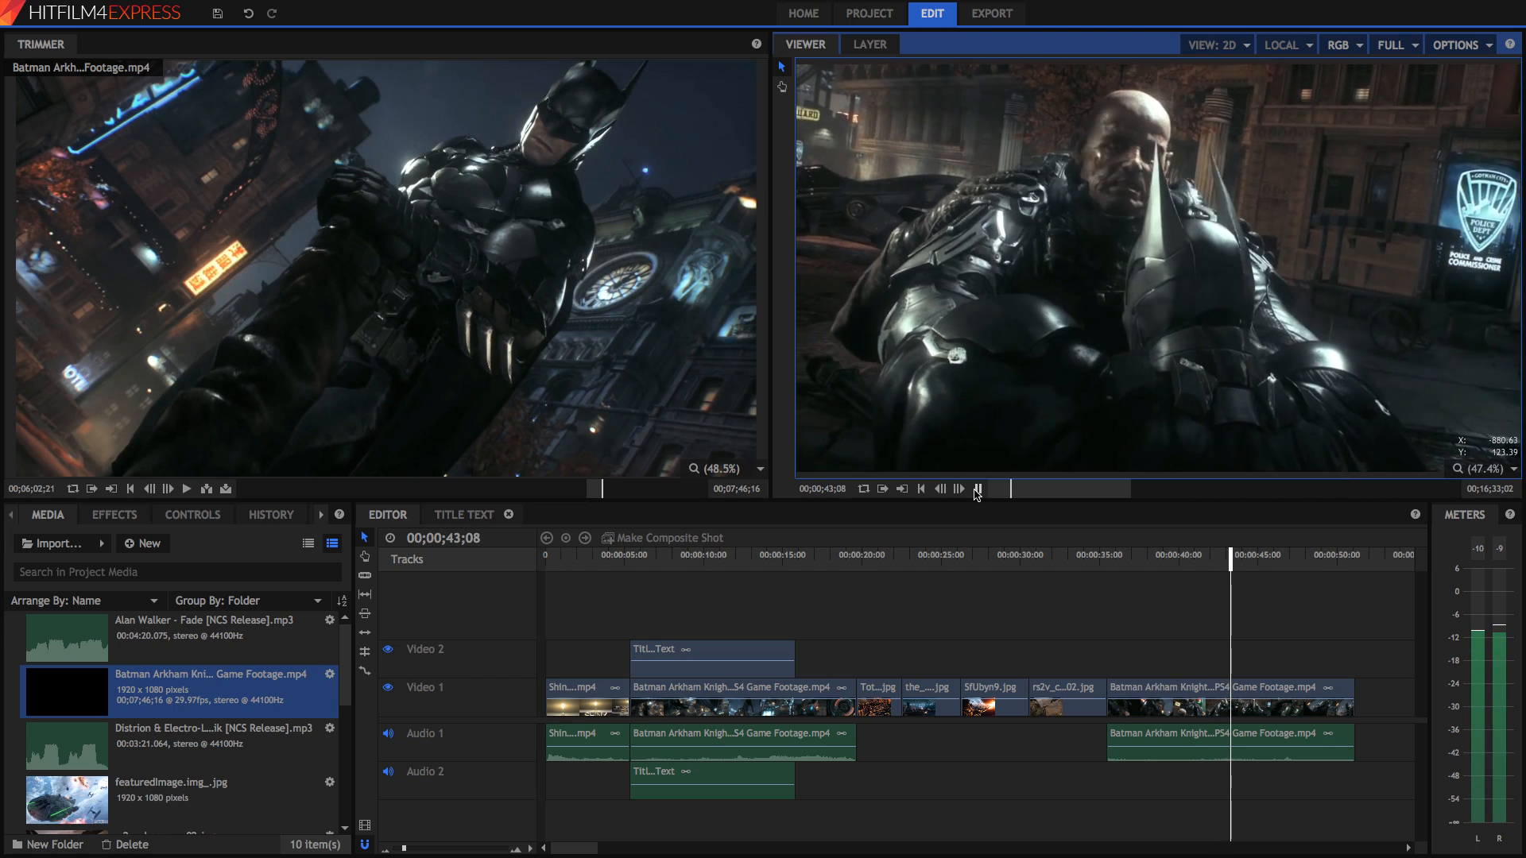
left_click(977, 487)
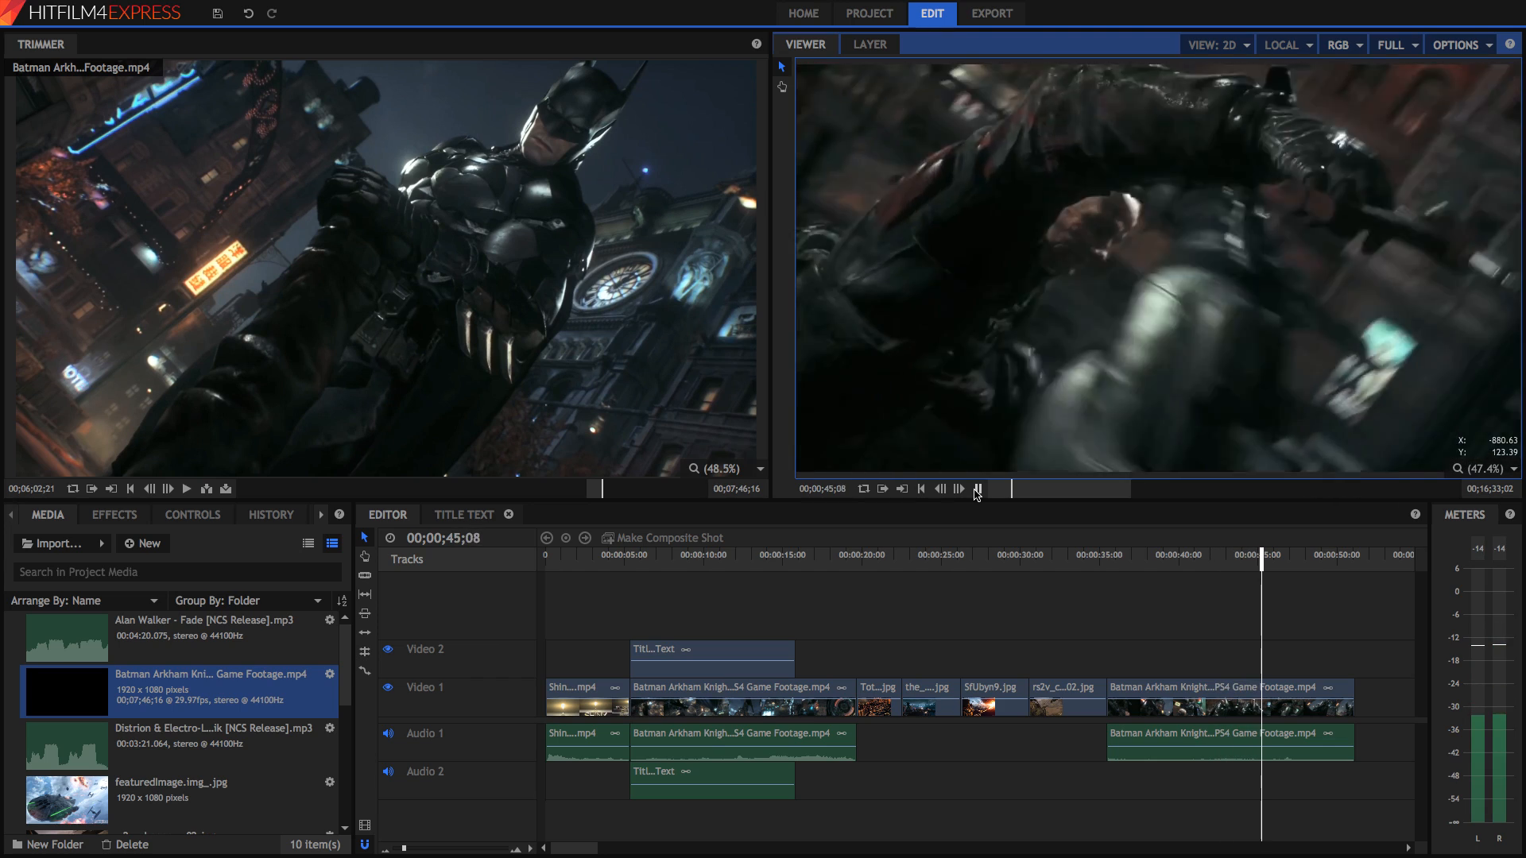
left_click(978, 490)
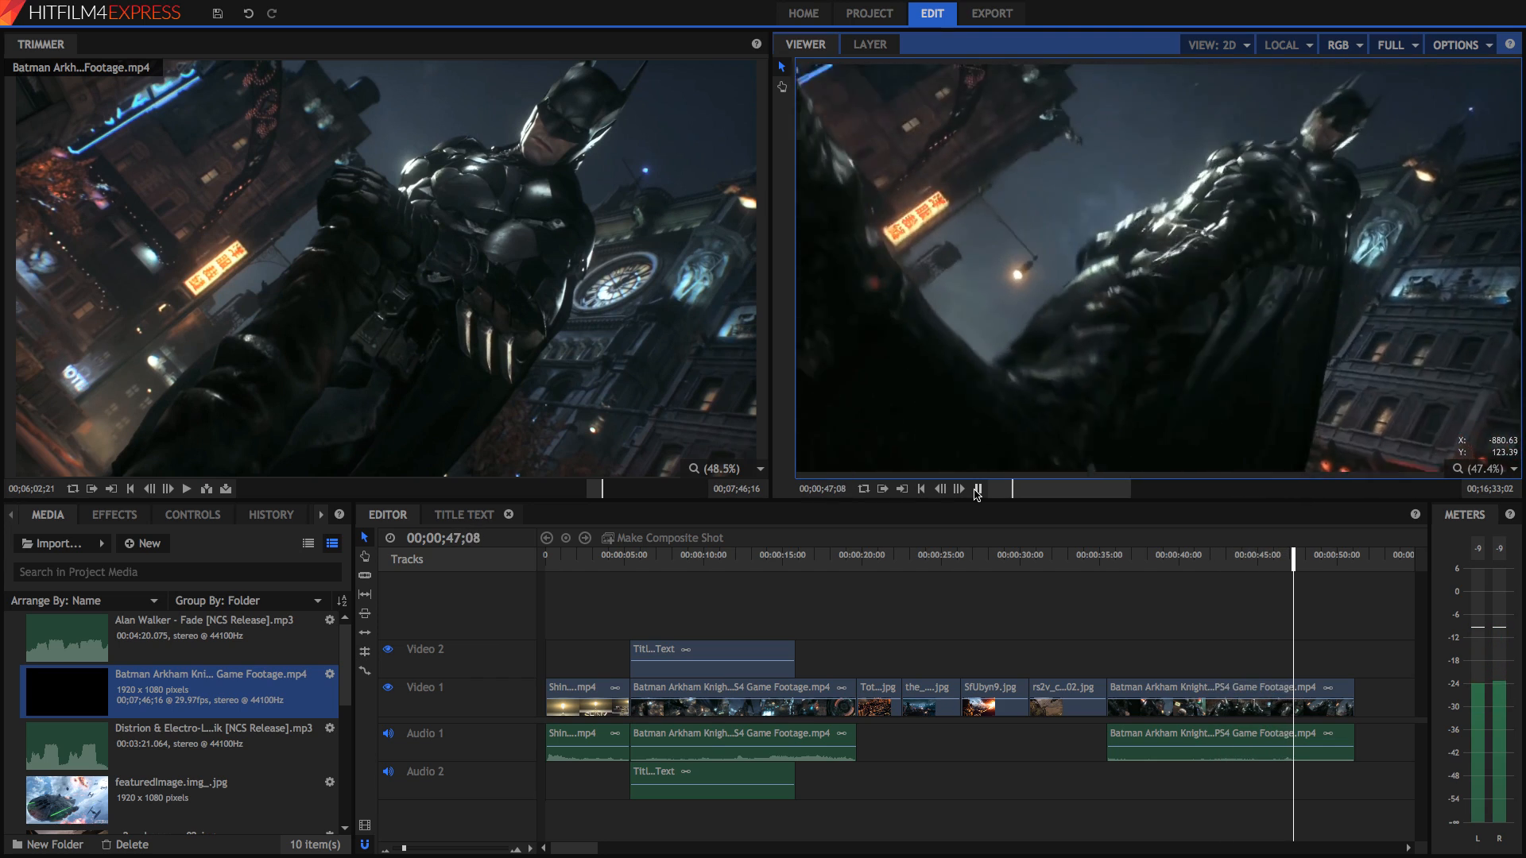
left_click(976, 489)
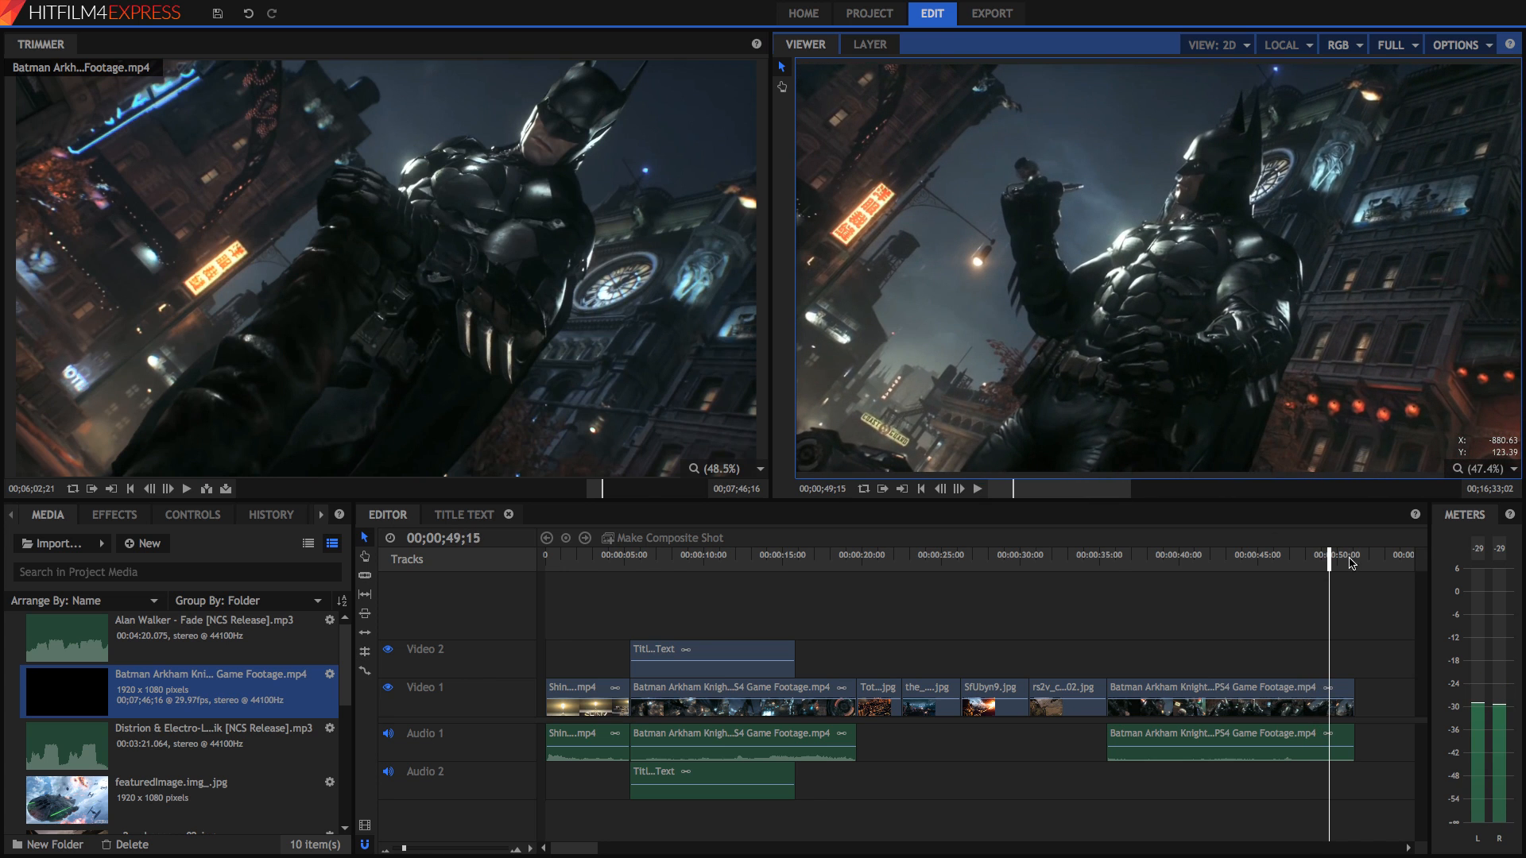
mouse_move(1212, 564)
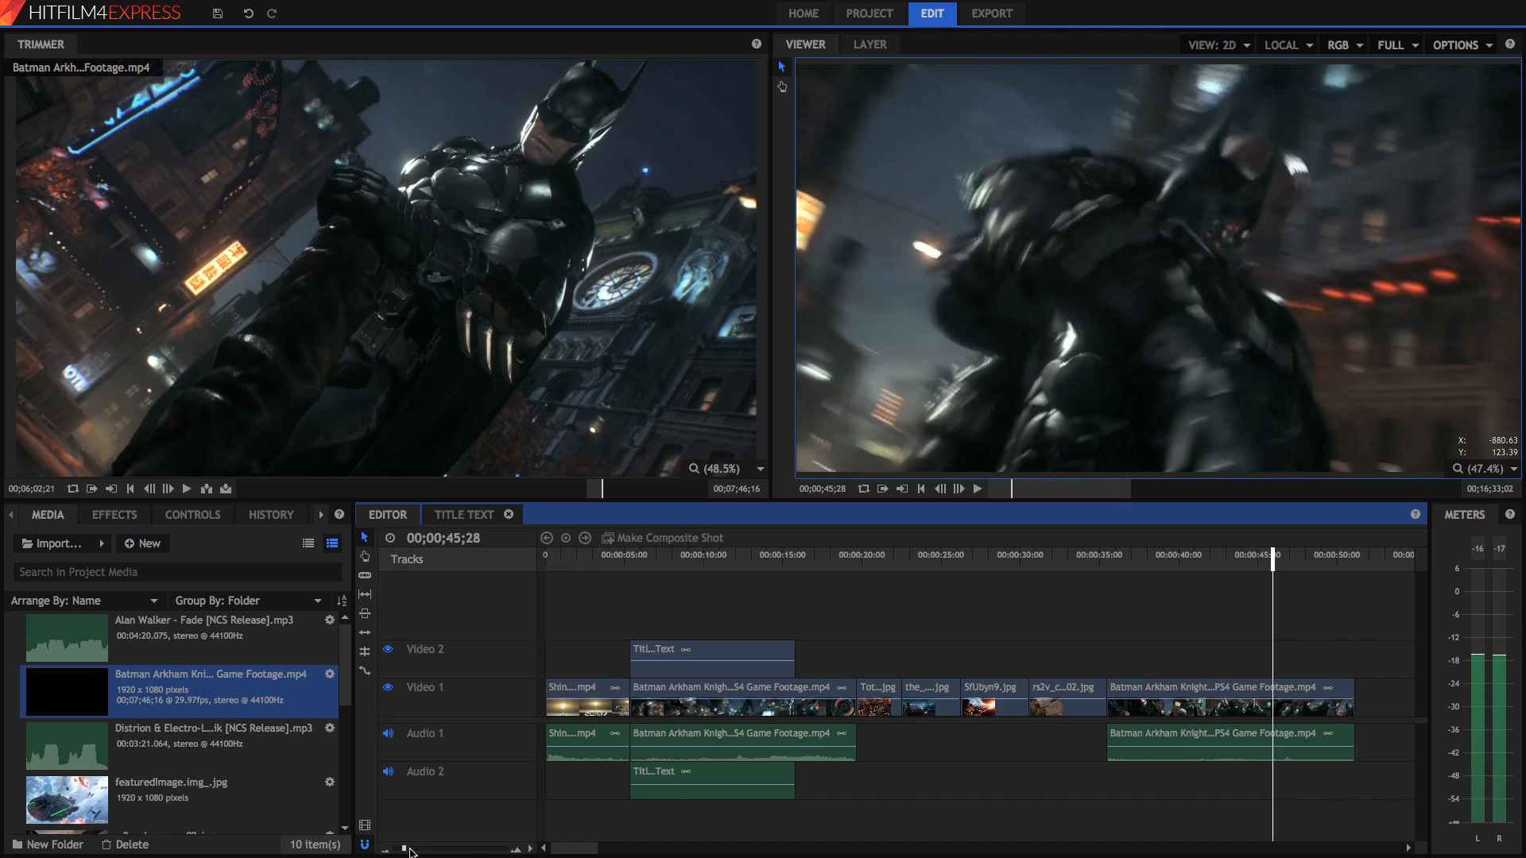
Slice the later Batman clip into three pieces and select the newly cut later piece
scroll("right", 3)
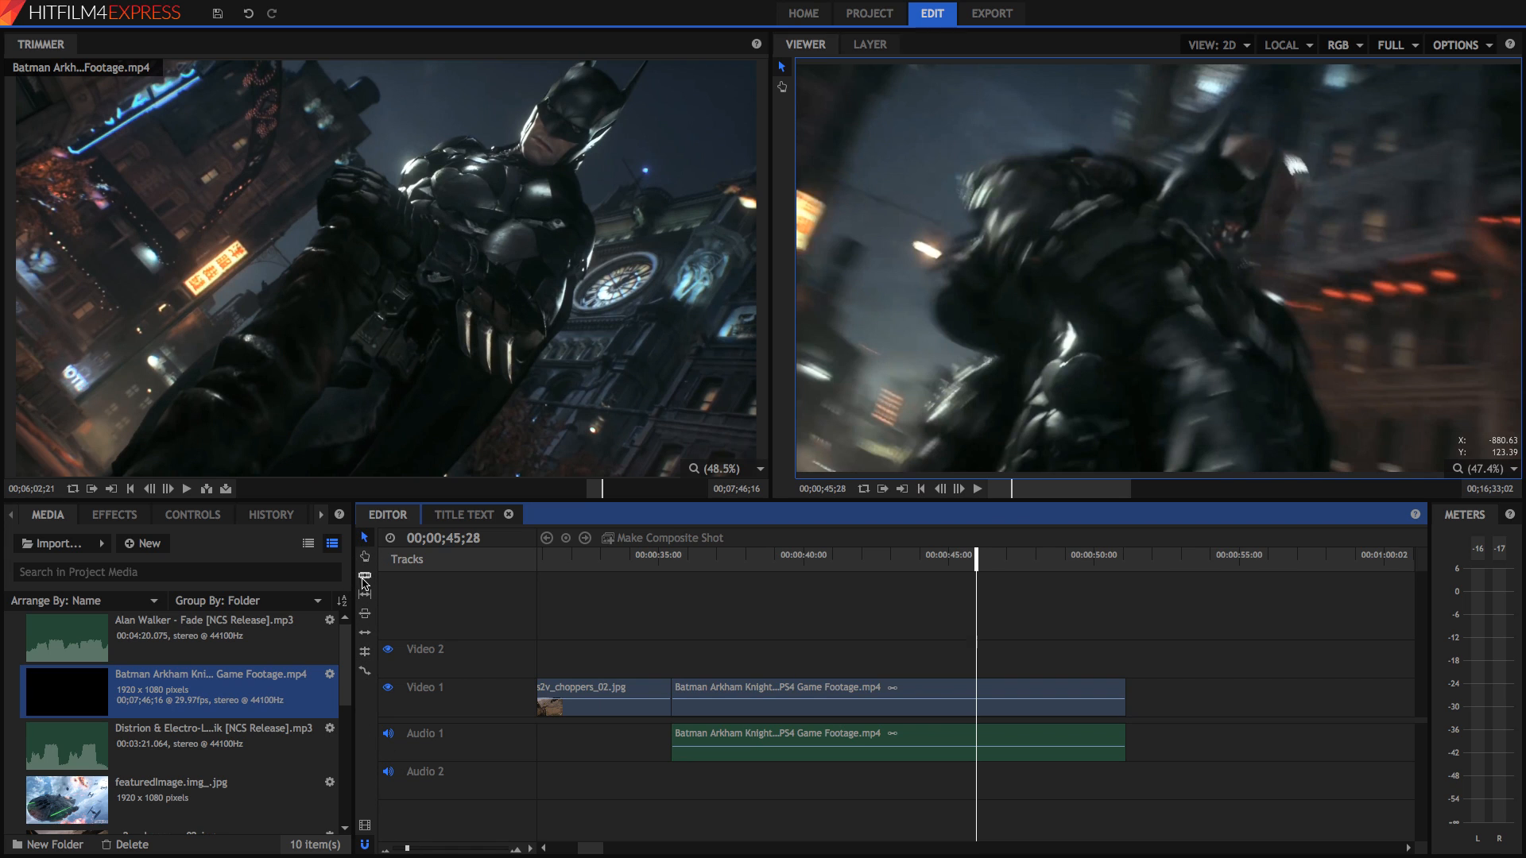
mouse_move(366, 541)
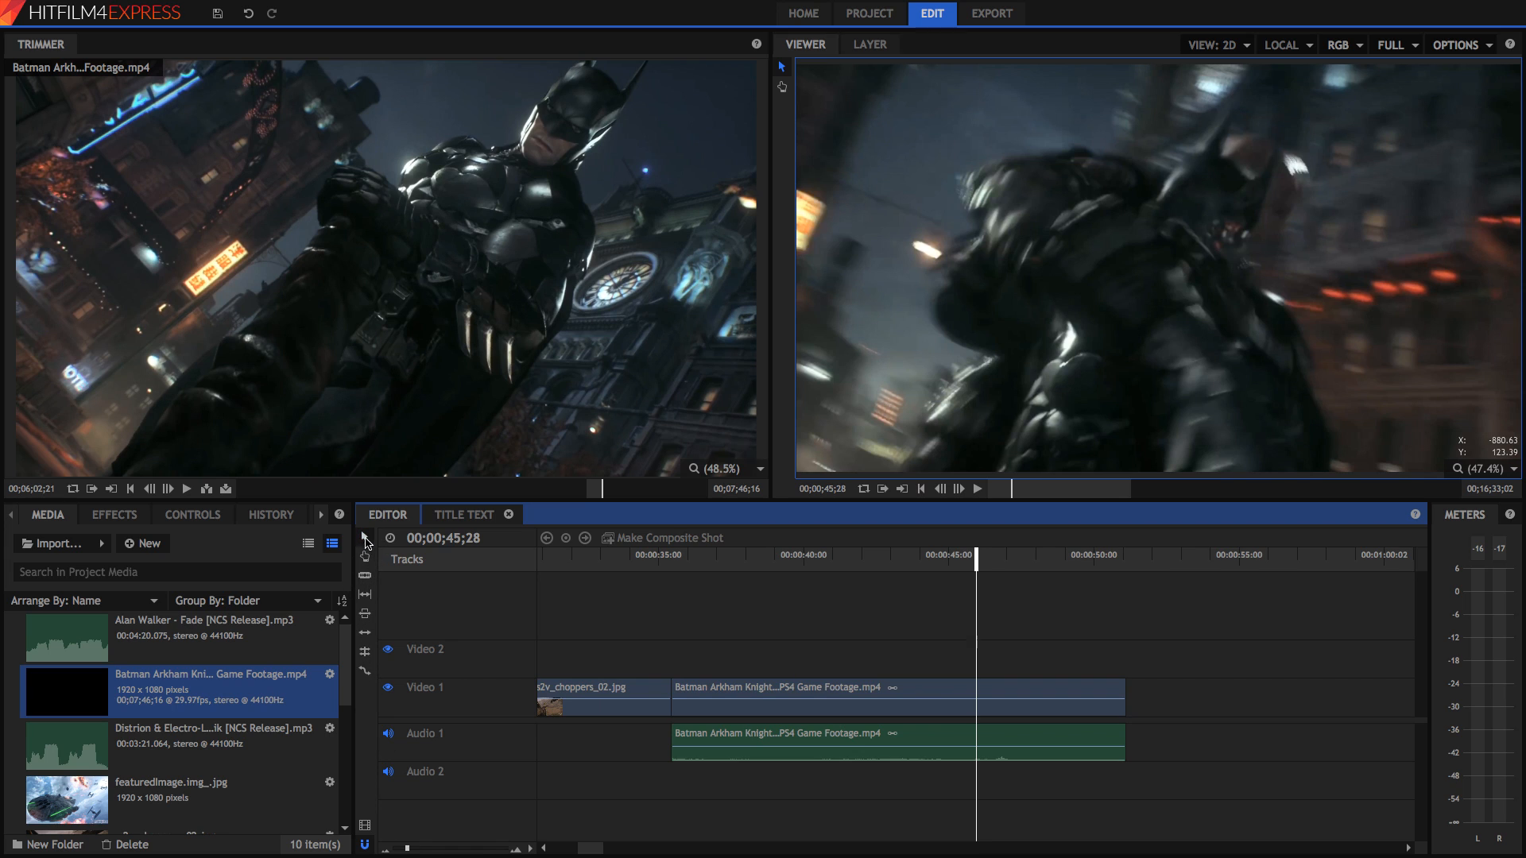
mouse_move(366, 540)
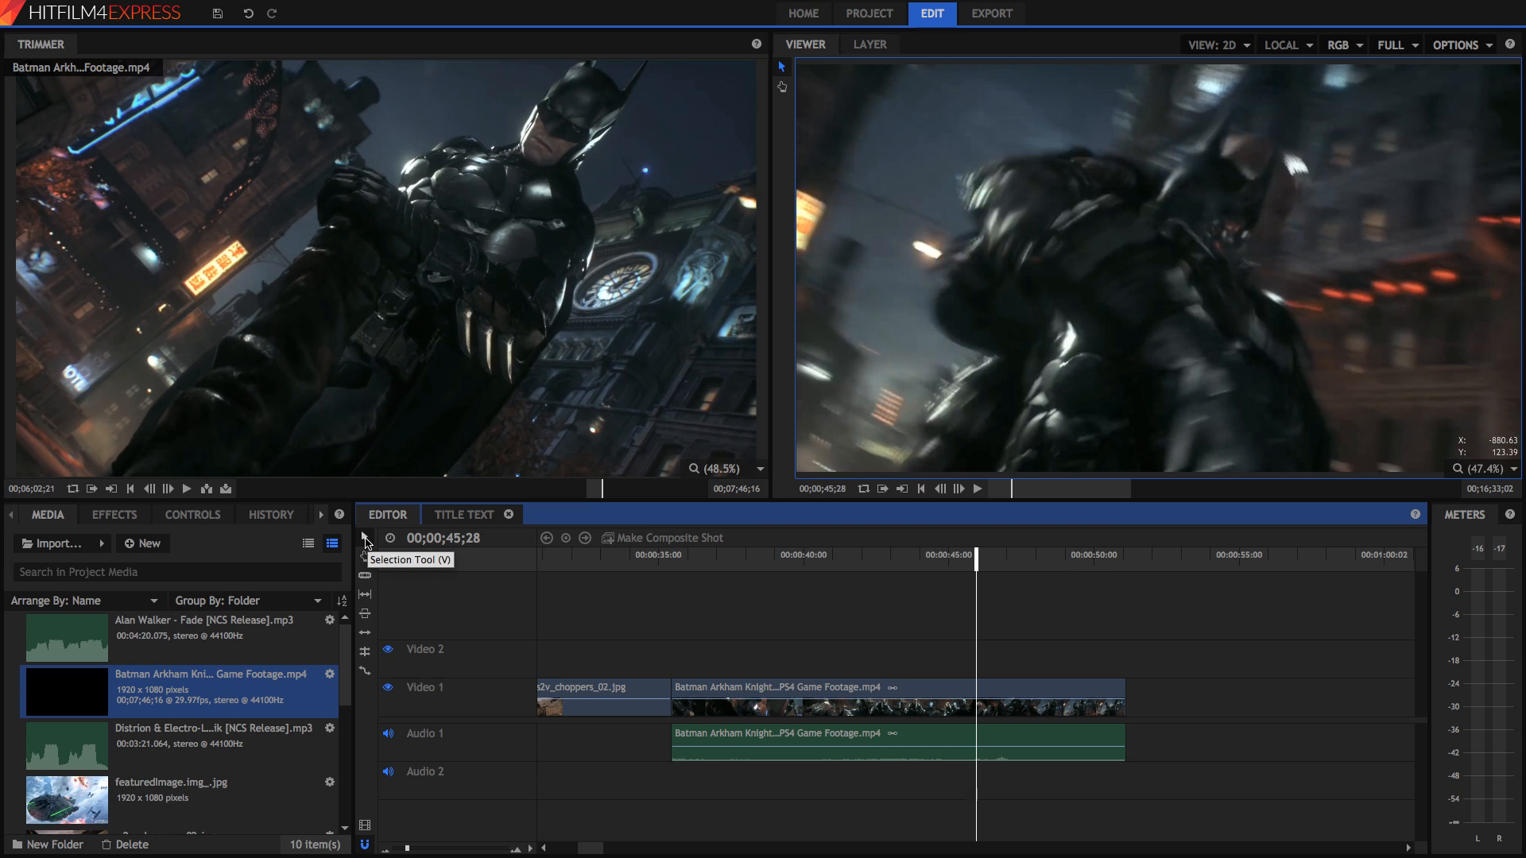
mouse_move(367, 579)
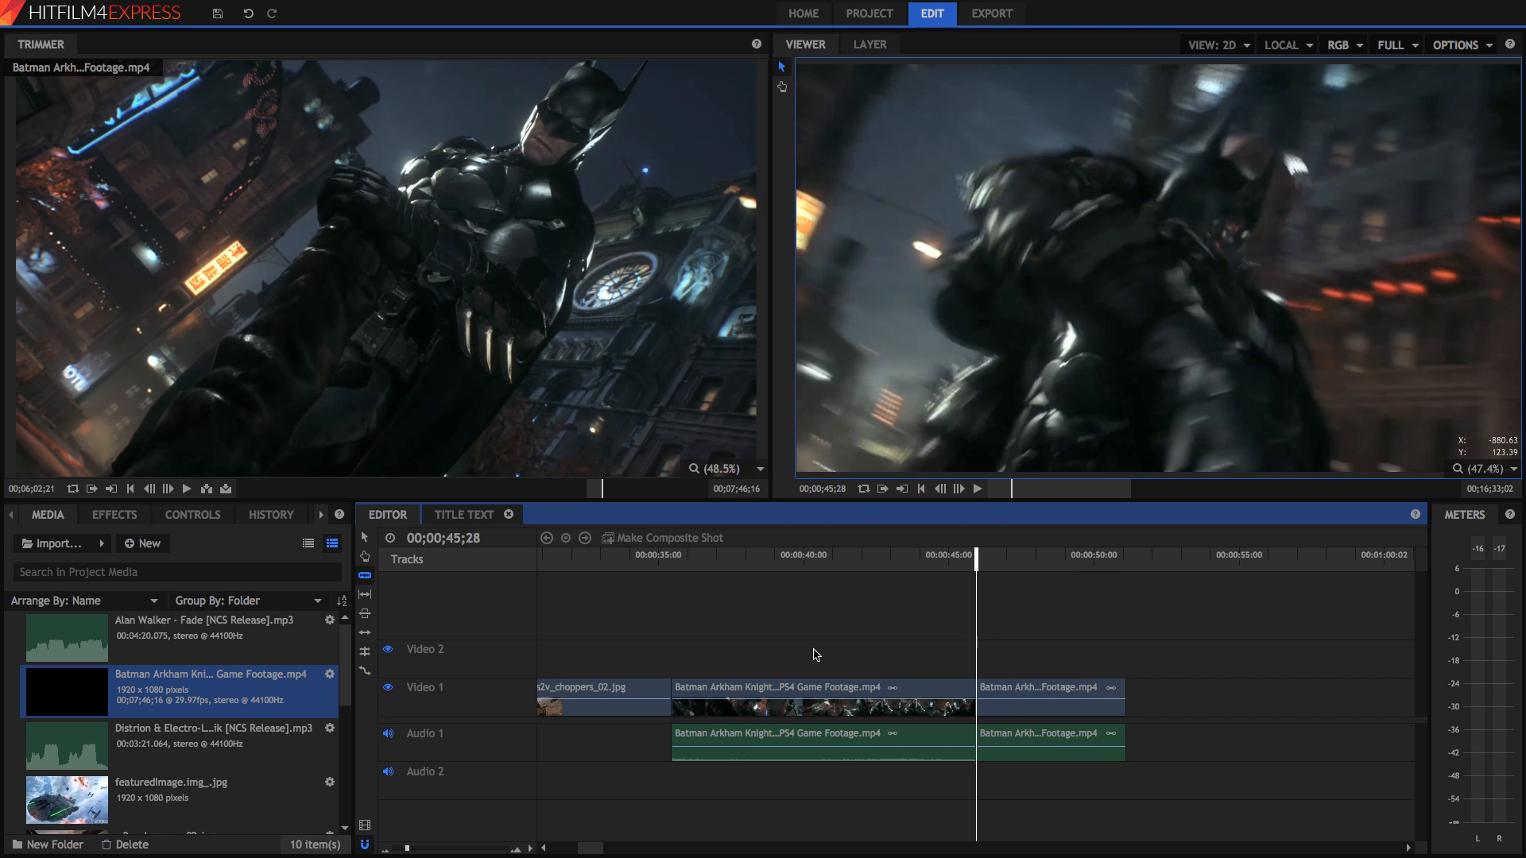
mouse_move(363, 537)
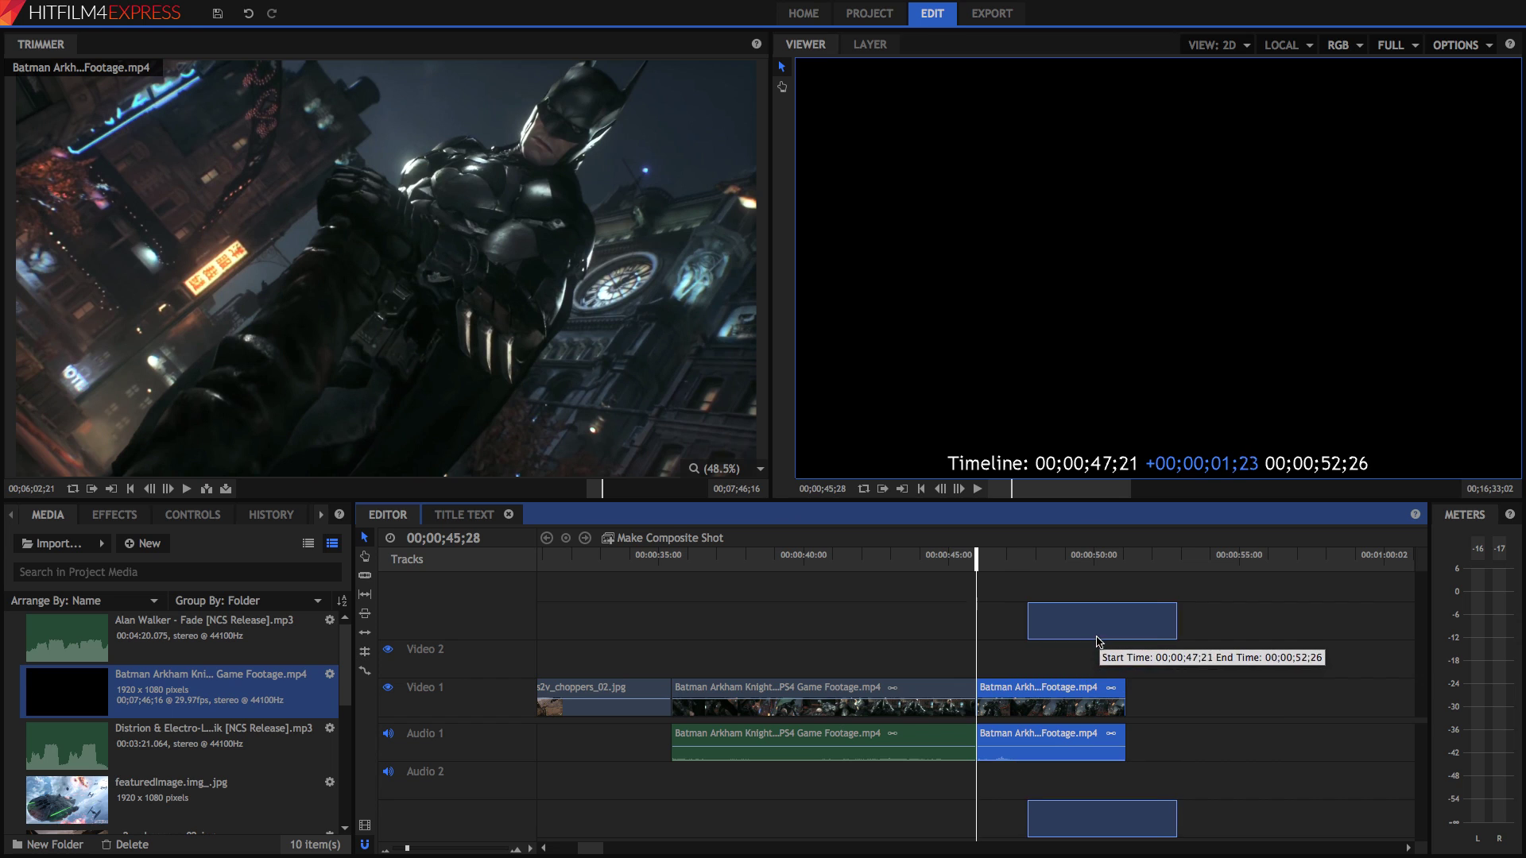
left_click(1049, 686)
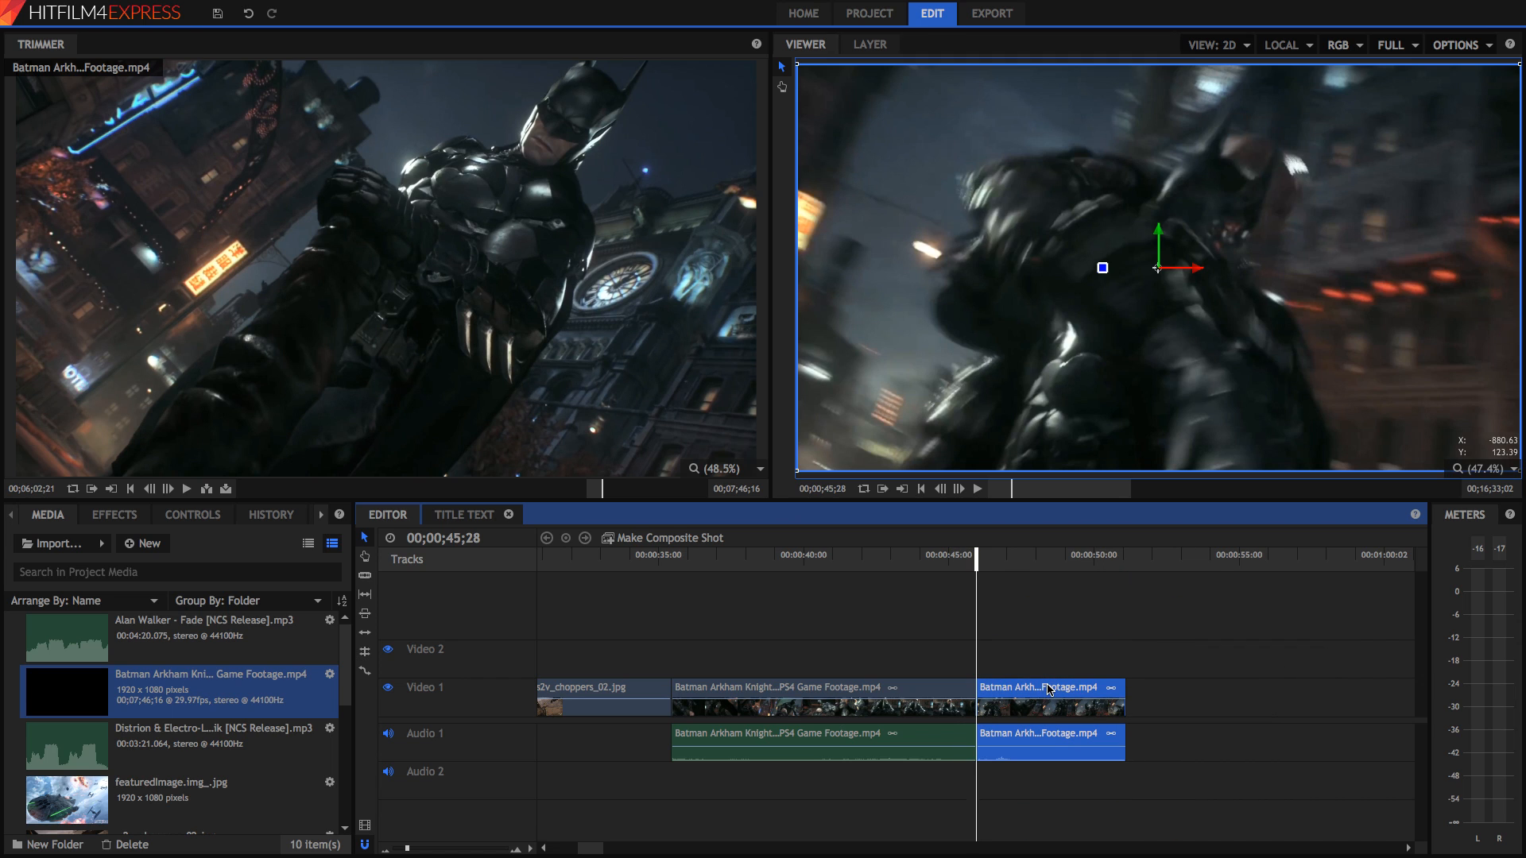
mouse_move(1022, 644)
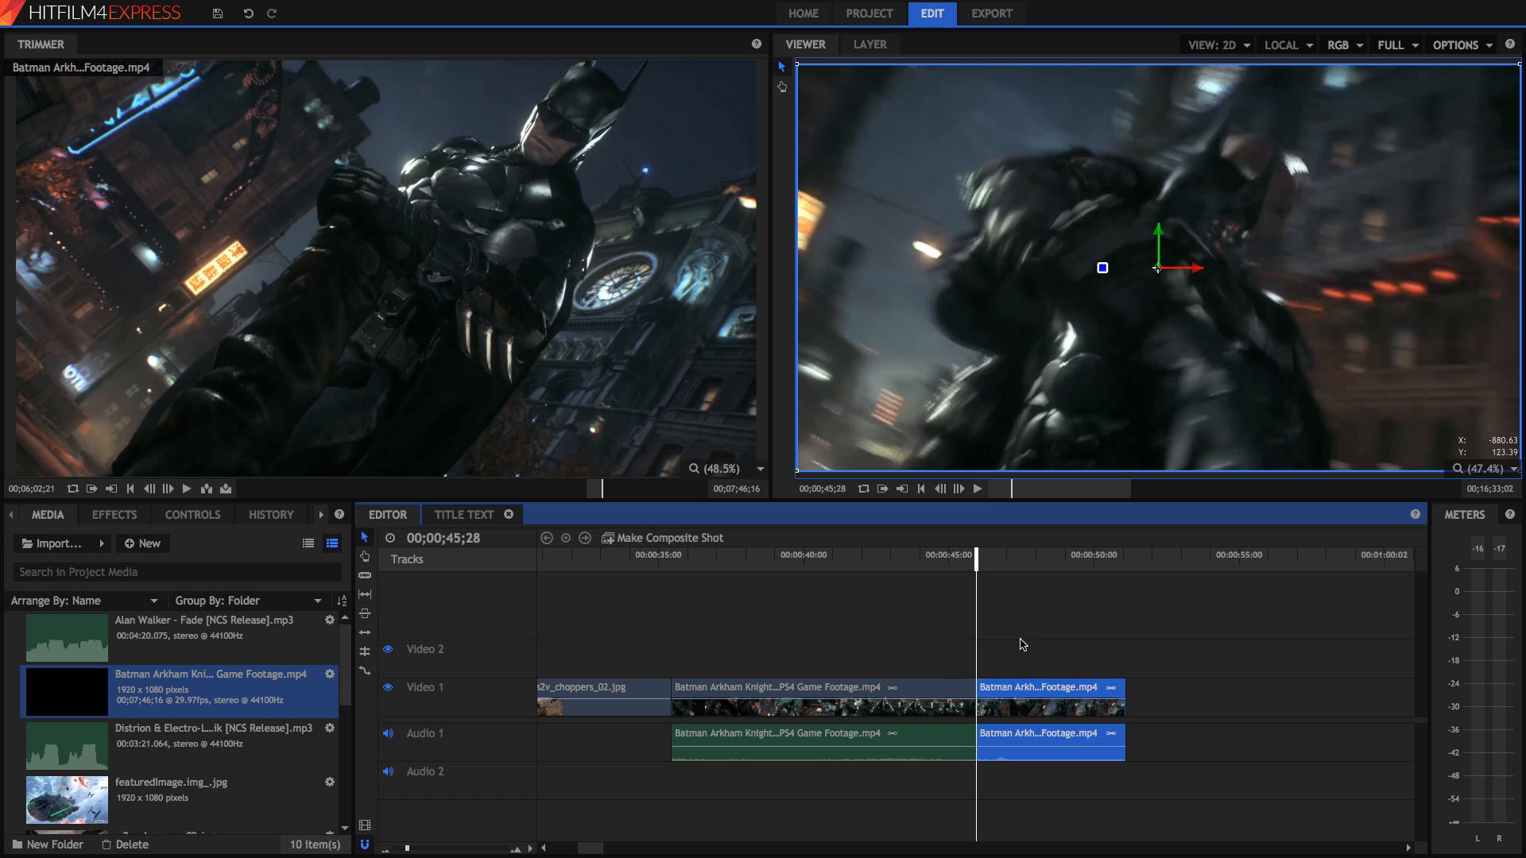
left_click(977, 488)
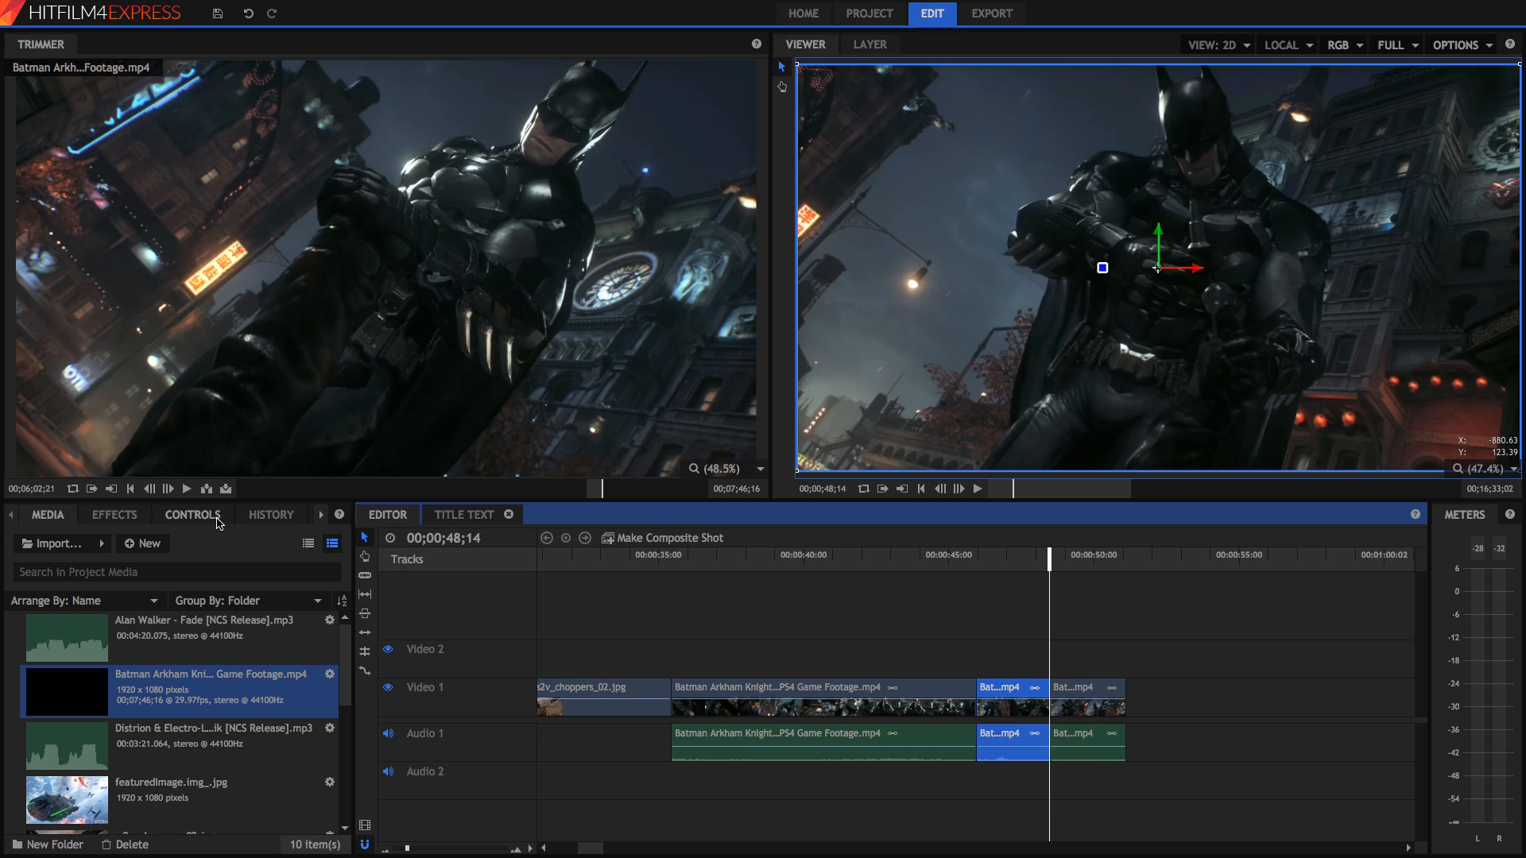
Show the selected Batman slice's Clip Properties, Transform and Effects in Controls
left_click(115, 515)
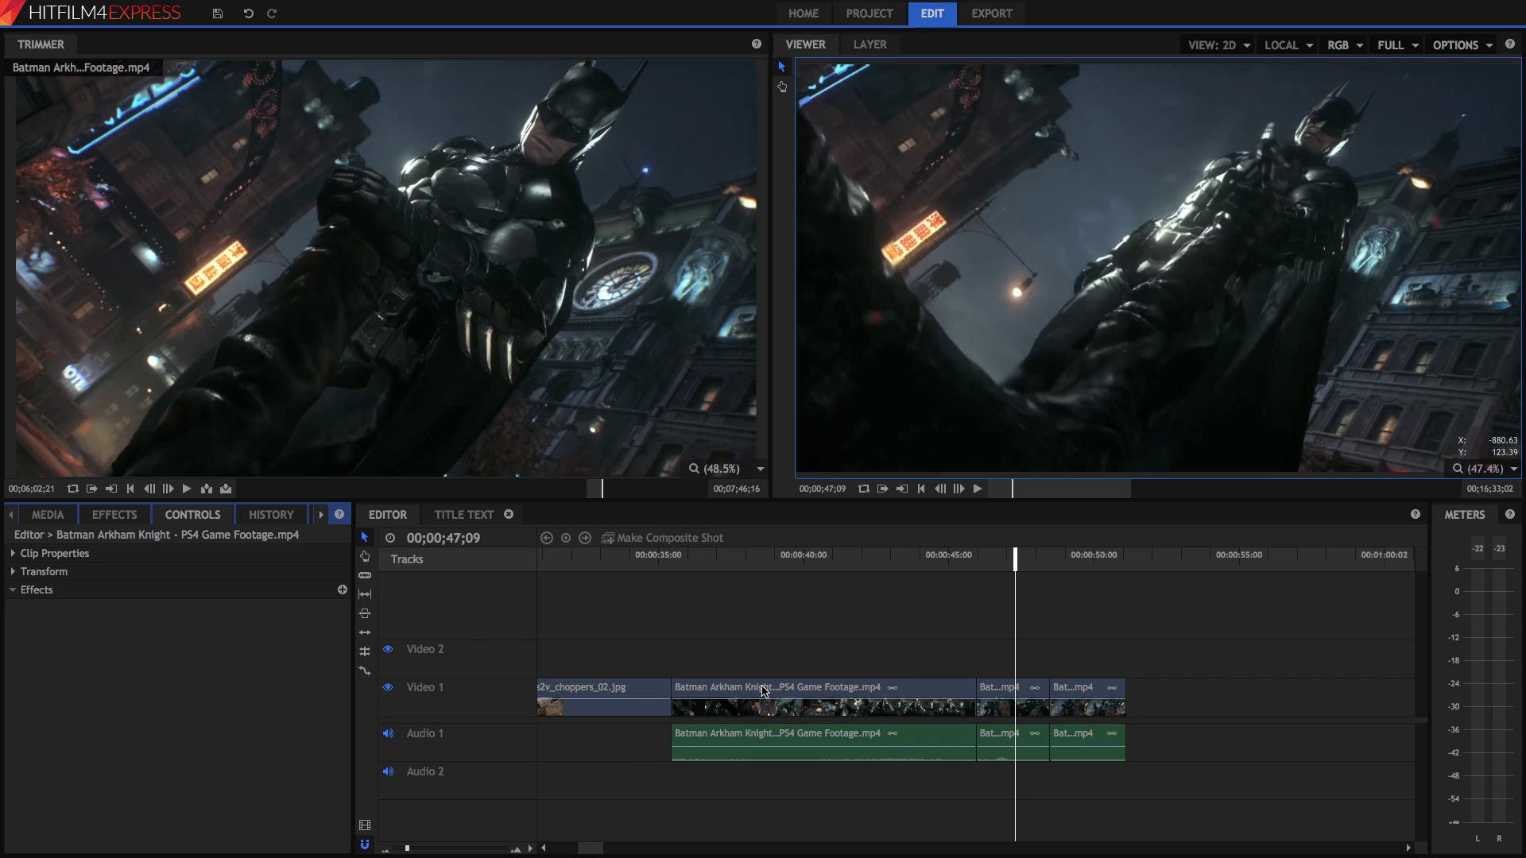
mouse_move(1081, 689)
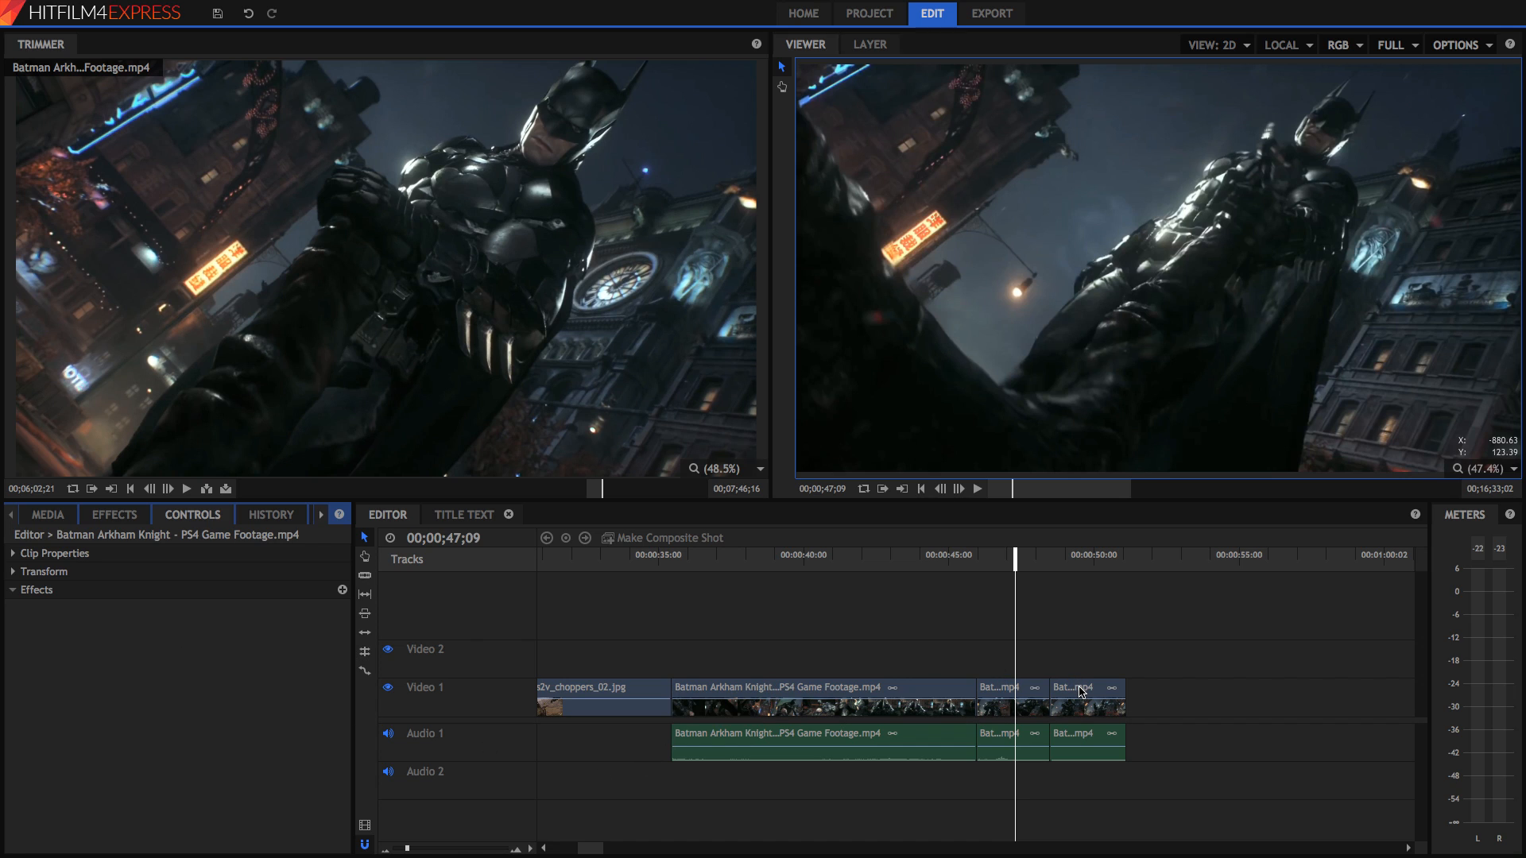
Move the last slice to Video 2/Audio 2 near 00:00:59:28 and preview the middle slice
left_click(1085, 687)
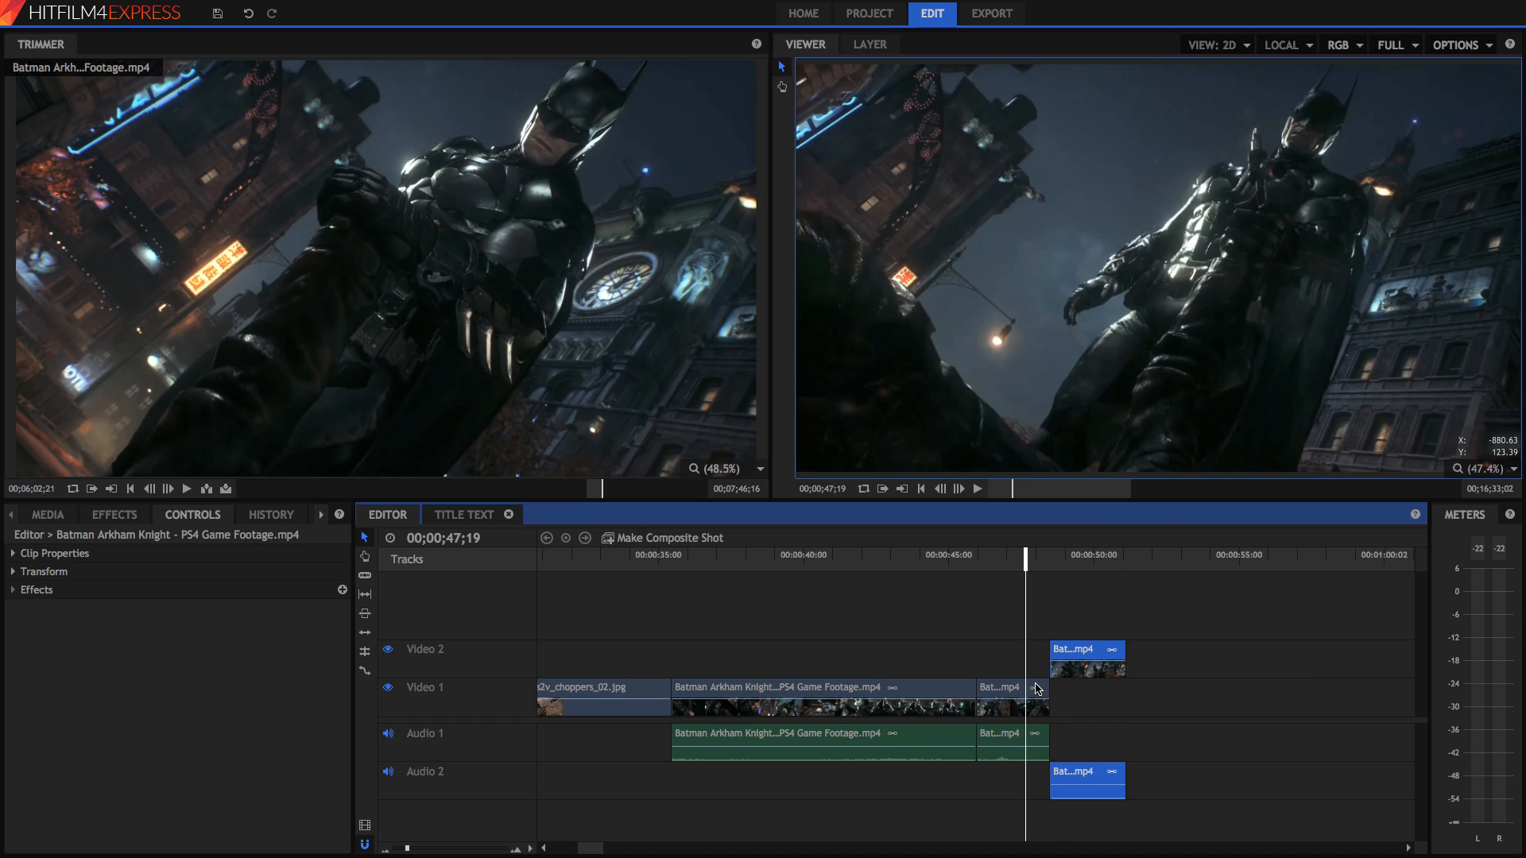
left_click(998, 686)
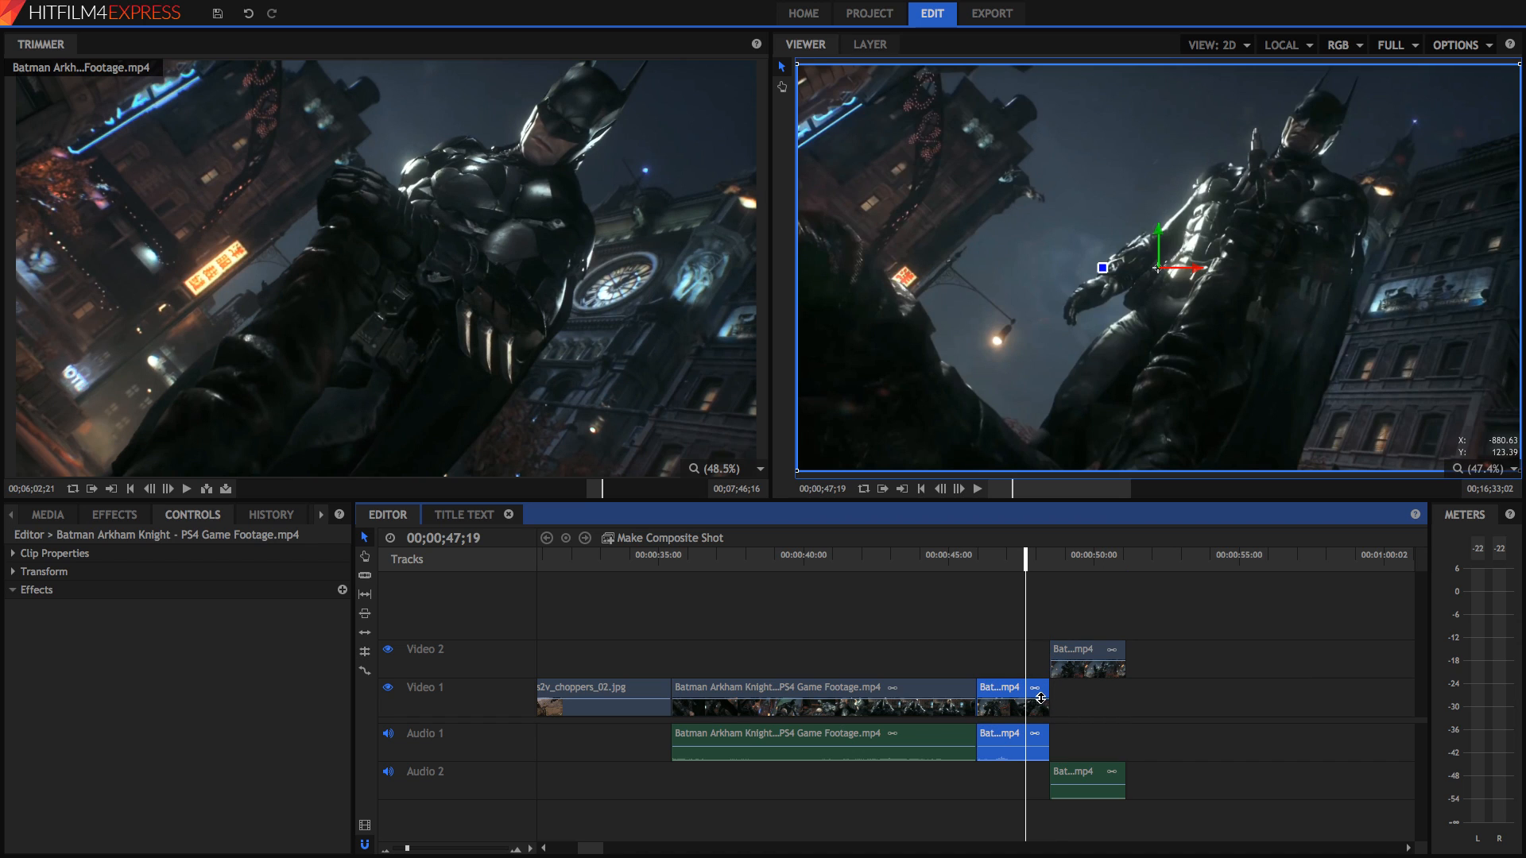
mouse_move(481, 642)
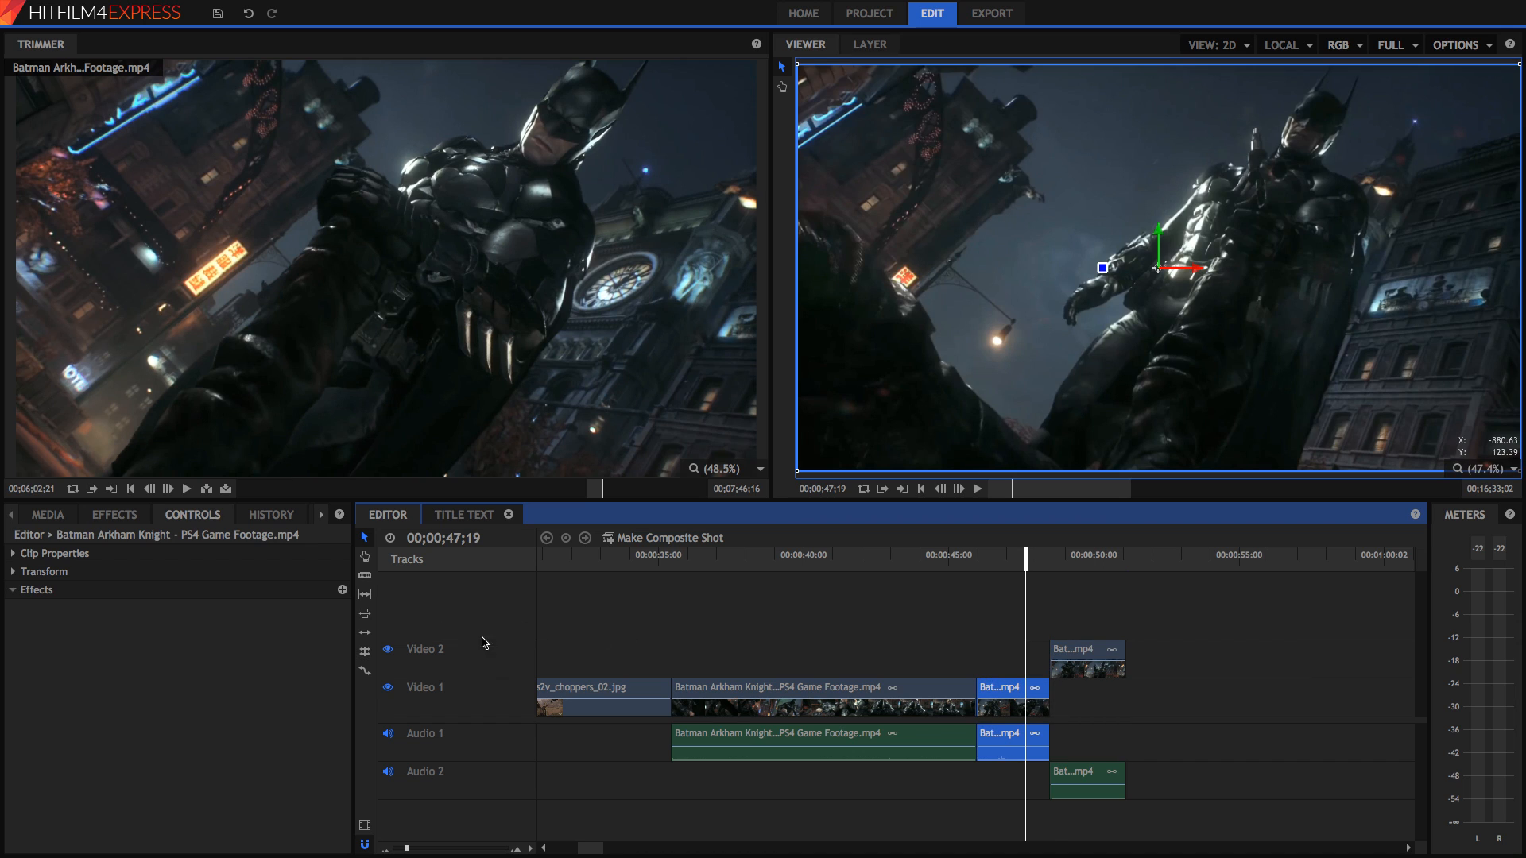
scroll("right", 3)
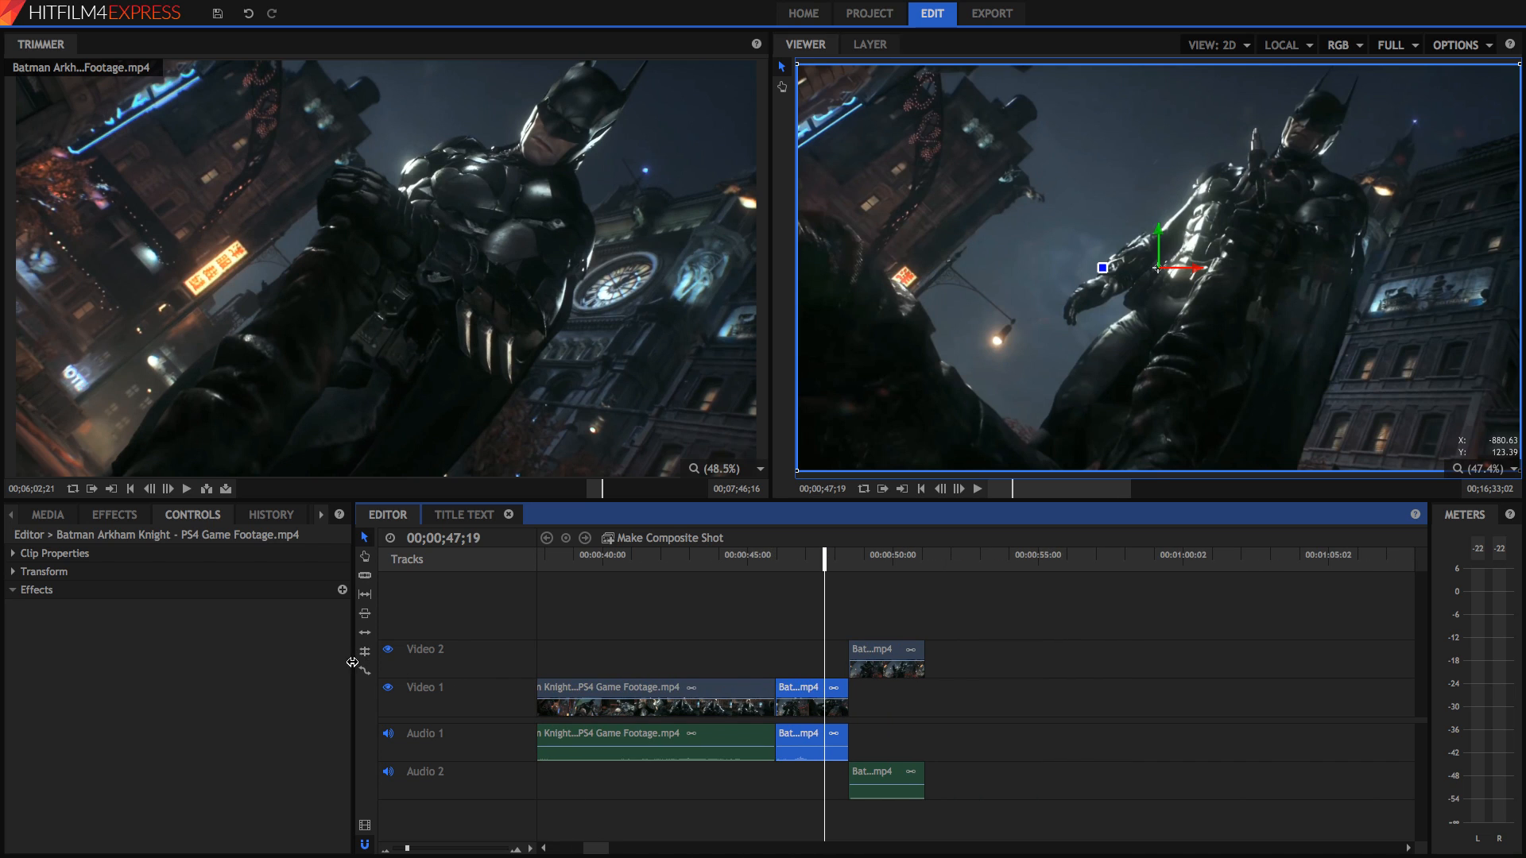
mouse_move(373, 673)
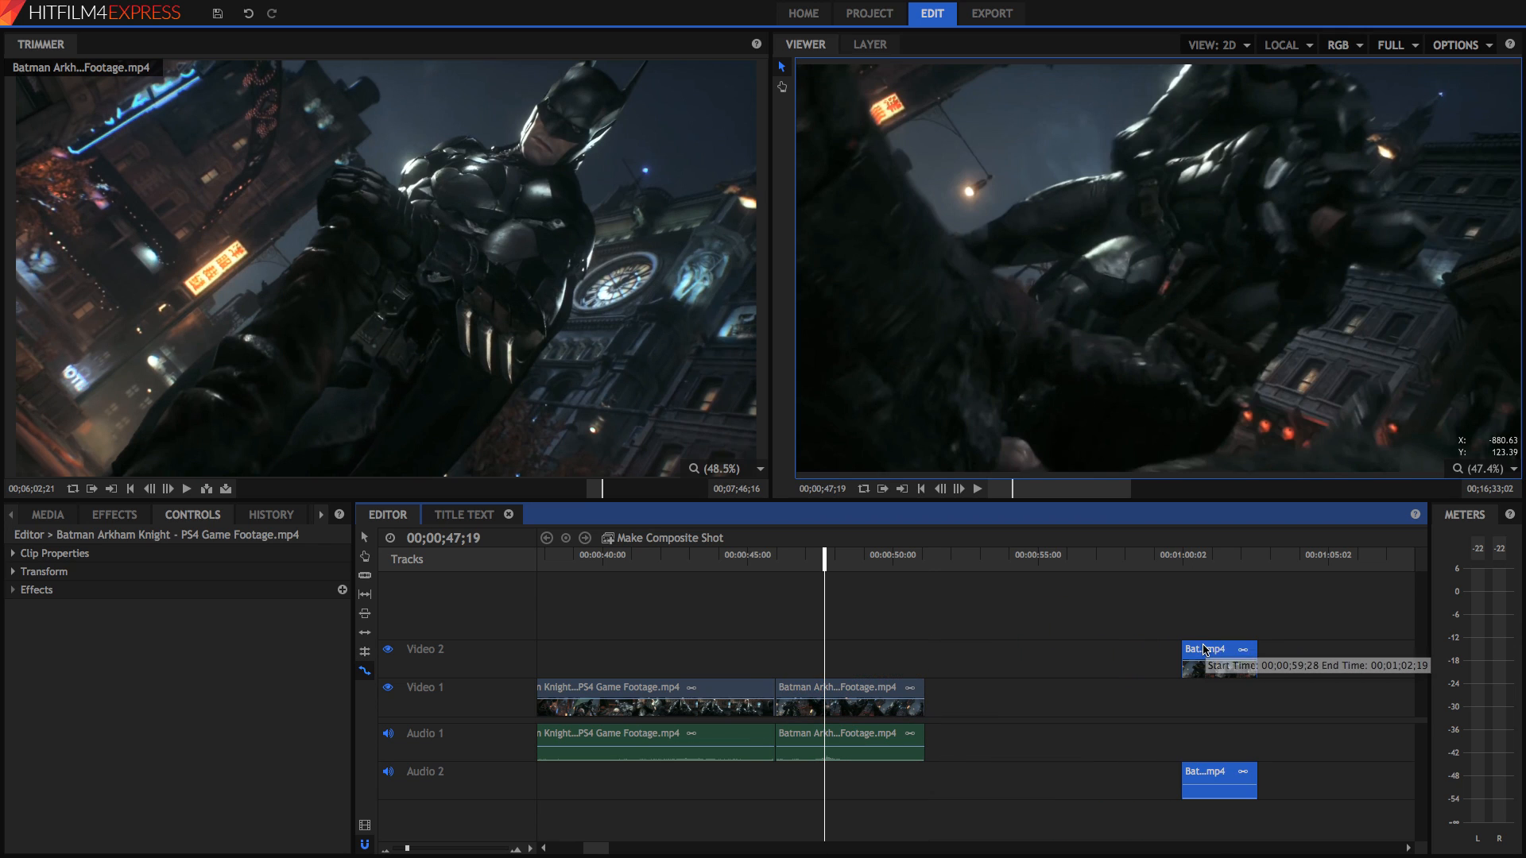
left_click(777, 555)
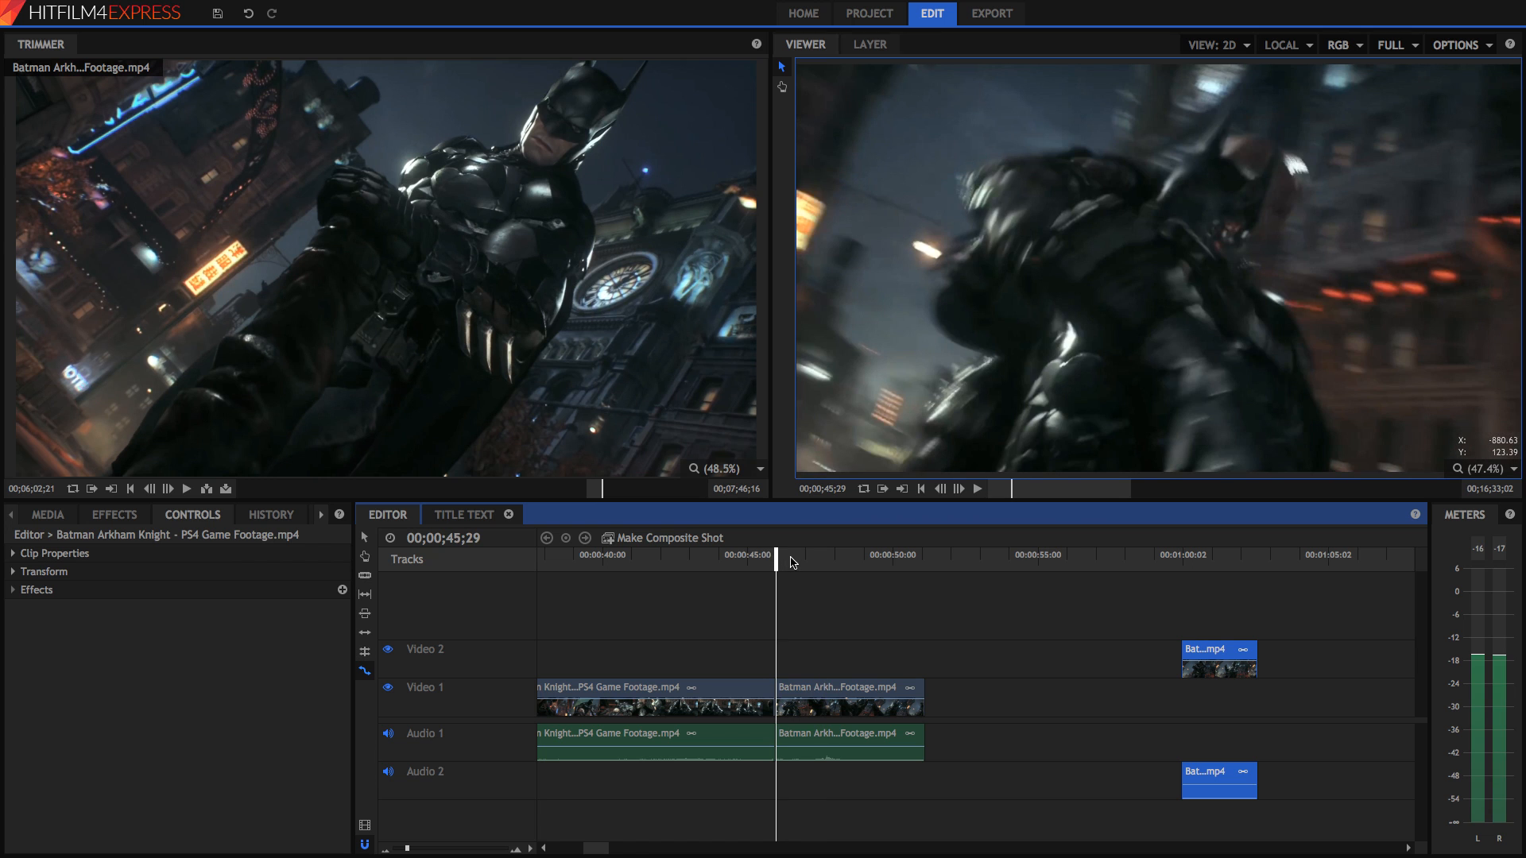
left_click(977, 487)
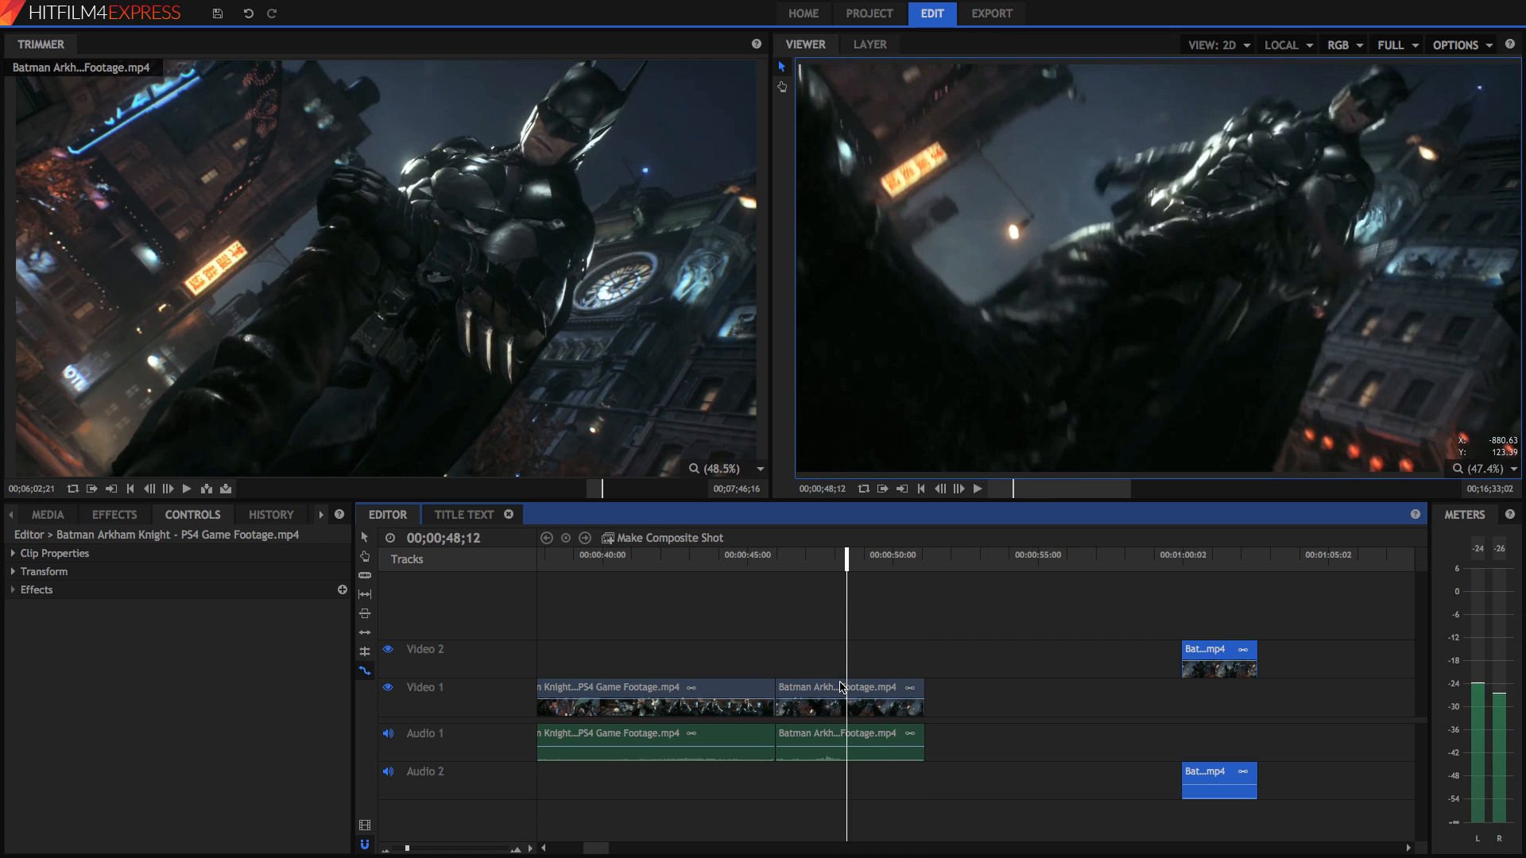
Set the middle Batman slice to 50% speed via Speed/Duration and recheck the value
right_click(847, 687)
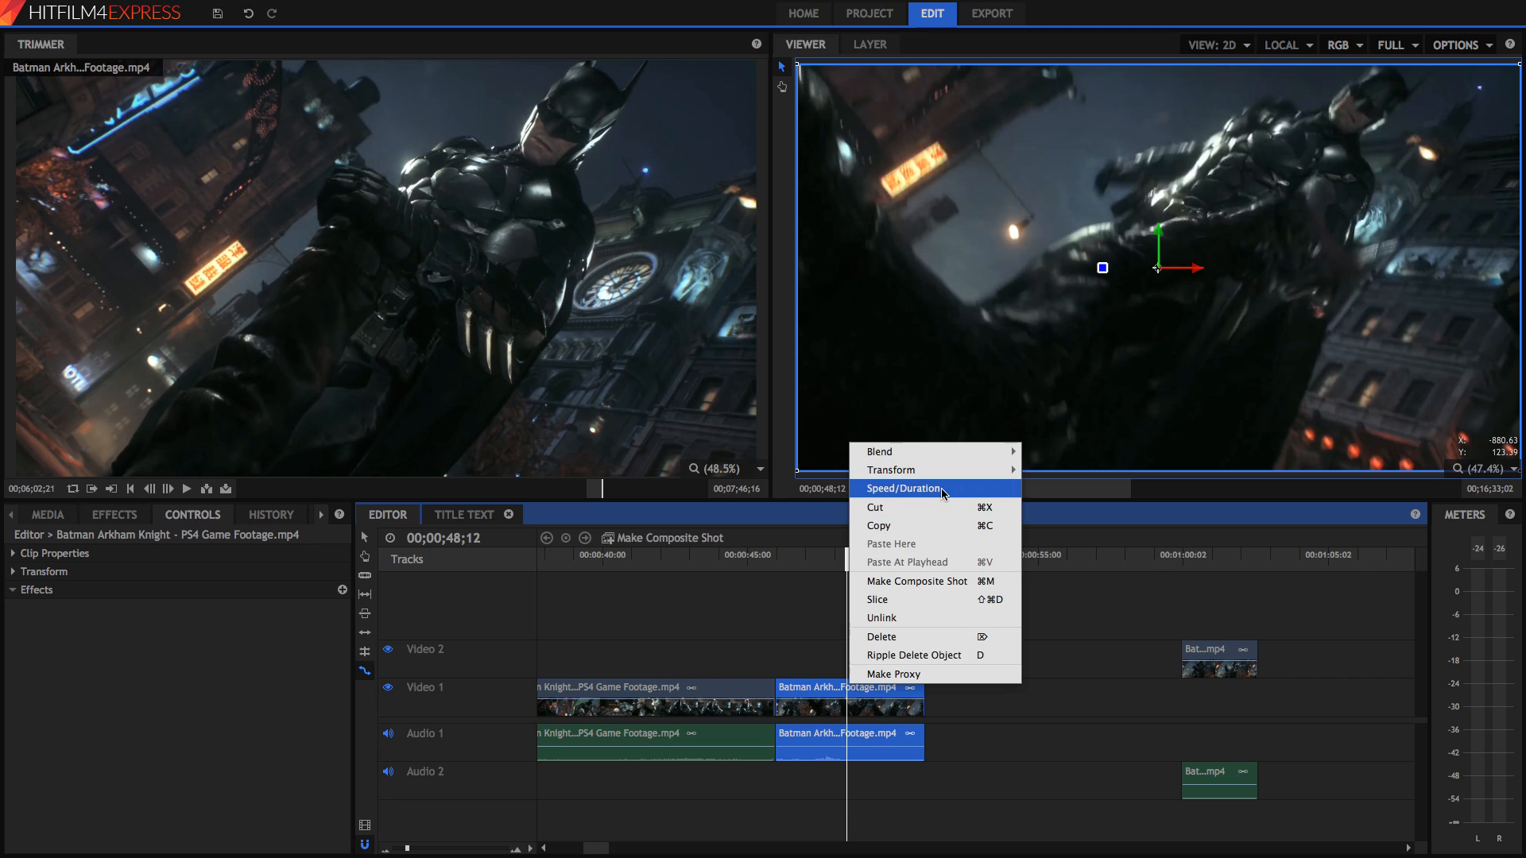
left_click(904, 488)
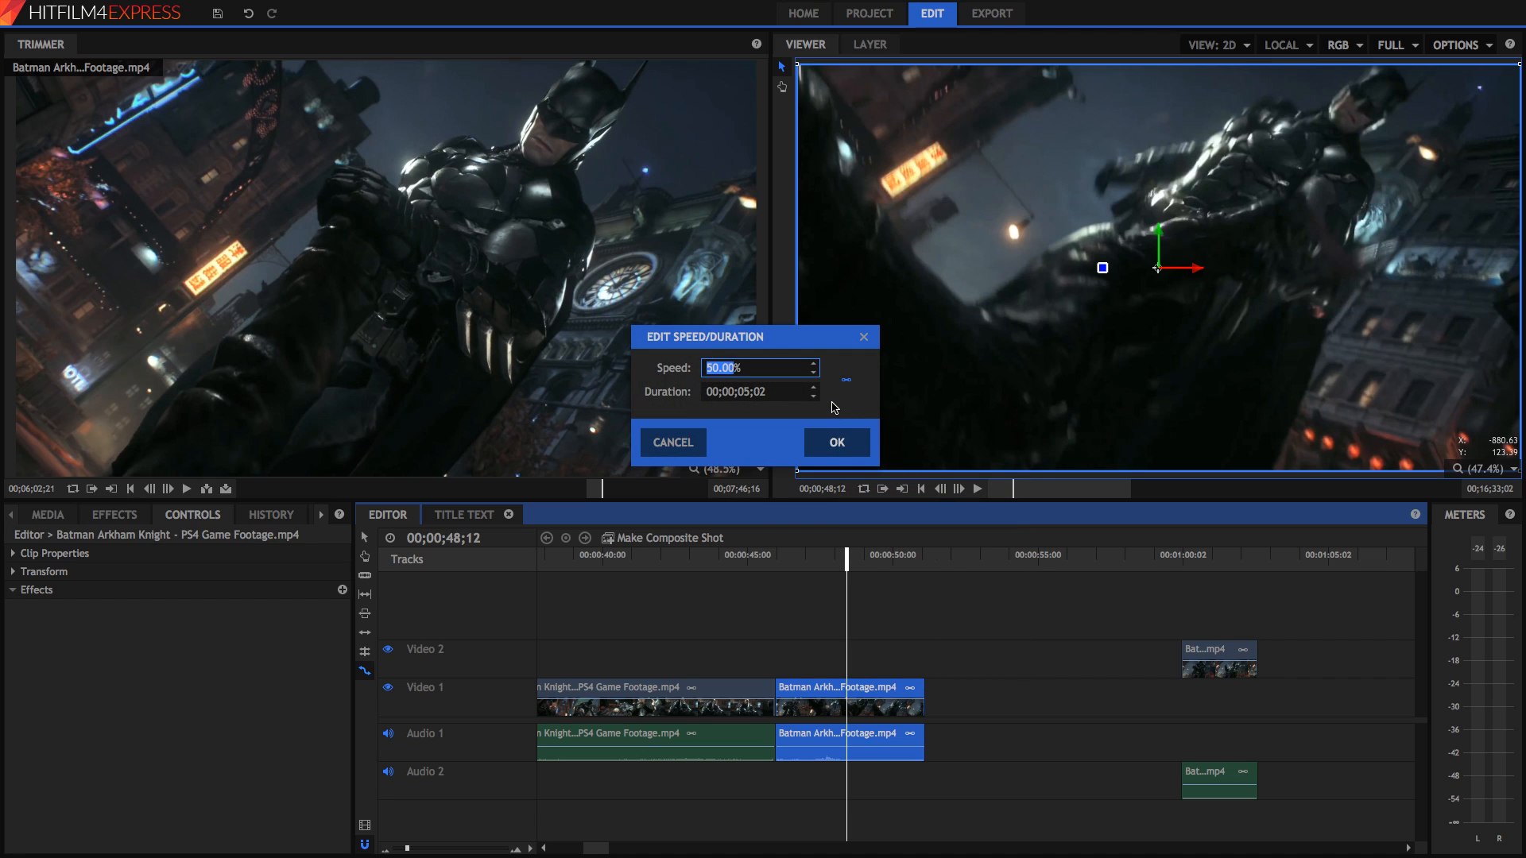
left_click(834, 444)
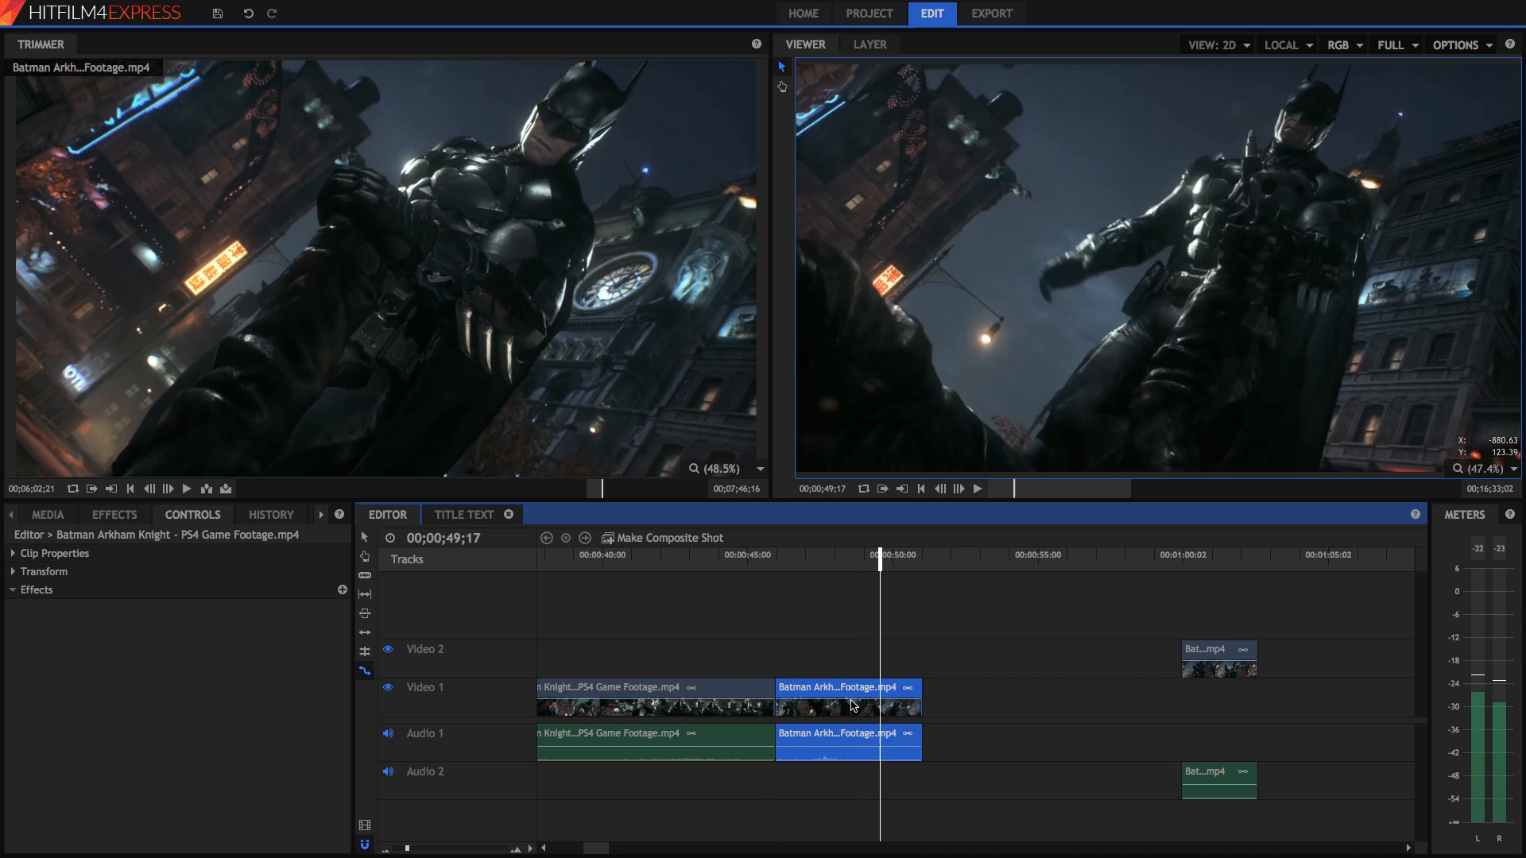
right_click(847, 687)
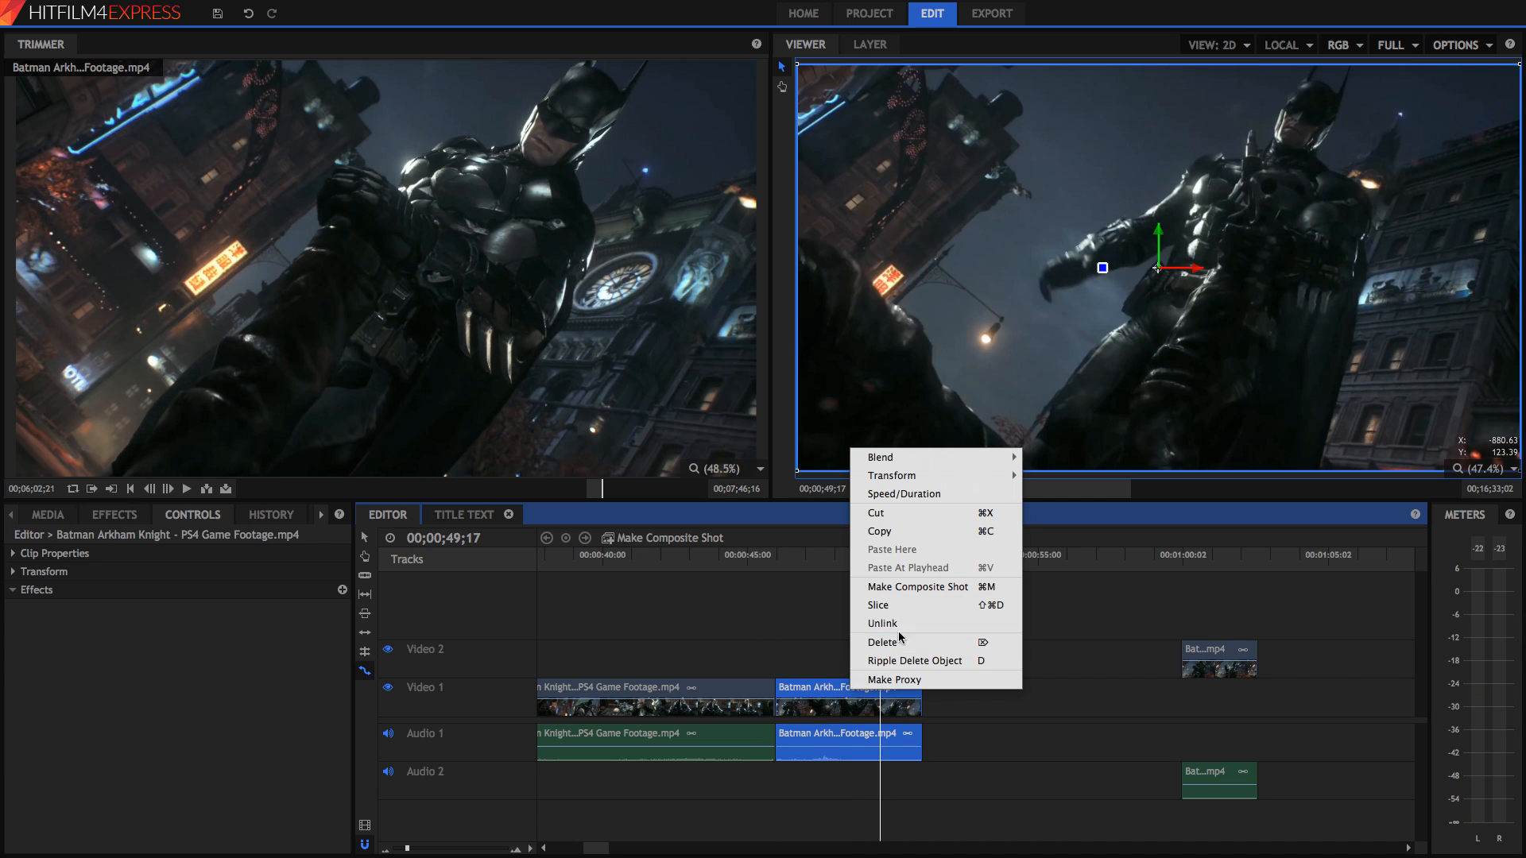
left_click(903, 493)
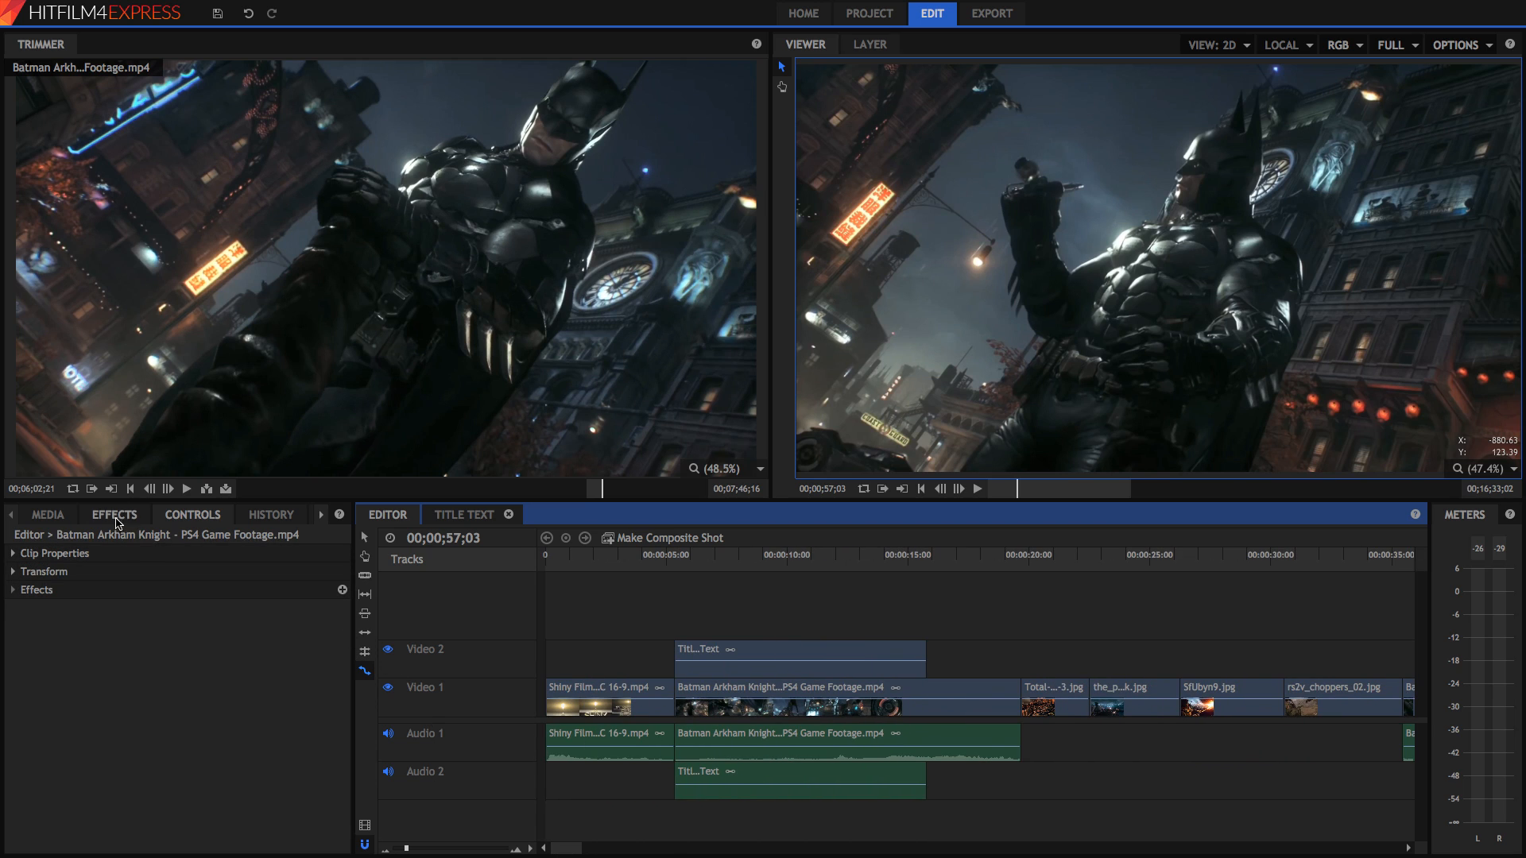
Load the Distrion & Electro-Light NCS Release mp3 from Media into the Trimmer
left_click(46, 513)
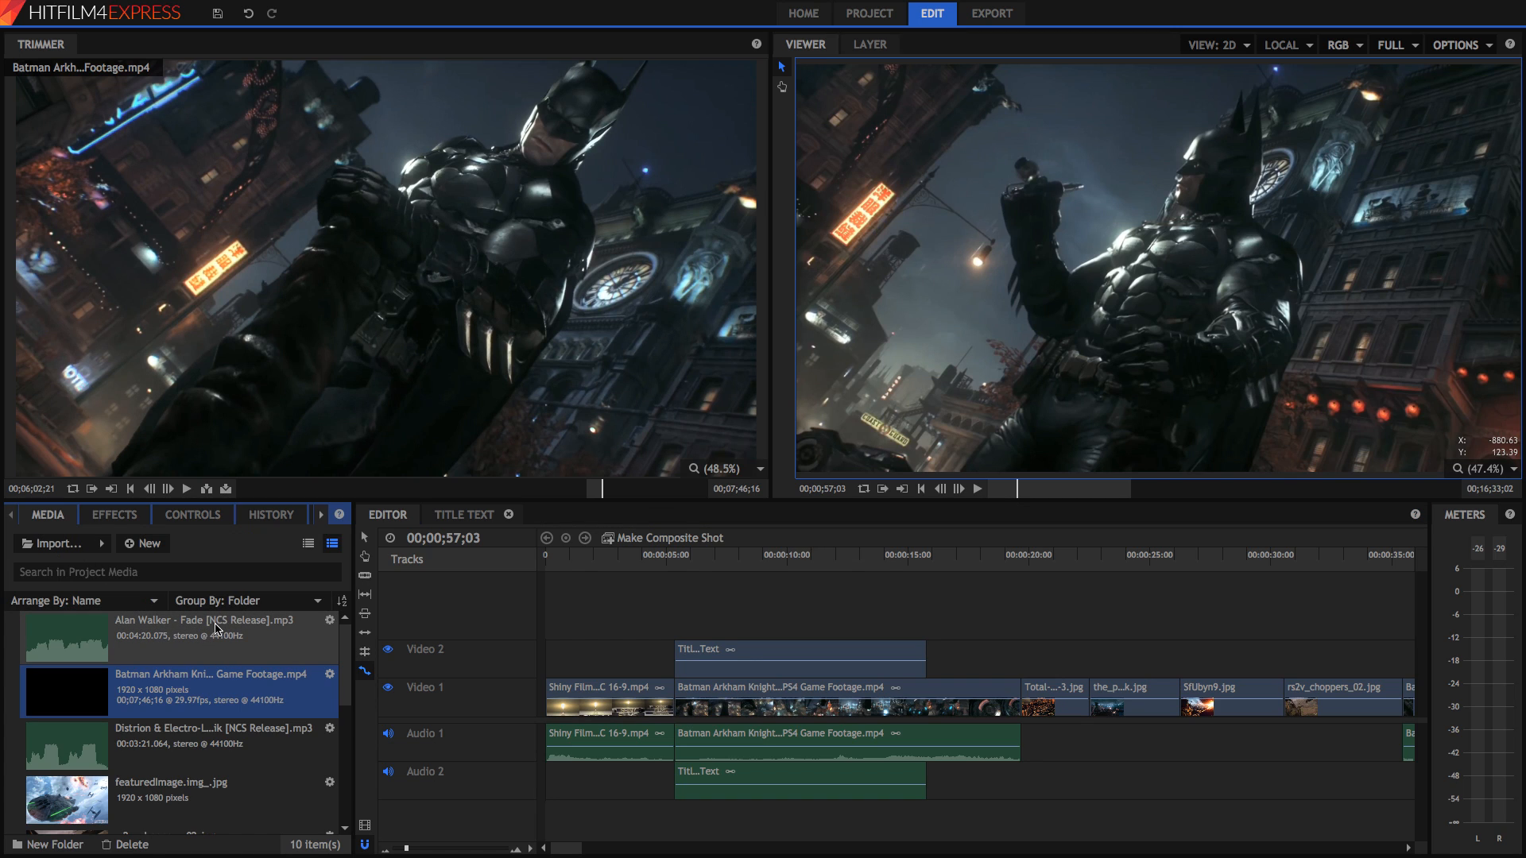
mouse_move(141, 743)
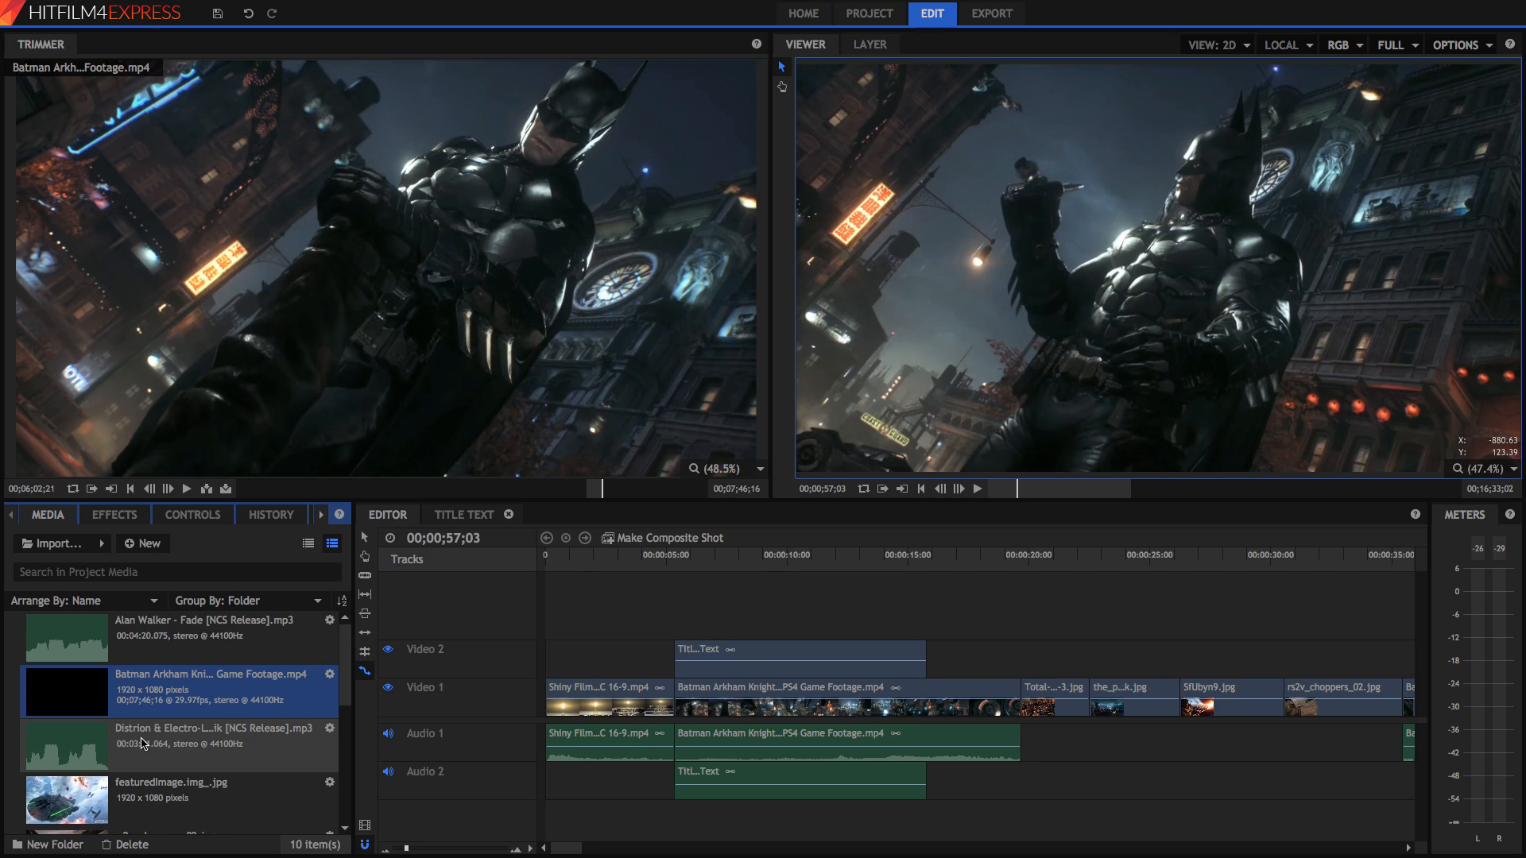
double_click(219, 736)
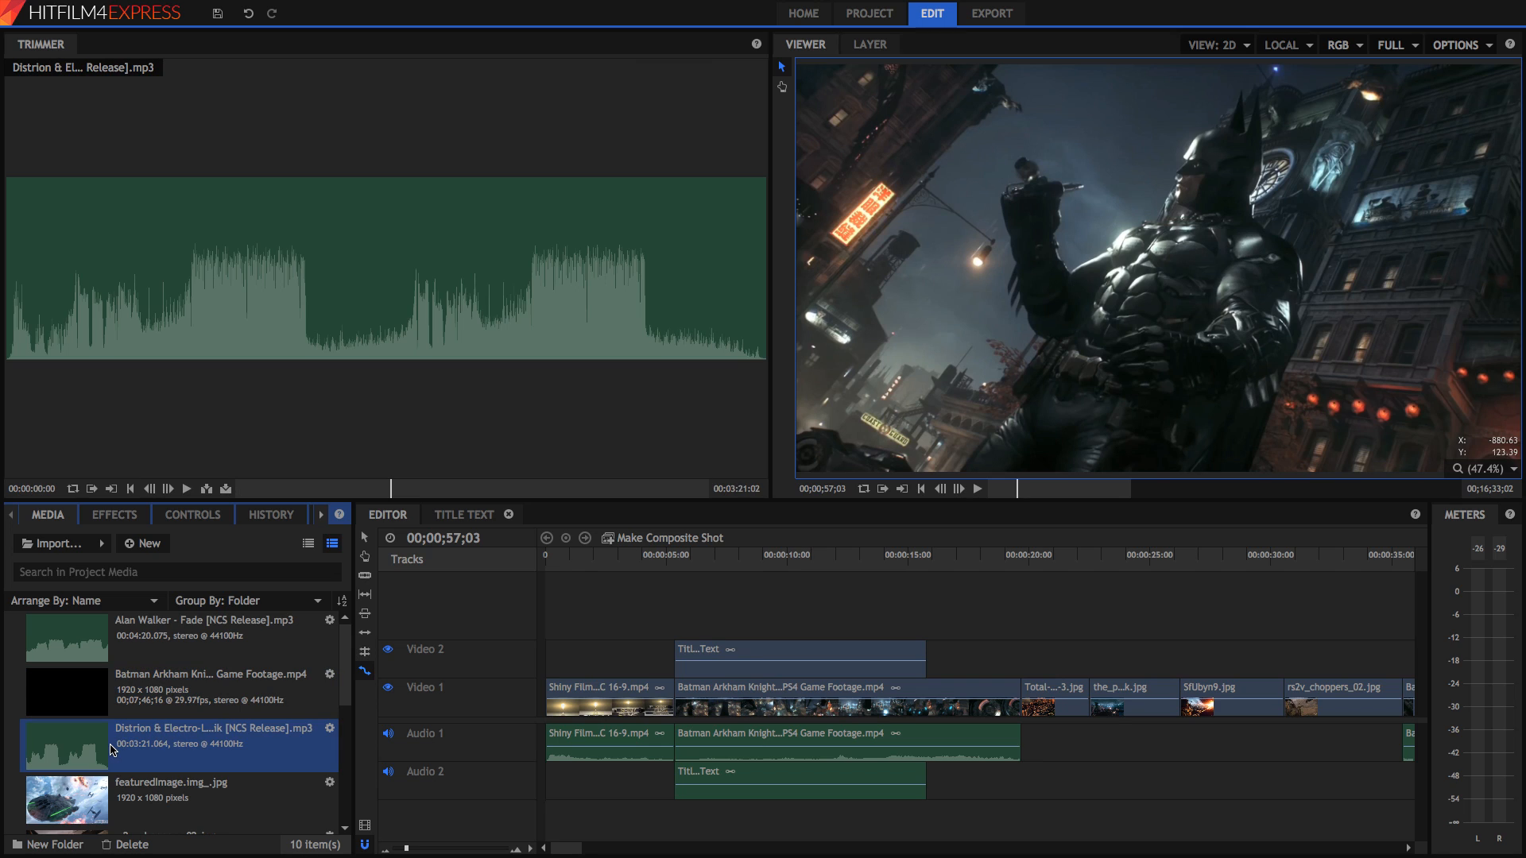
mouse_move(650, 778)
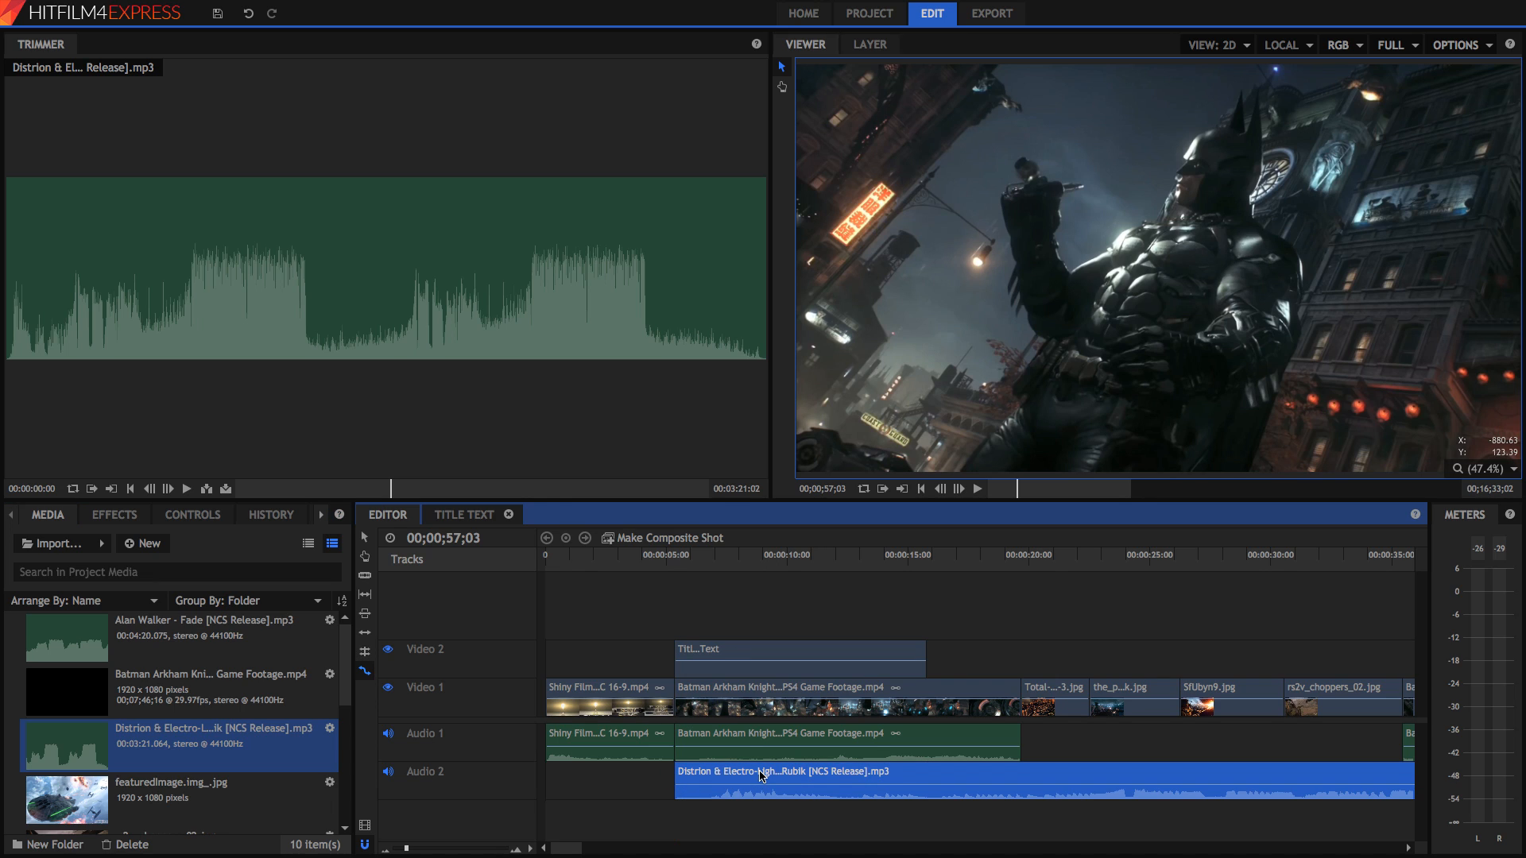
Lower the music clip's Level to about -13.9 dB in Controls and check it at the slowed Batman section
left_click(193, 515)
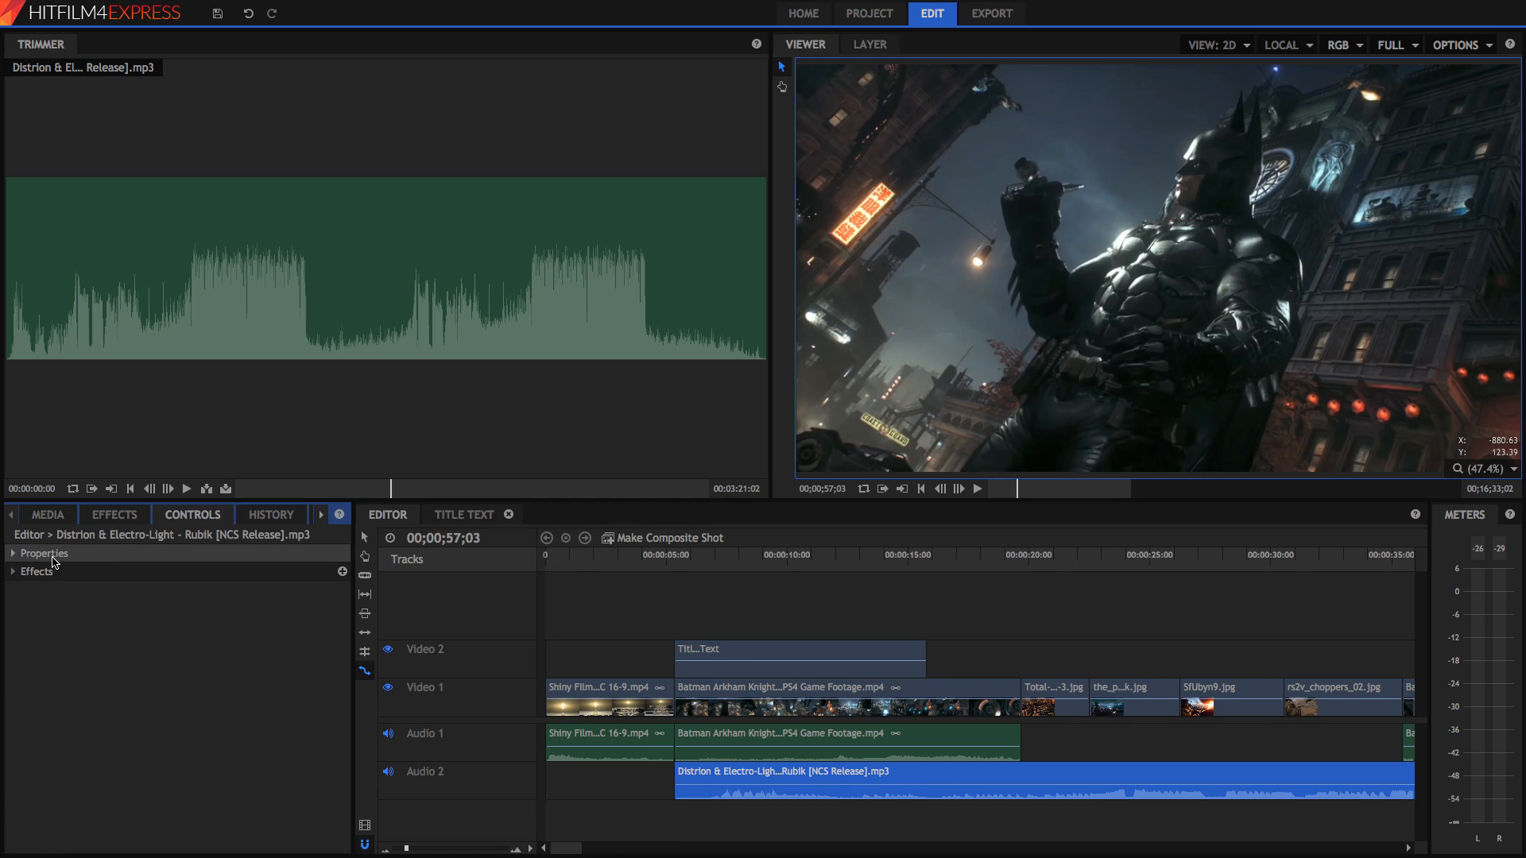
left_click(15, 553)
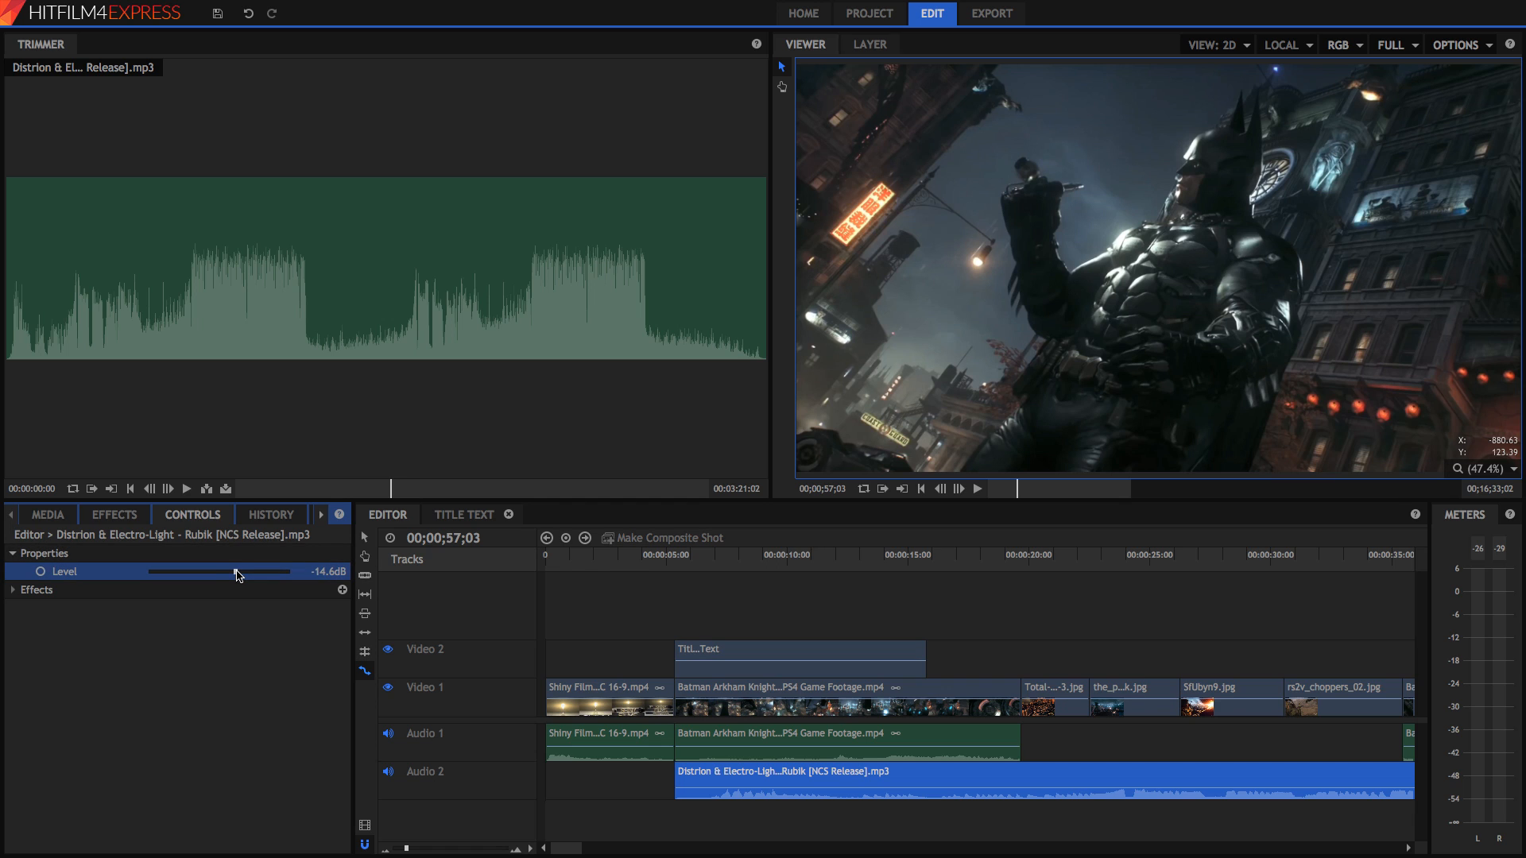
left_click(653, 554)
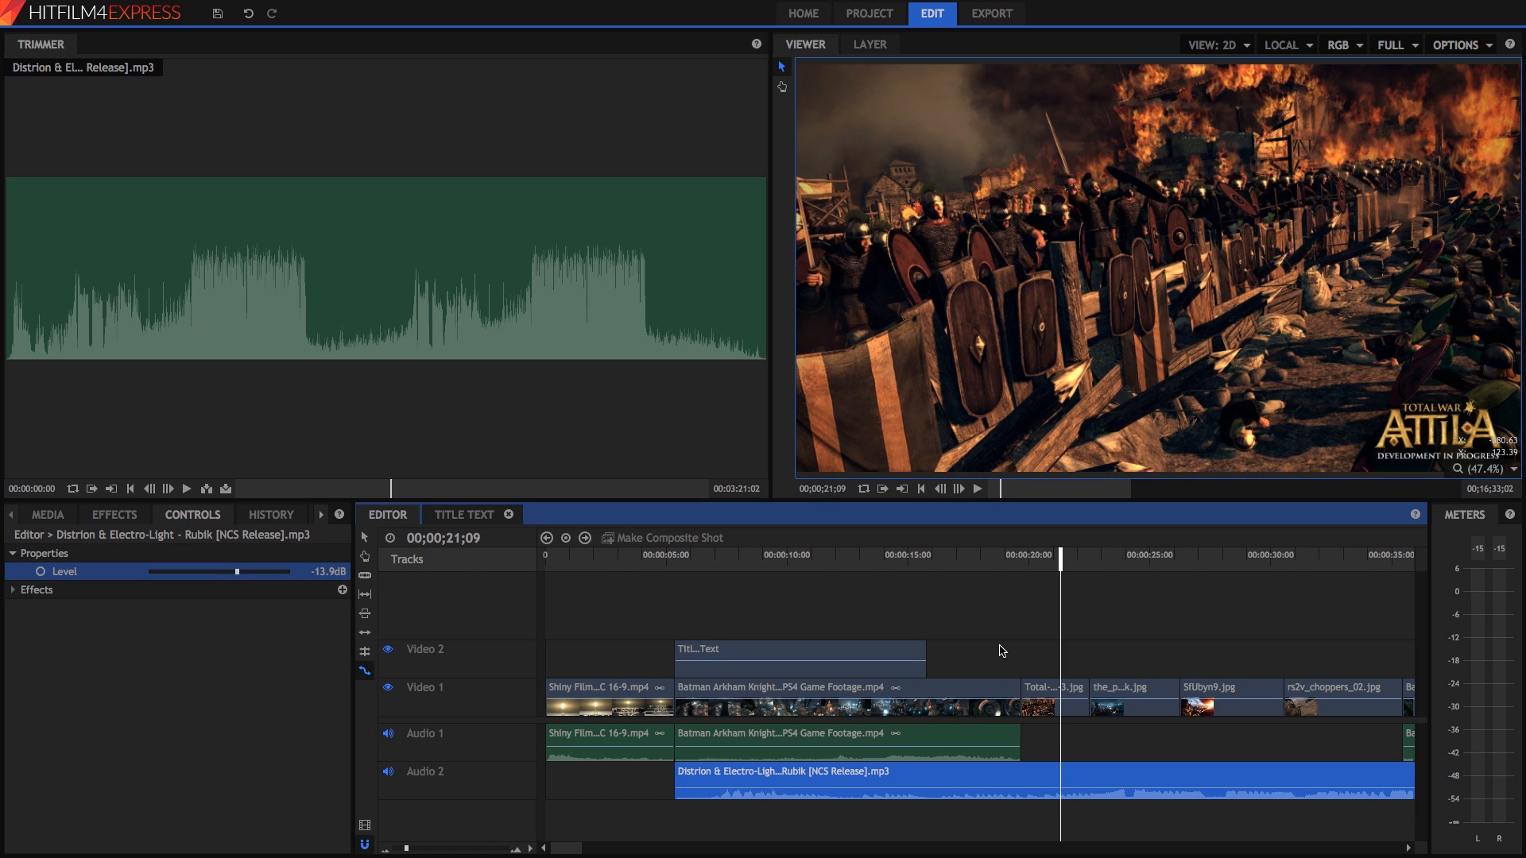
scroll("right", 3)
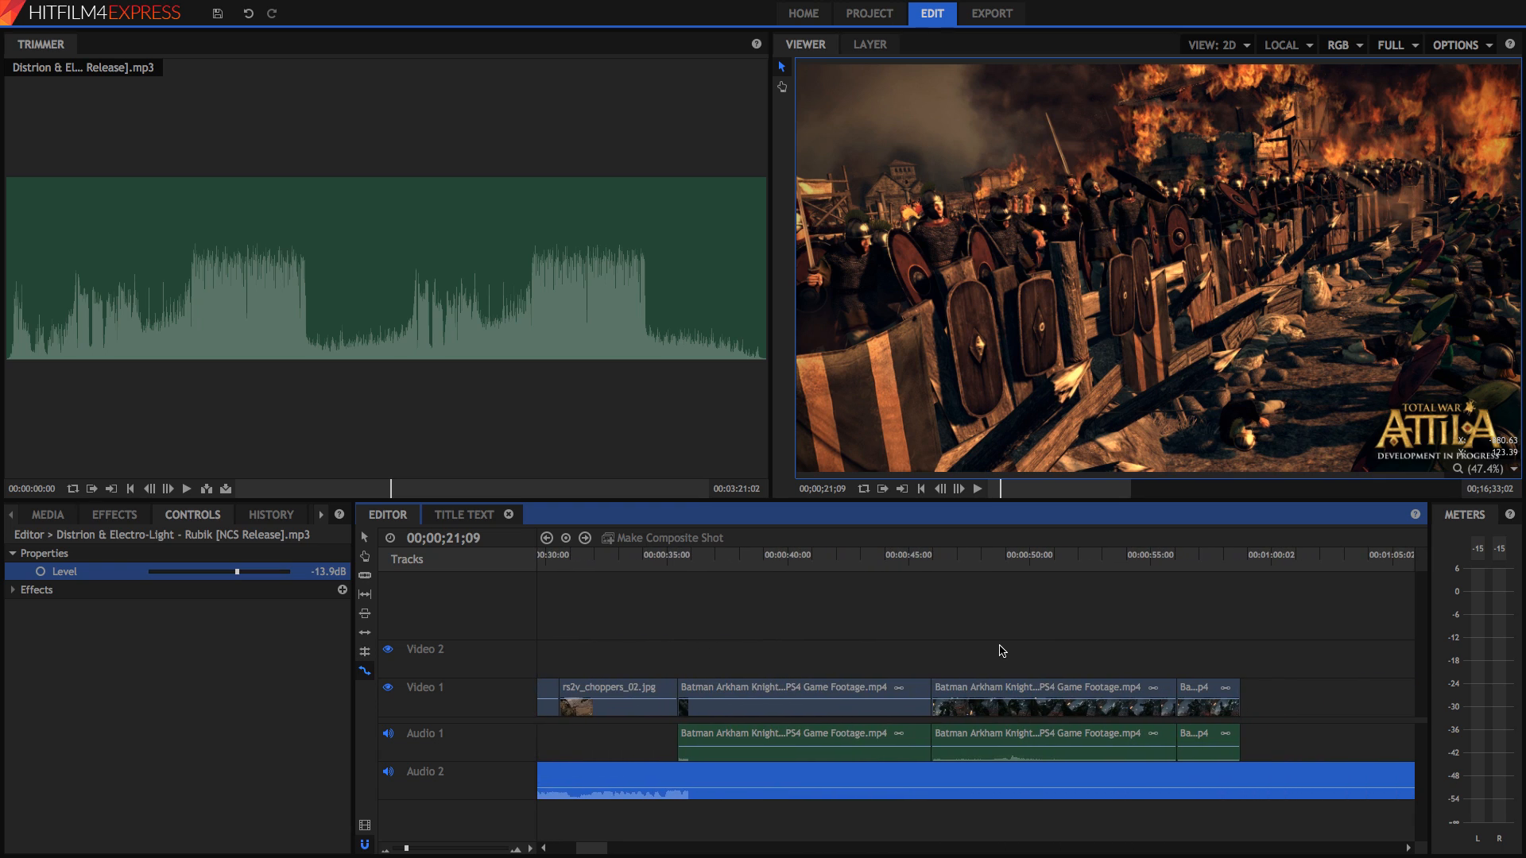
left_click(1028, 555)
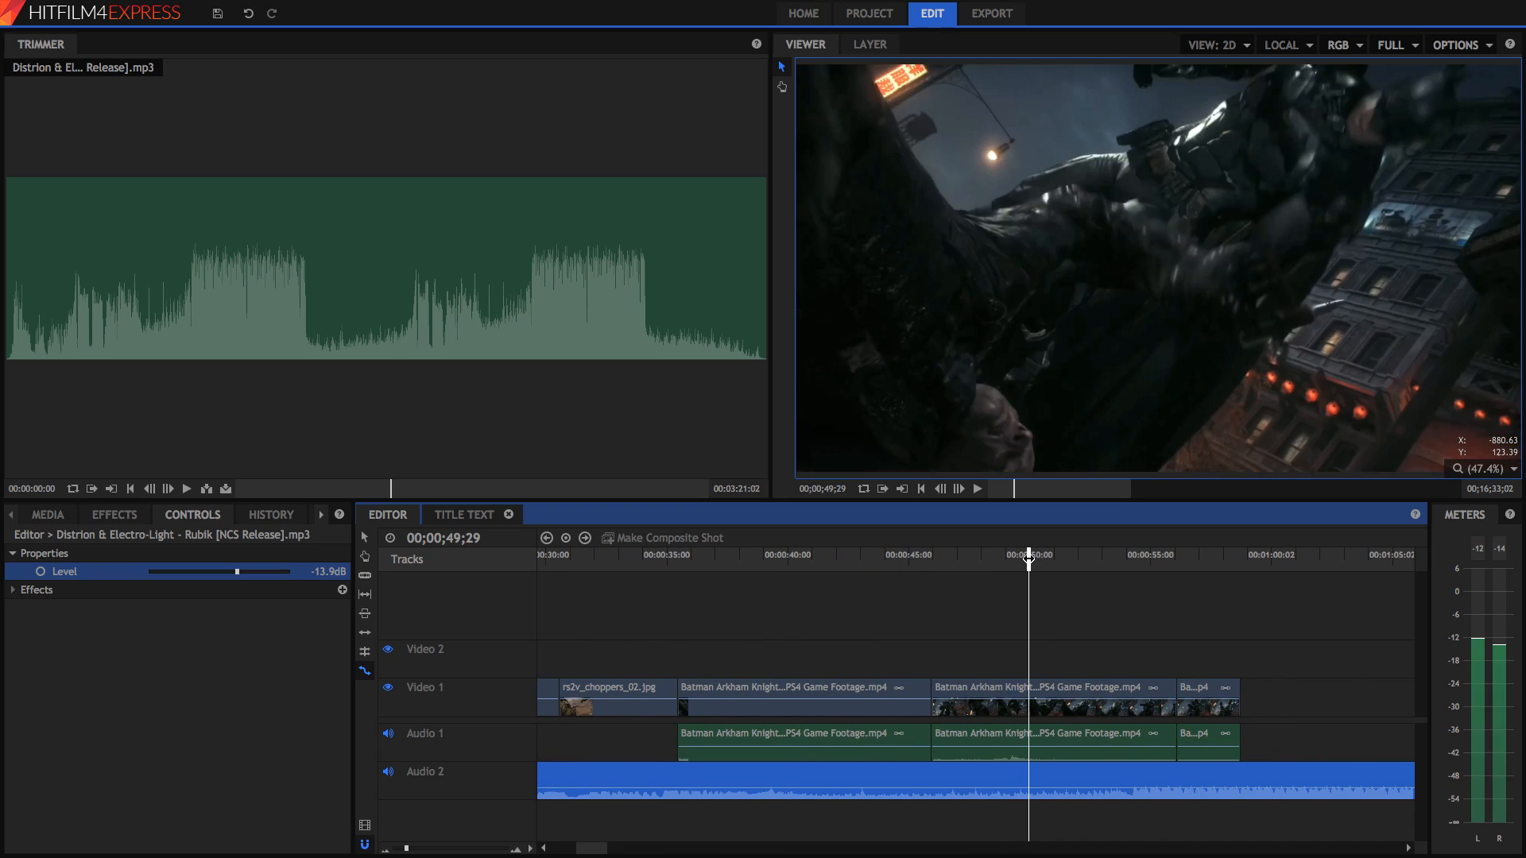